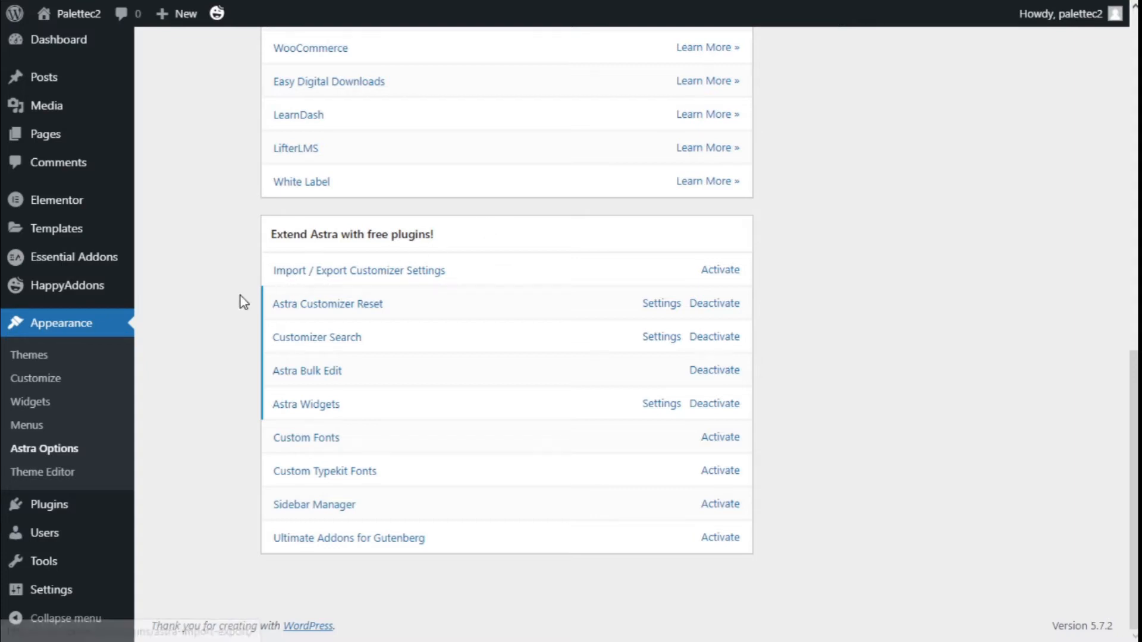
mouse_move(44, 448)
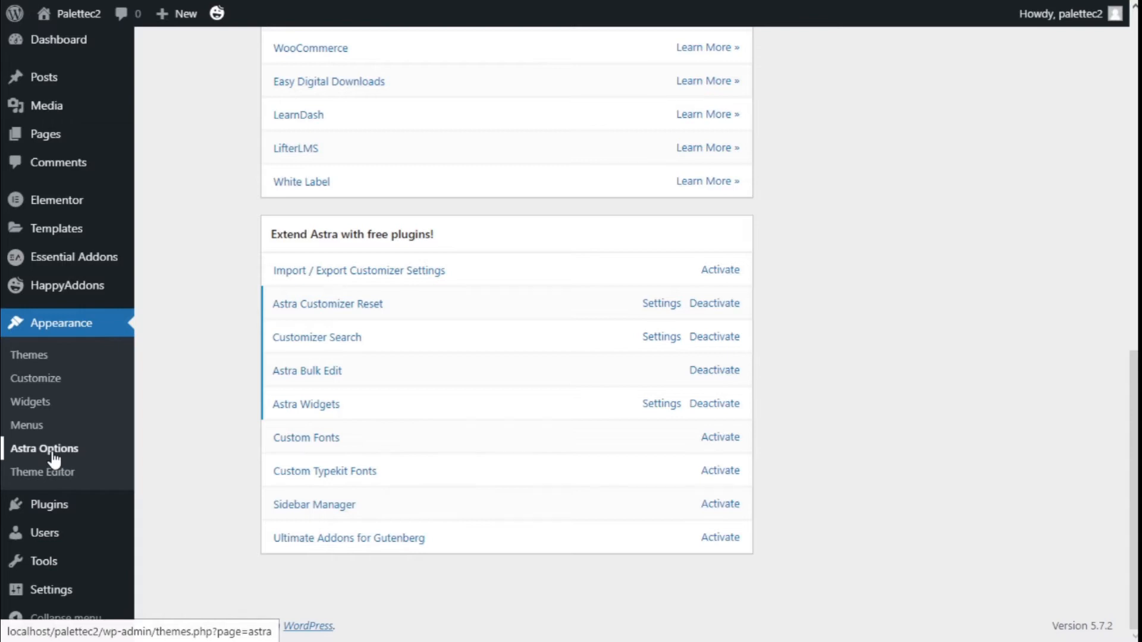
mouse_move(301, 231)
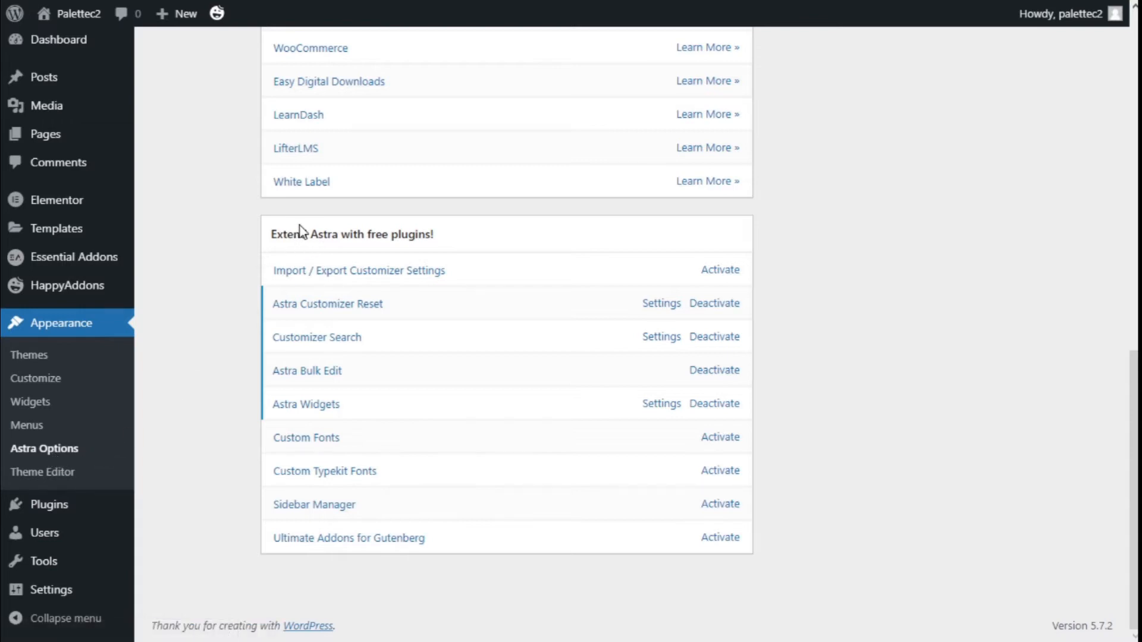
mouse_move(301, 243)
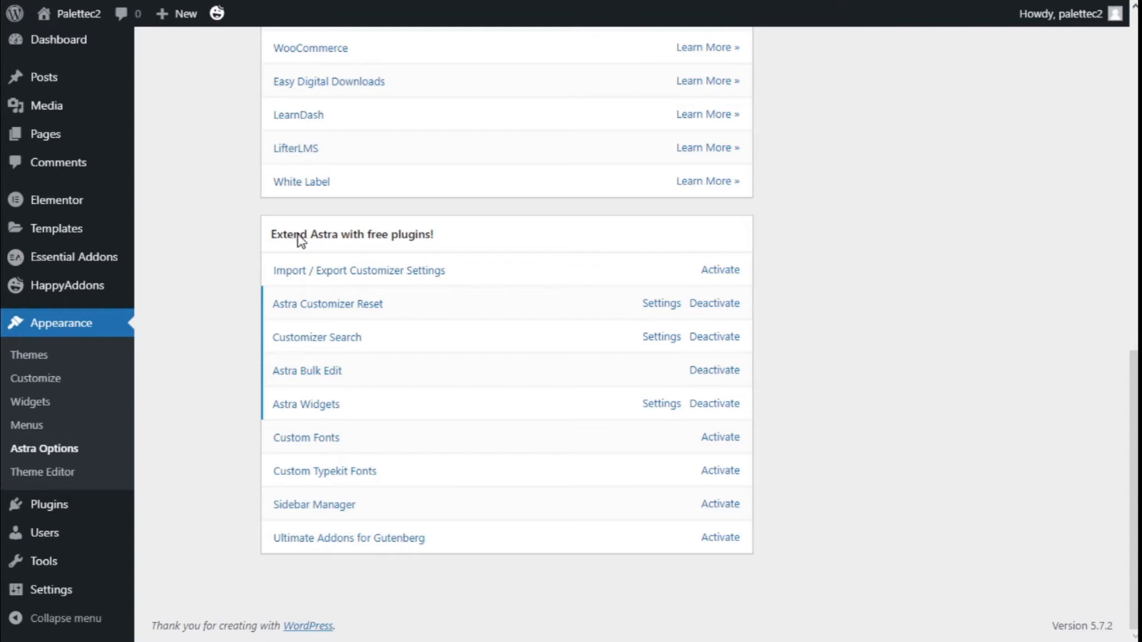
mouse_move(378, 427)
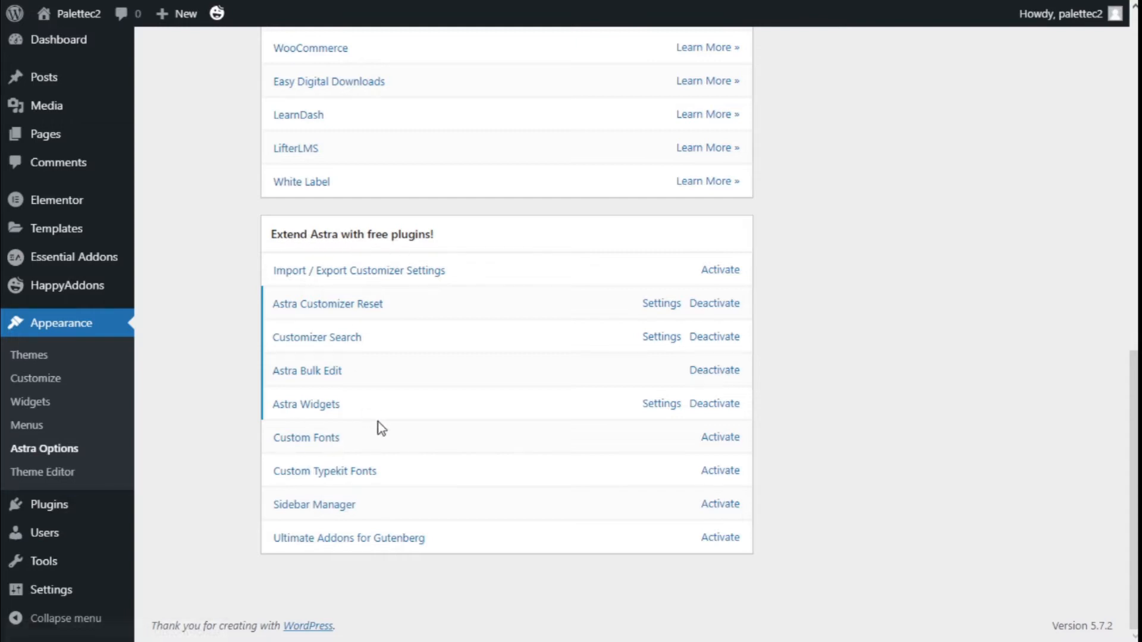
mouse_move(536, 418)
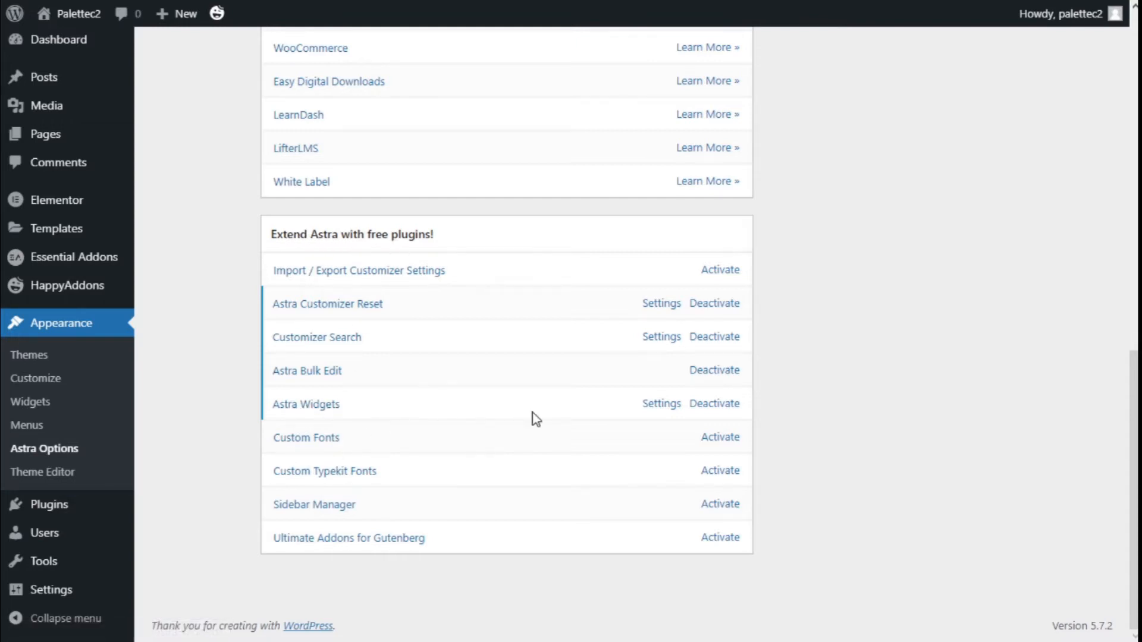
mouse_move(721, 270)
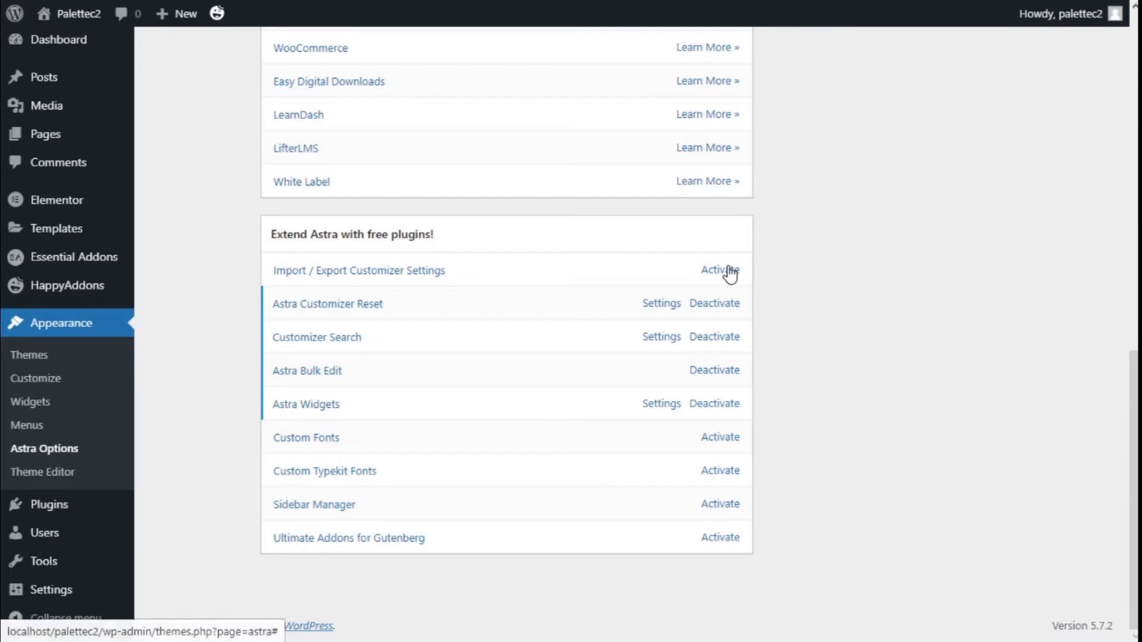
mouse_move(621, 445)
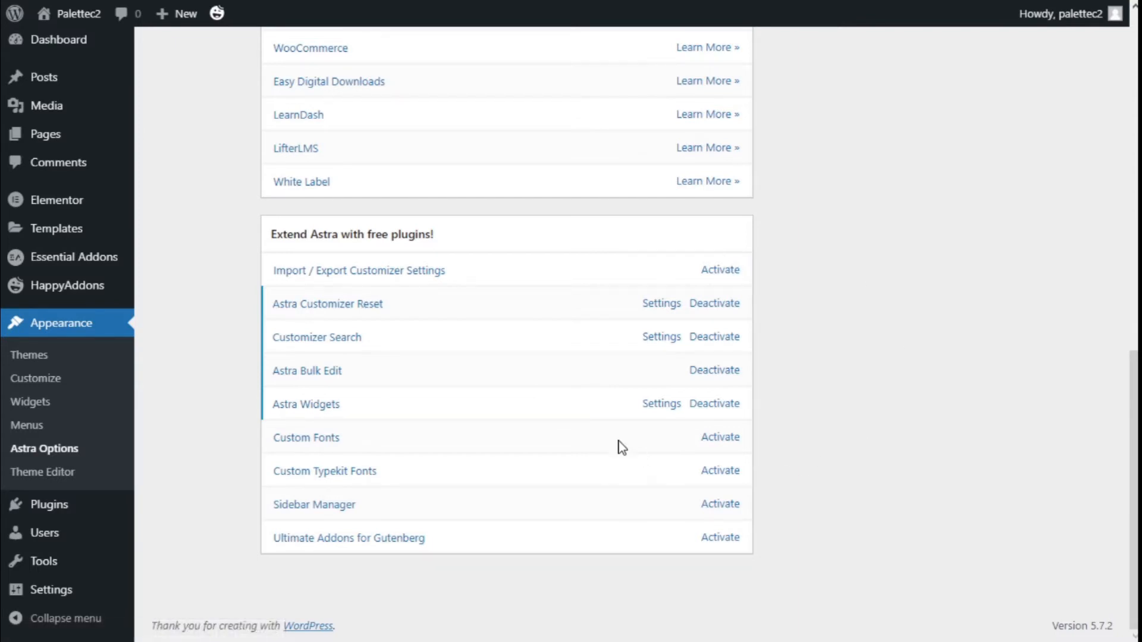
mouse_move(661, 403)
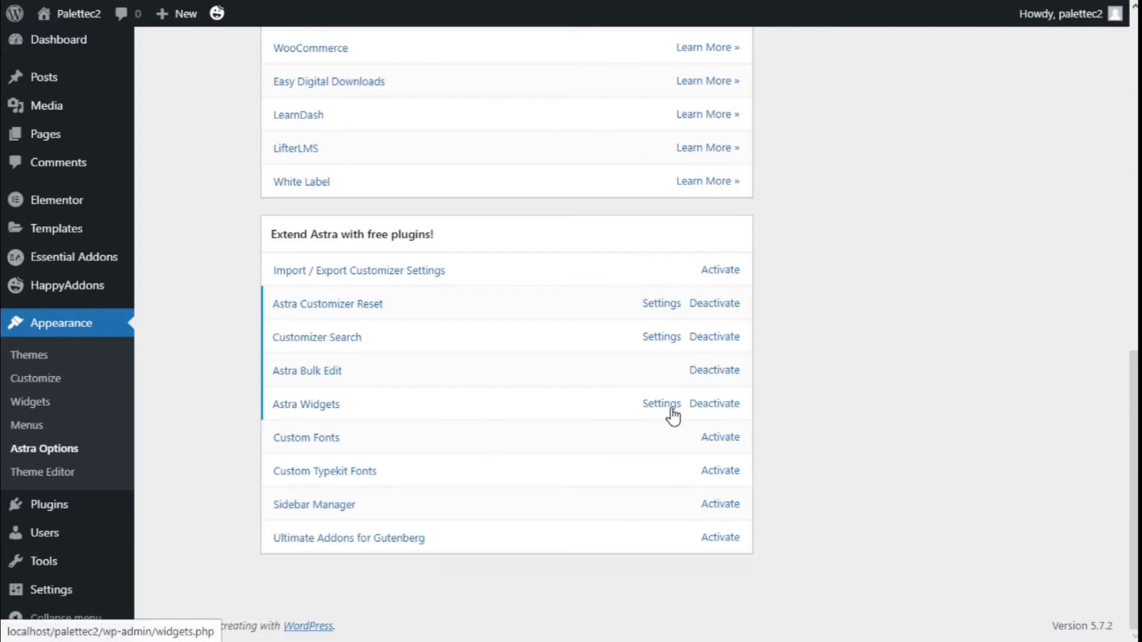
mouse_move(31, 400)
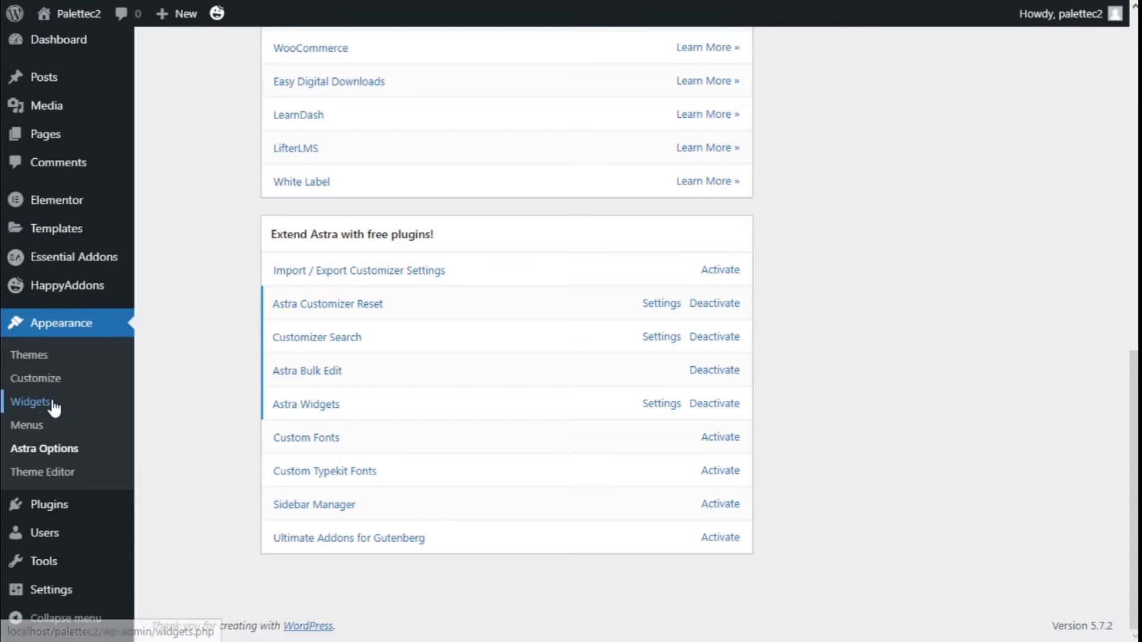
Step: Reach the Widgets page and bring up Astra: Address with Main Sidebar as its destination
click(31, 401)
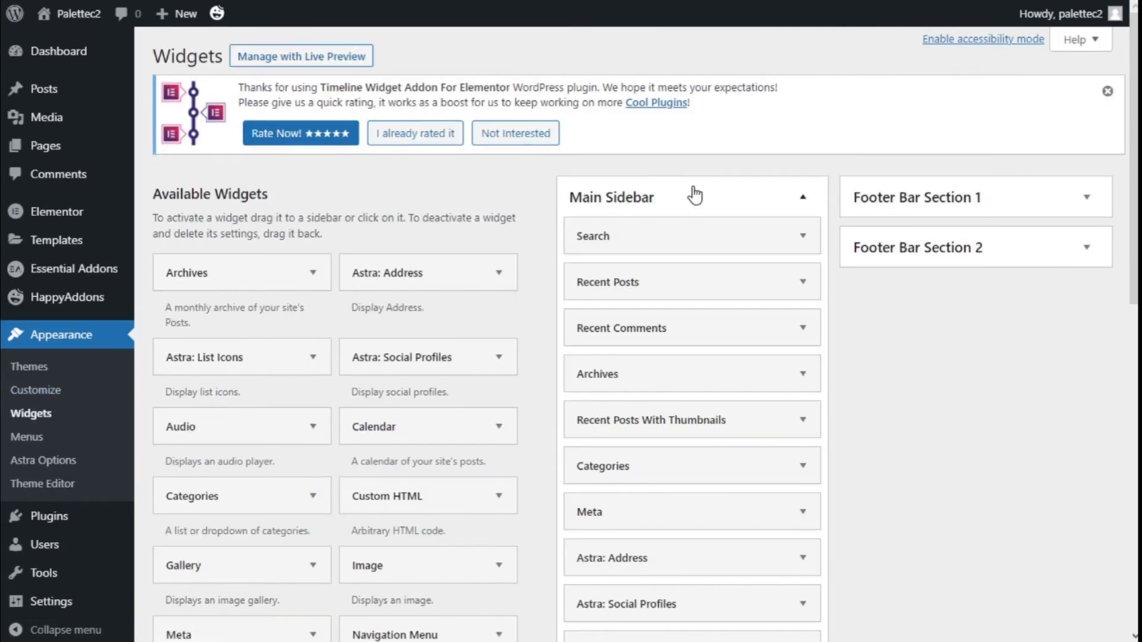
mouse_move(368, 161)
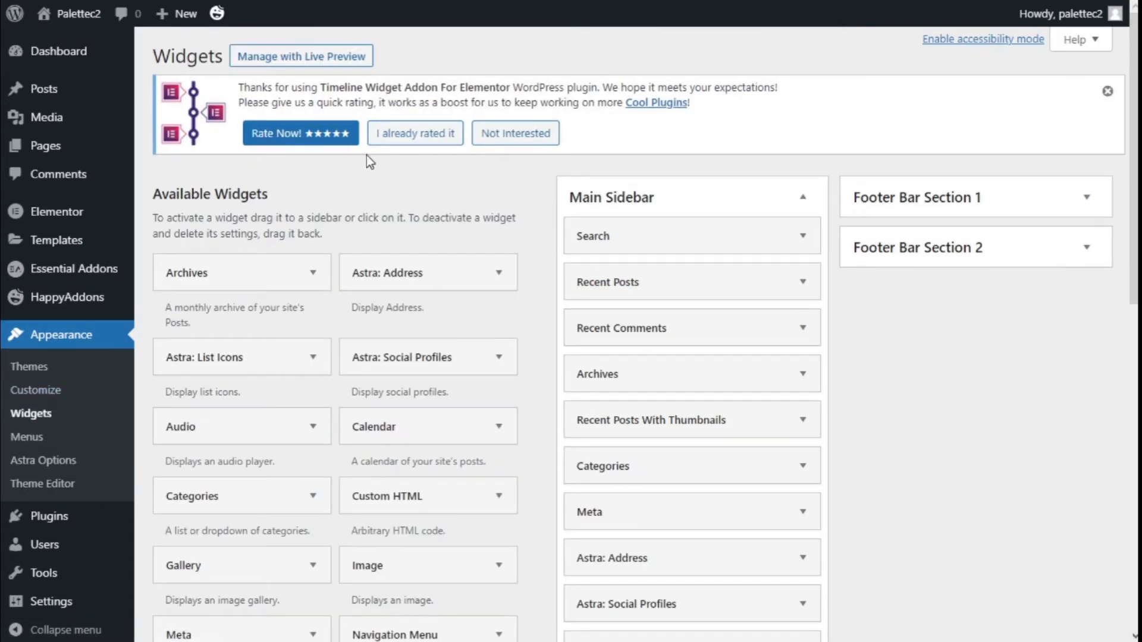
scroll(down, 3)
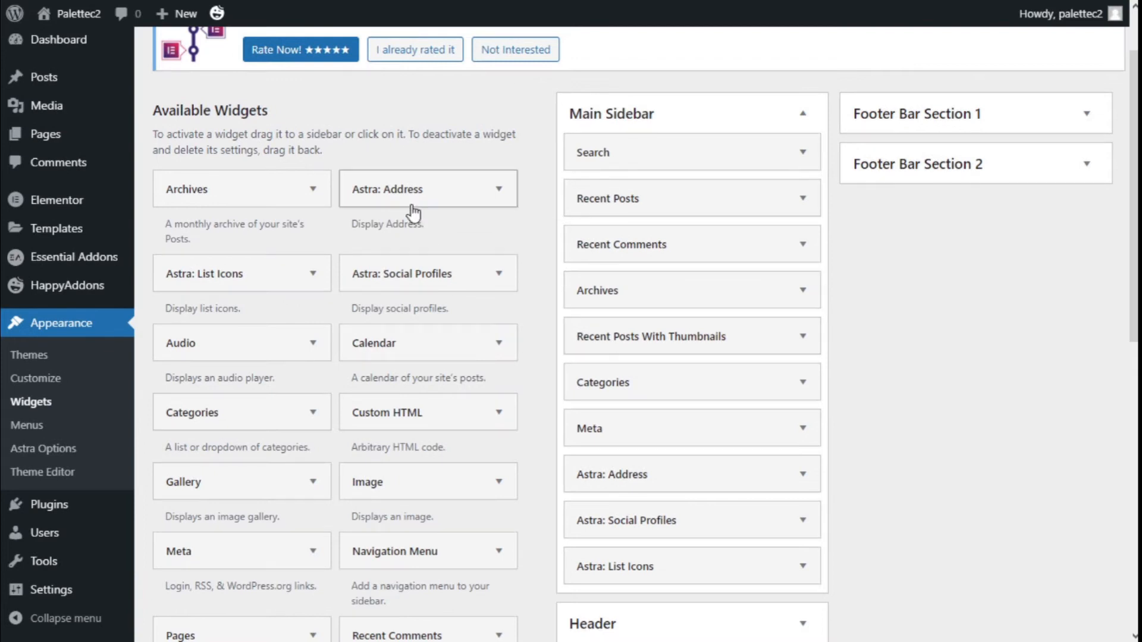
mouse_move(230, 278)
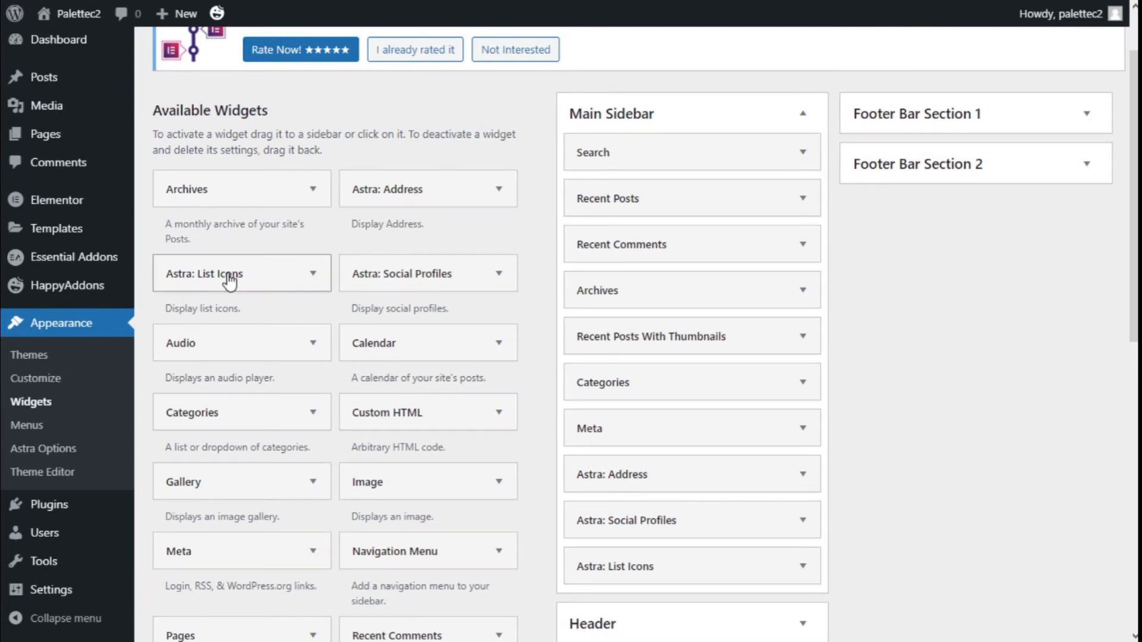
mouse_move(384, 283)
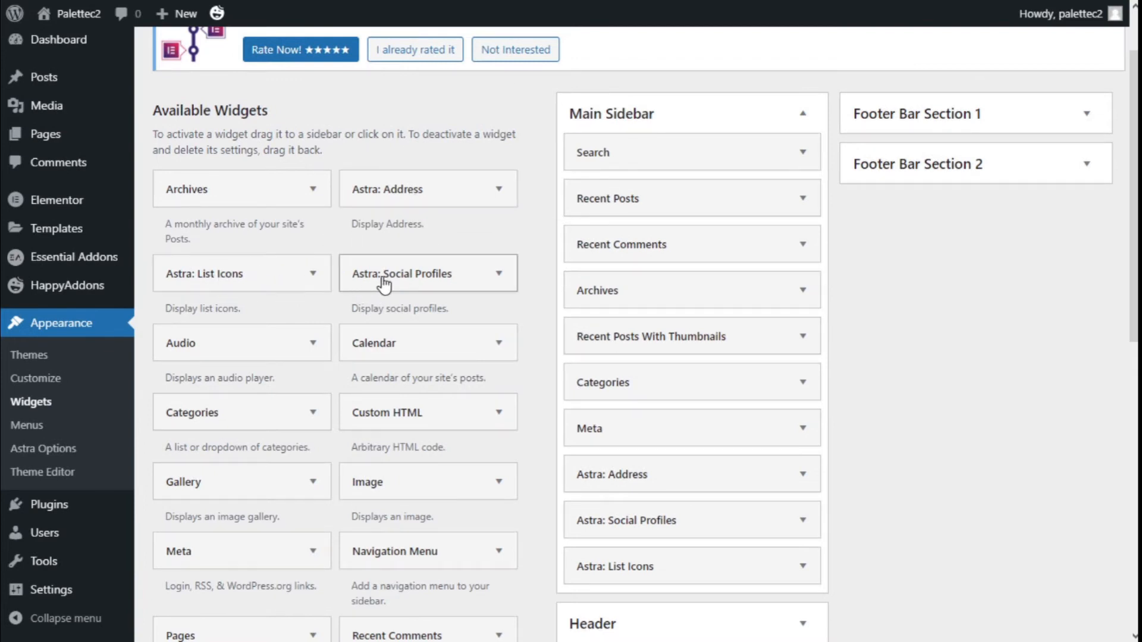
mouse_move(398, 282)
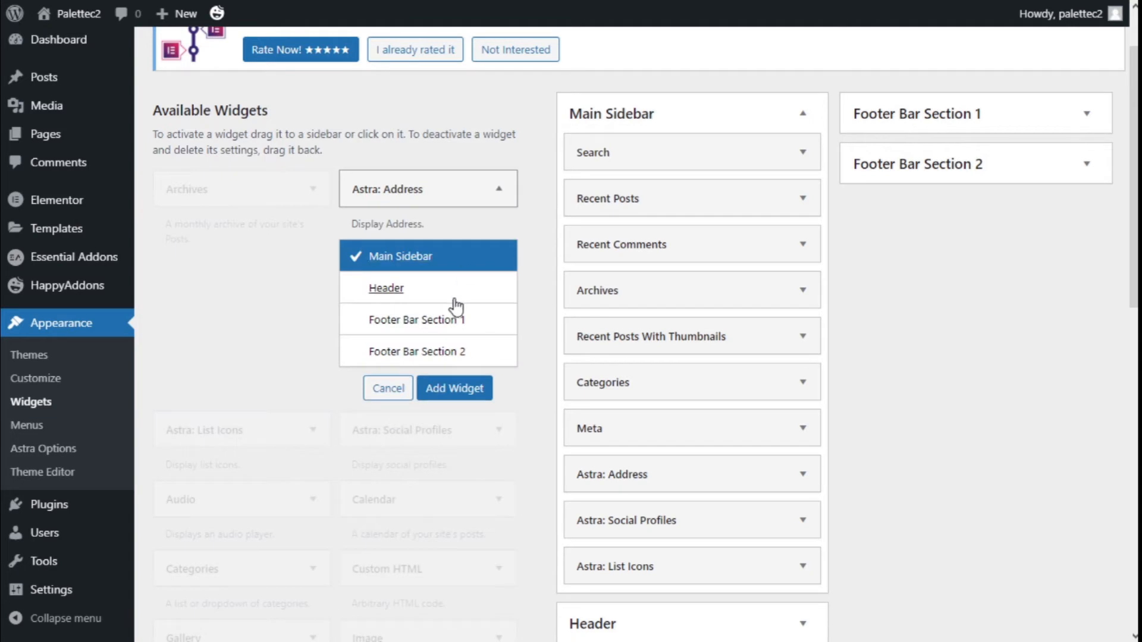
mouse_move(401, 256)
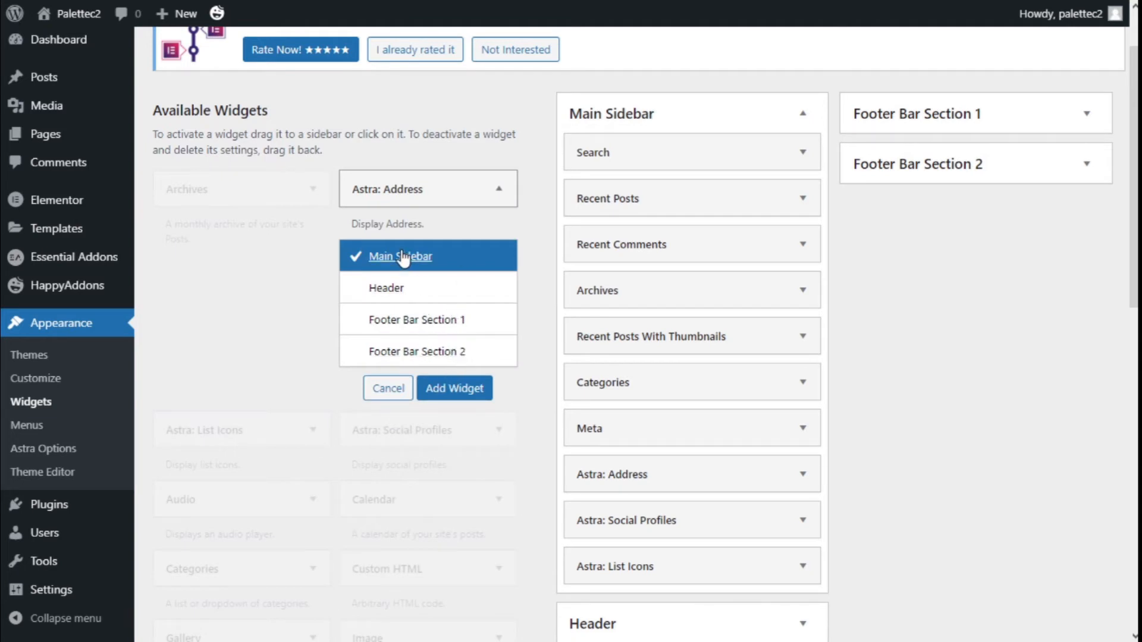
mouse_move(416, 260)
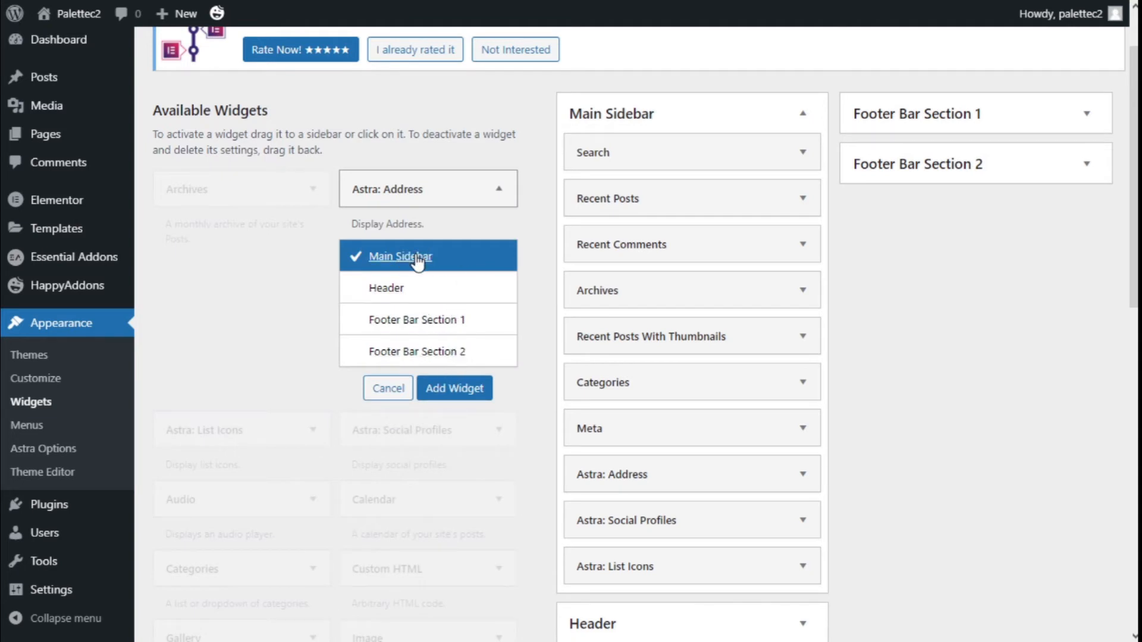
mouse_move(433, 356)
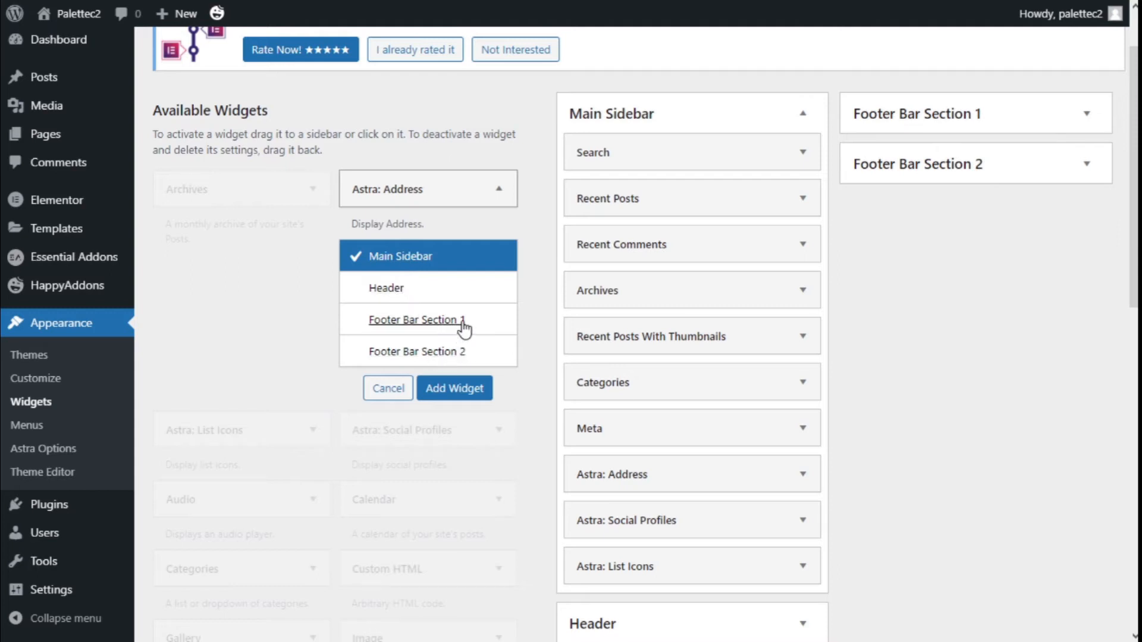
scroll(down, 3)
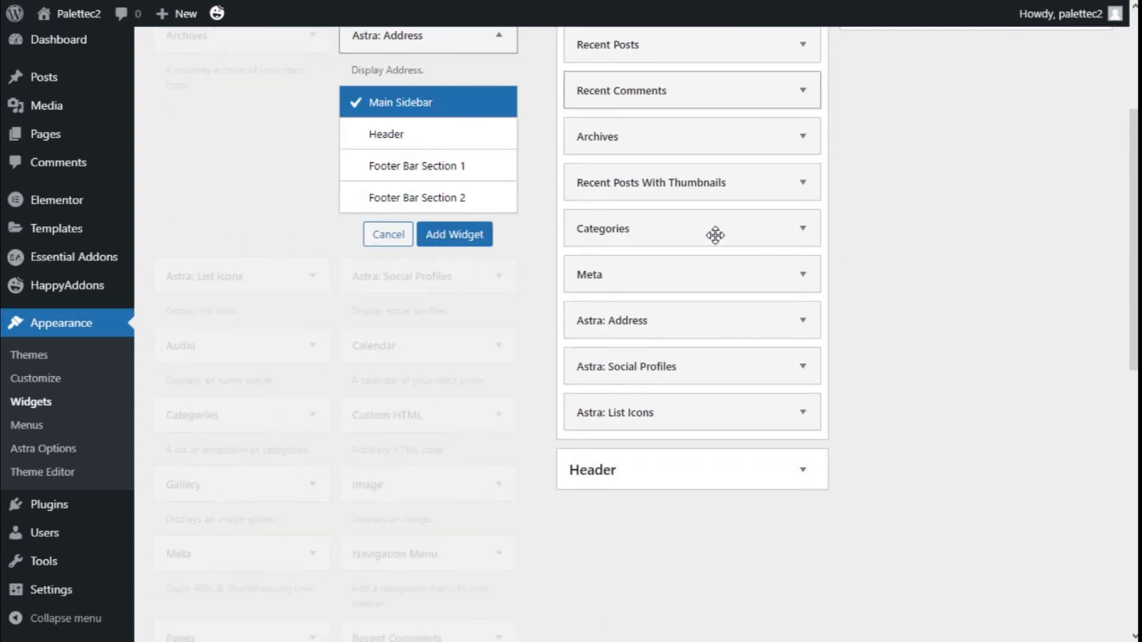
scroll(down, 3)
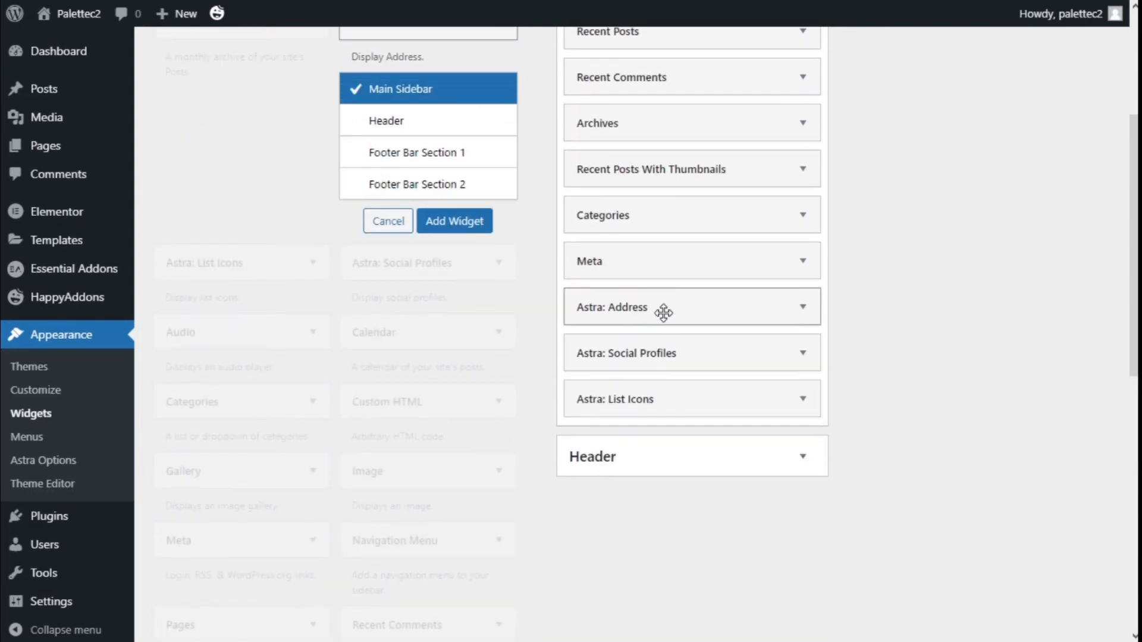
Step: Review the Address widget's title and keep its inline layout style
scroll(down, 3)
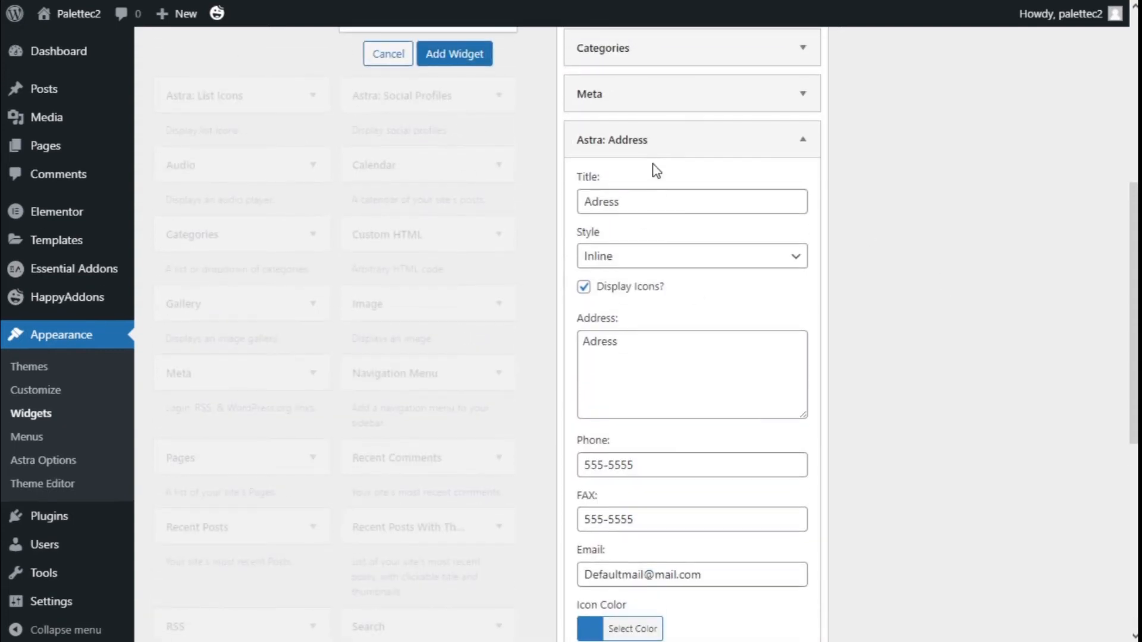
click(692, 202)
text(d)
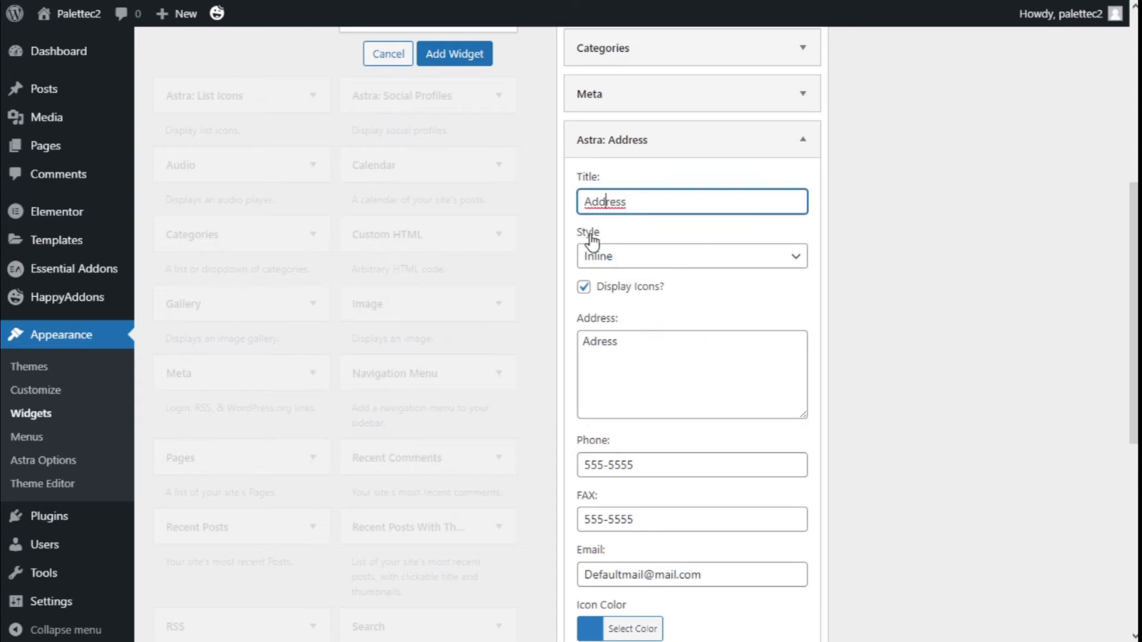
click(689, 255)
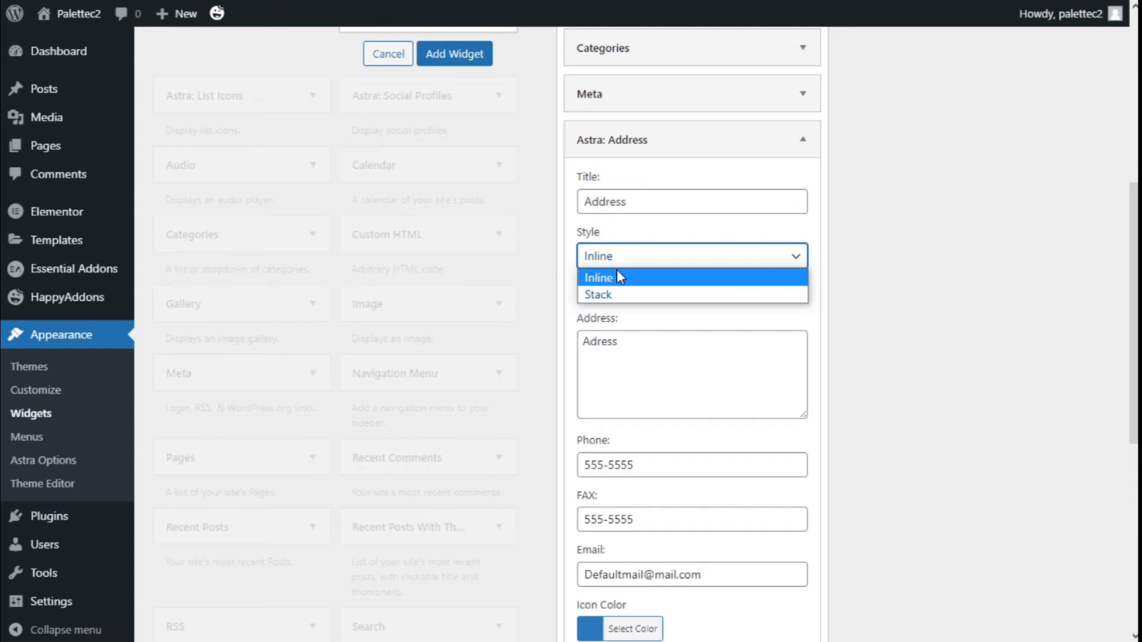
click(598, 277)
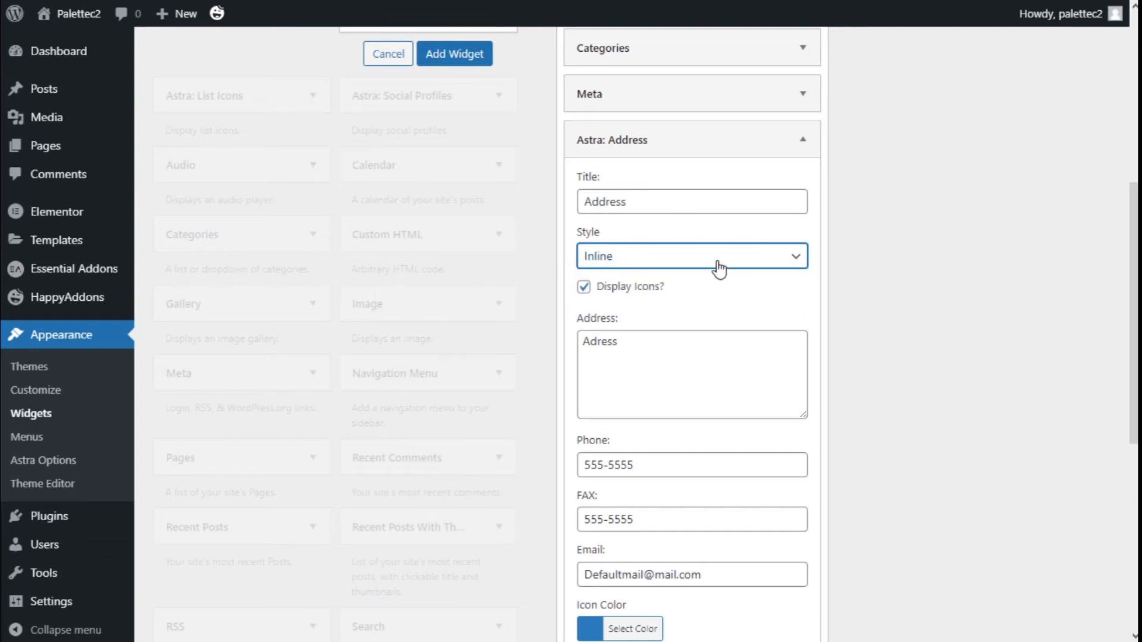
scroll(down, 3)
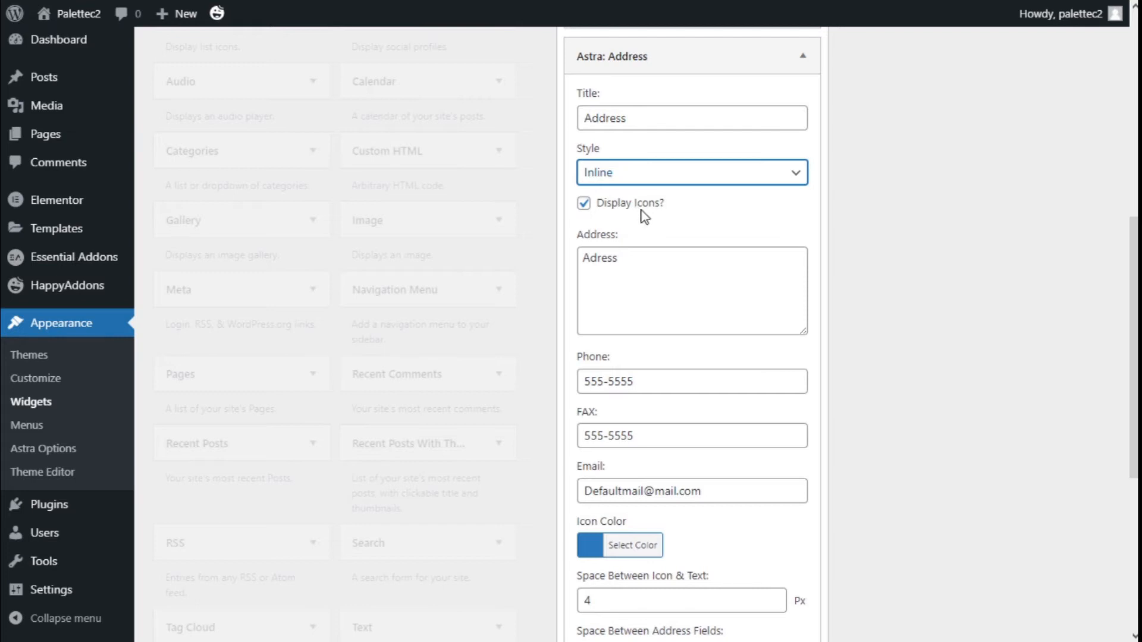
mouse_move(927, 220)
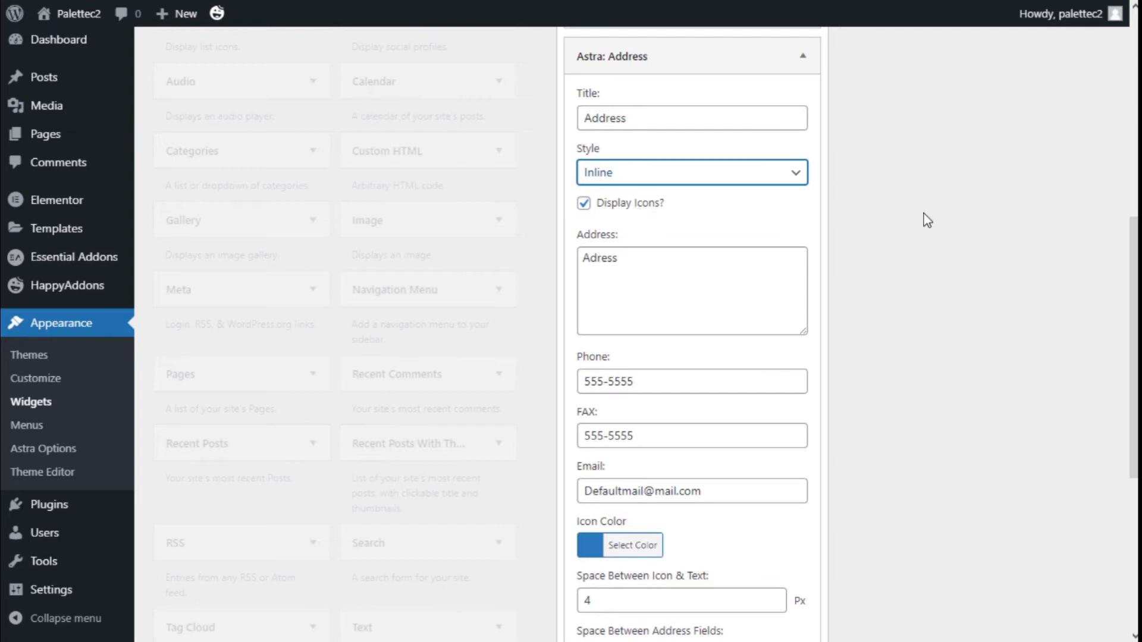
mouse_move(608, 239)
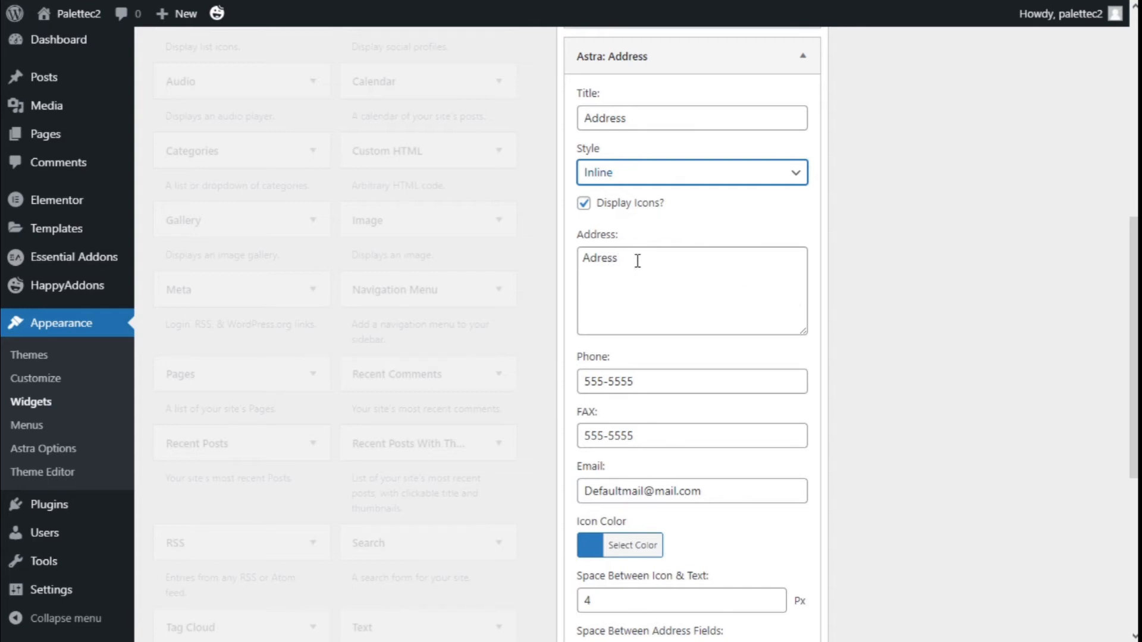
Step: Check the address icon colour and spacing fields, then save the Address widget
scroll(down, 3)
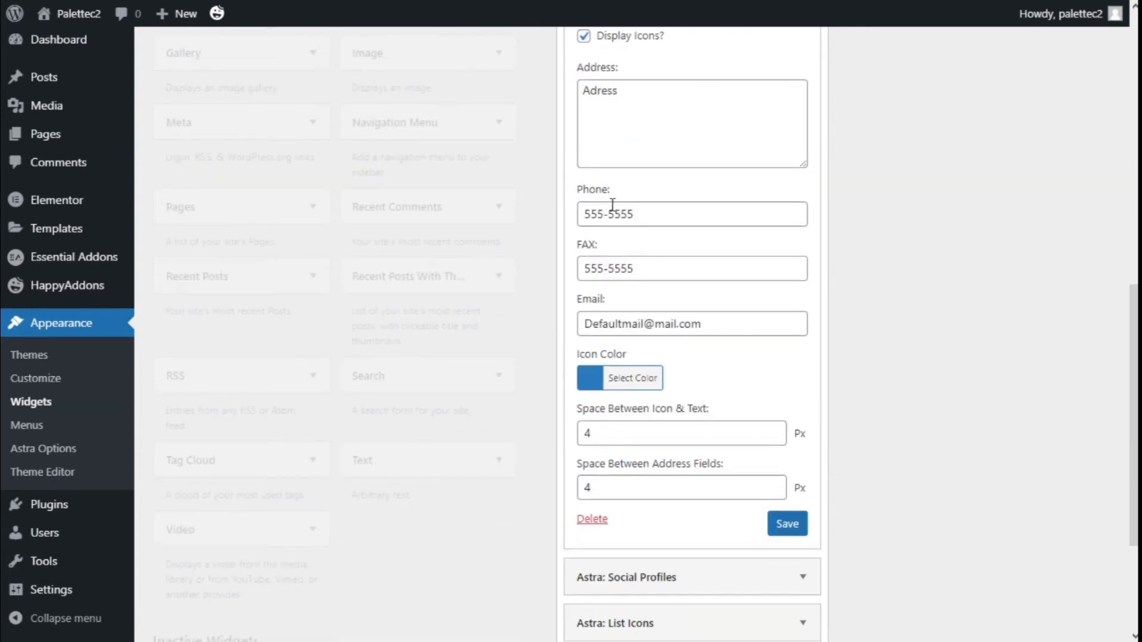
scroll(down, 3)
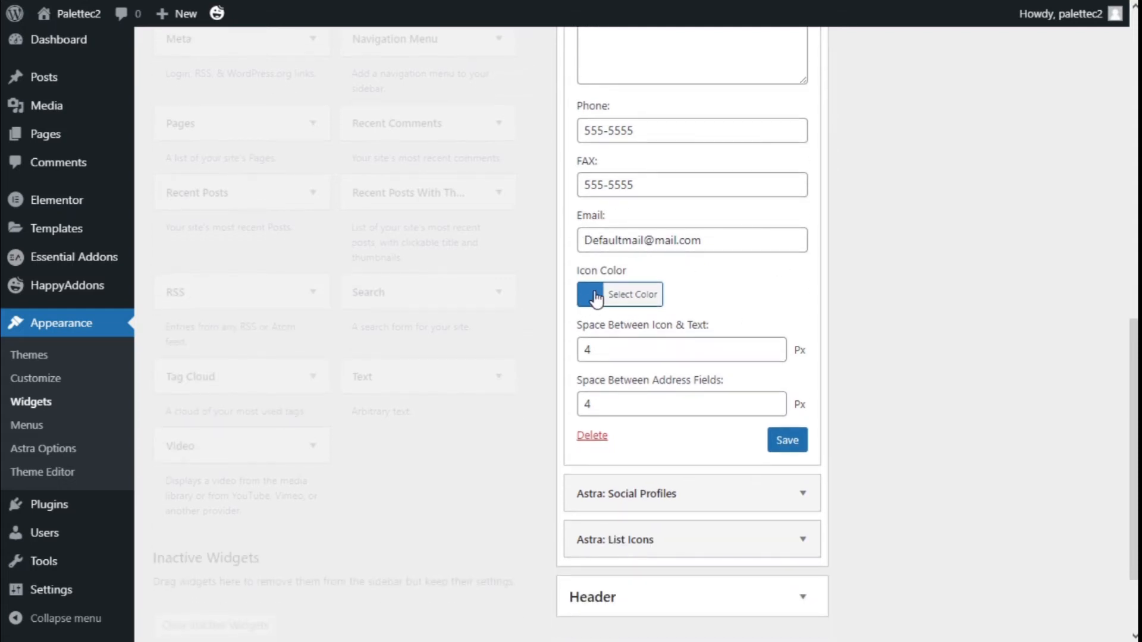
click(619, 294)
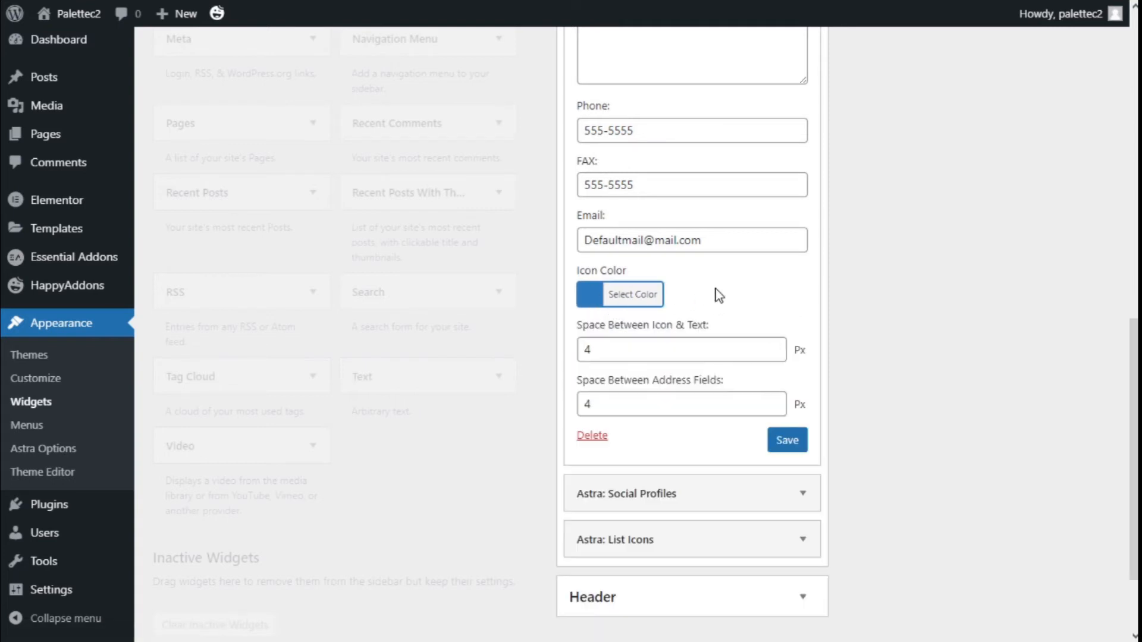
scroll(down, 3)
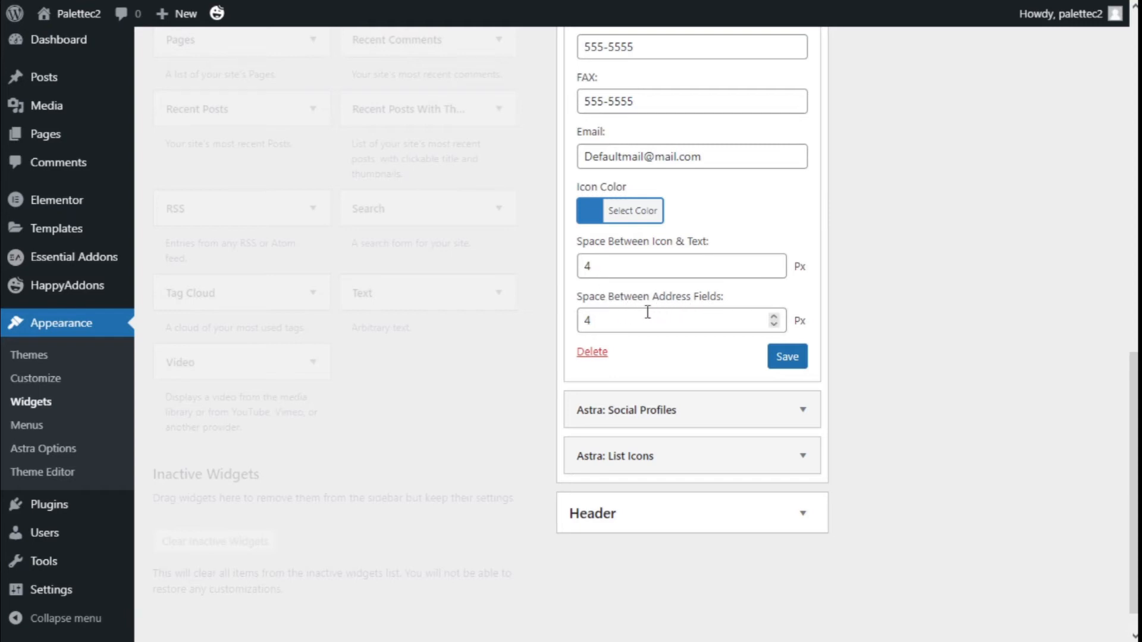
mouse_move(605, 319)
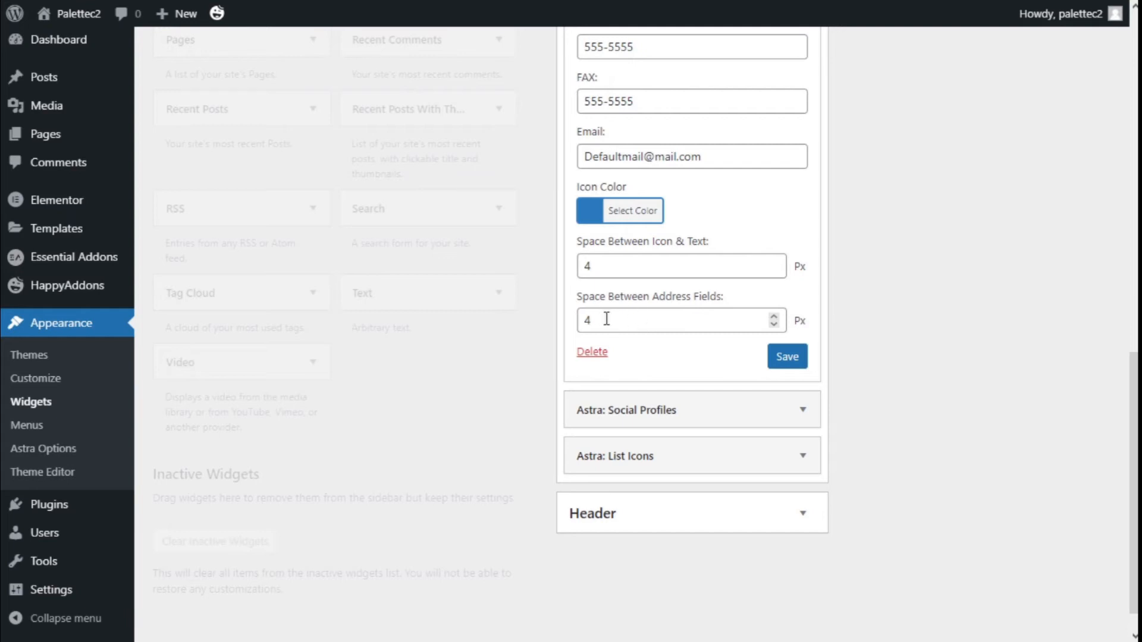
mouse_move(690, 322)
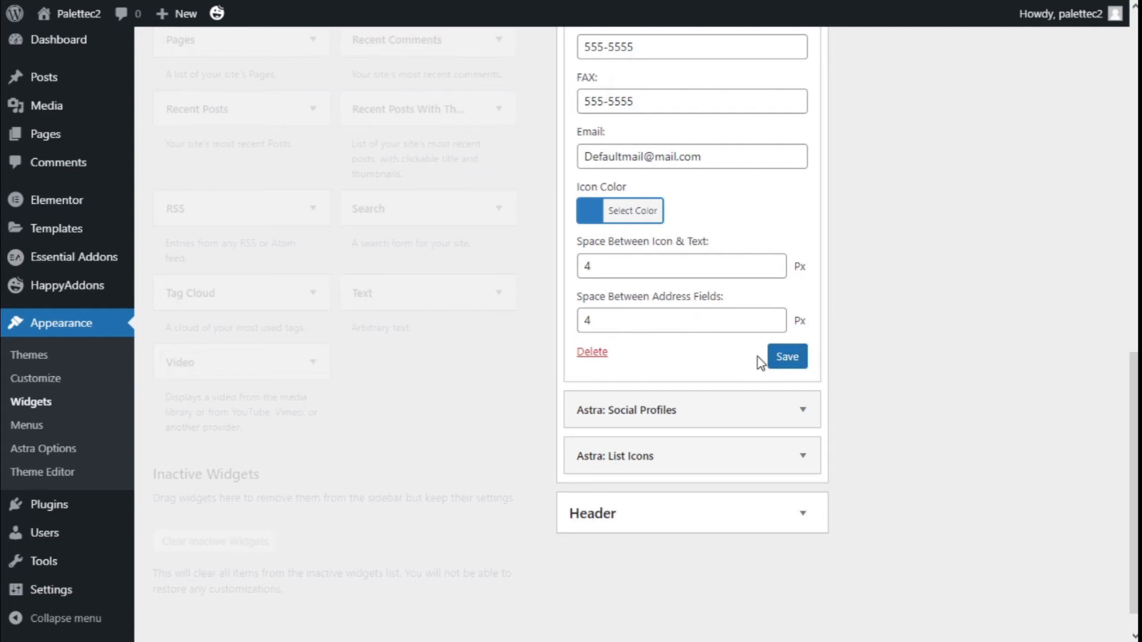
scroll(up, 3)
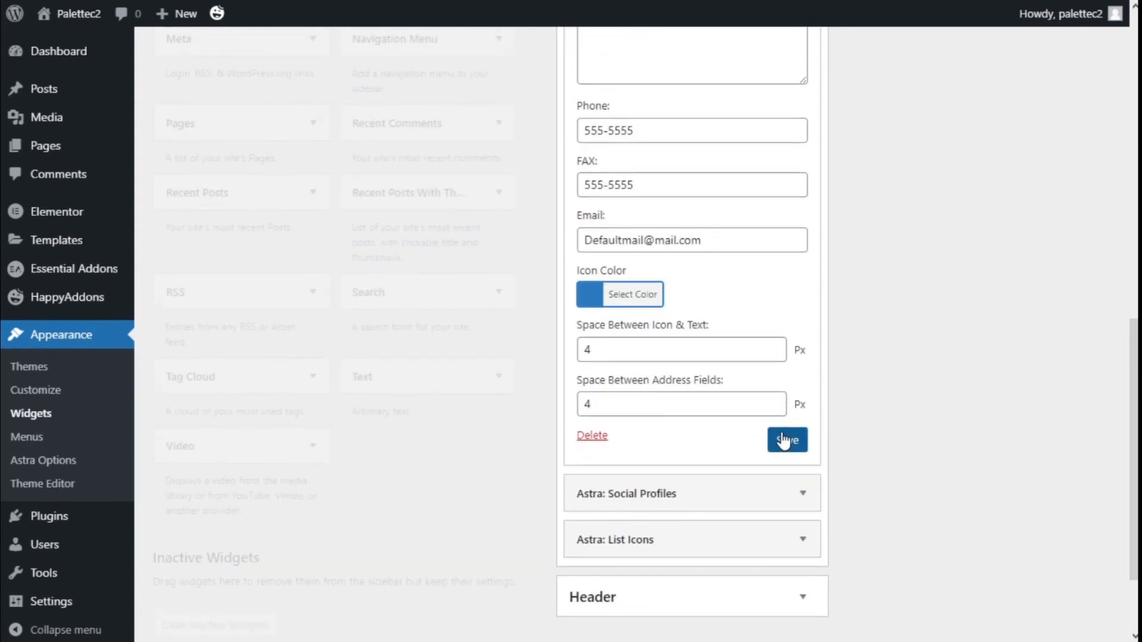
click(787, 438)
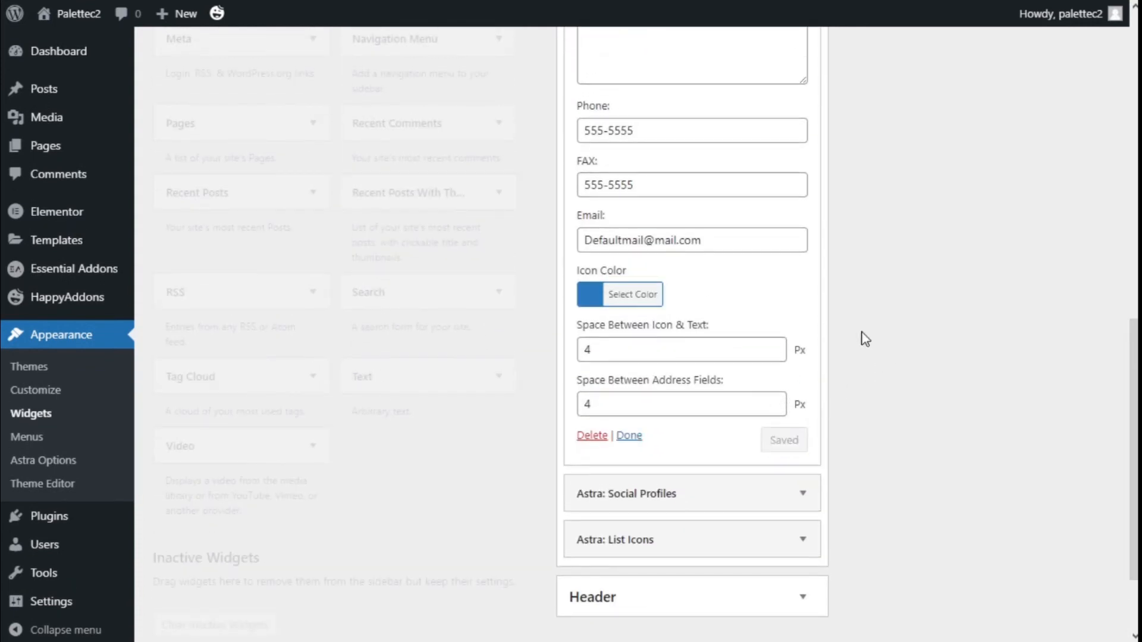
Step: Add a new empty profile to the Social Profiles widget and expand its settings
scroll(down, 3)
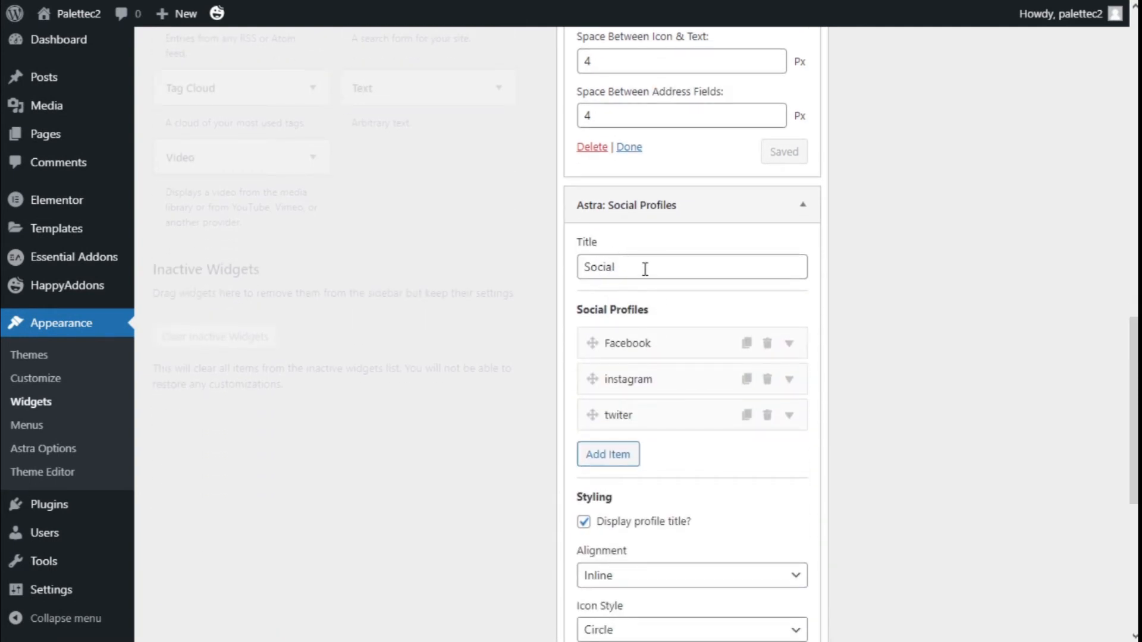
scroll(down, 3)
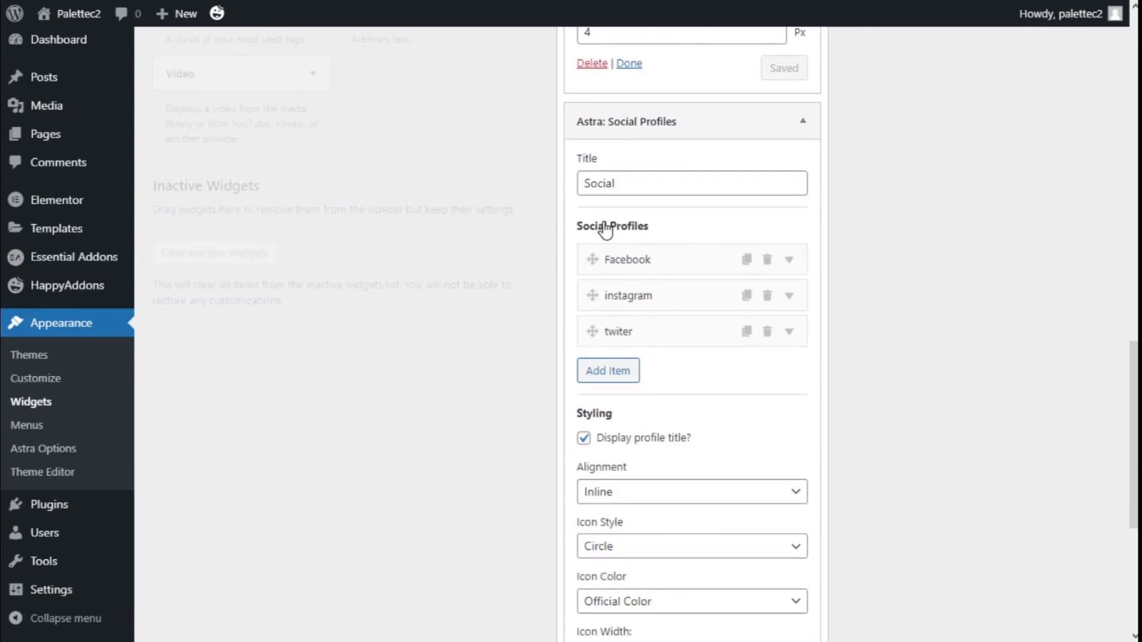
mouse_move(617, 330)
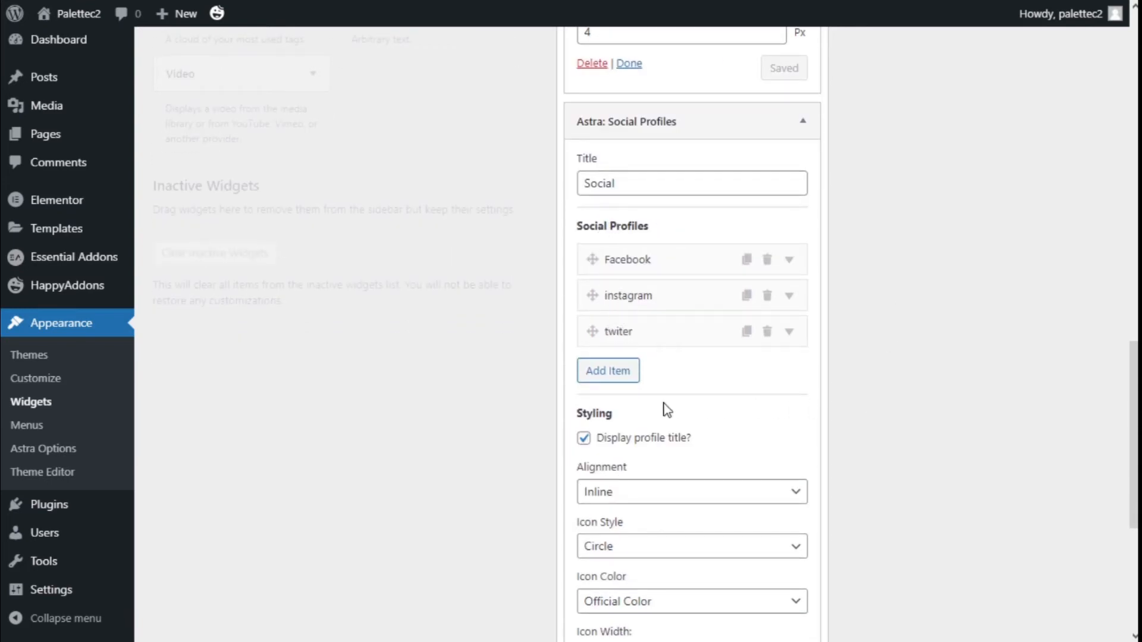
mouse_move(607, 371)
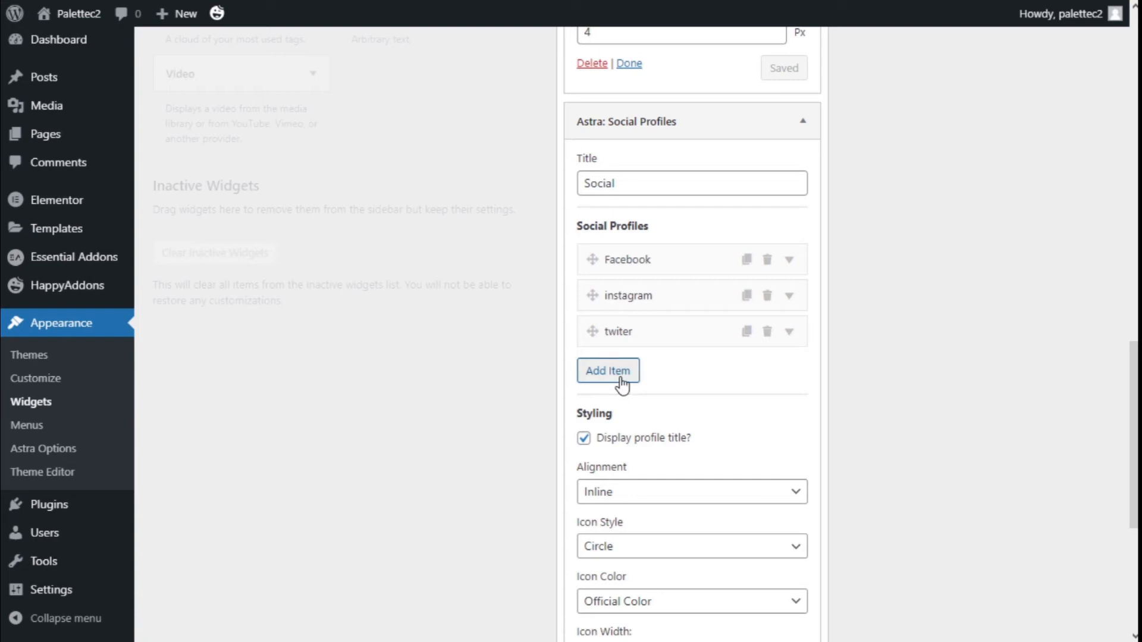
click(607, 370)
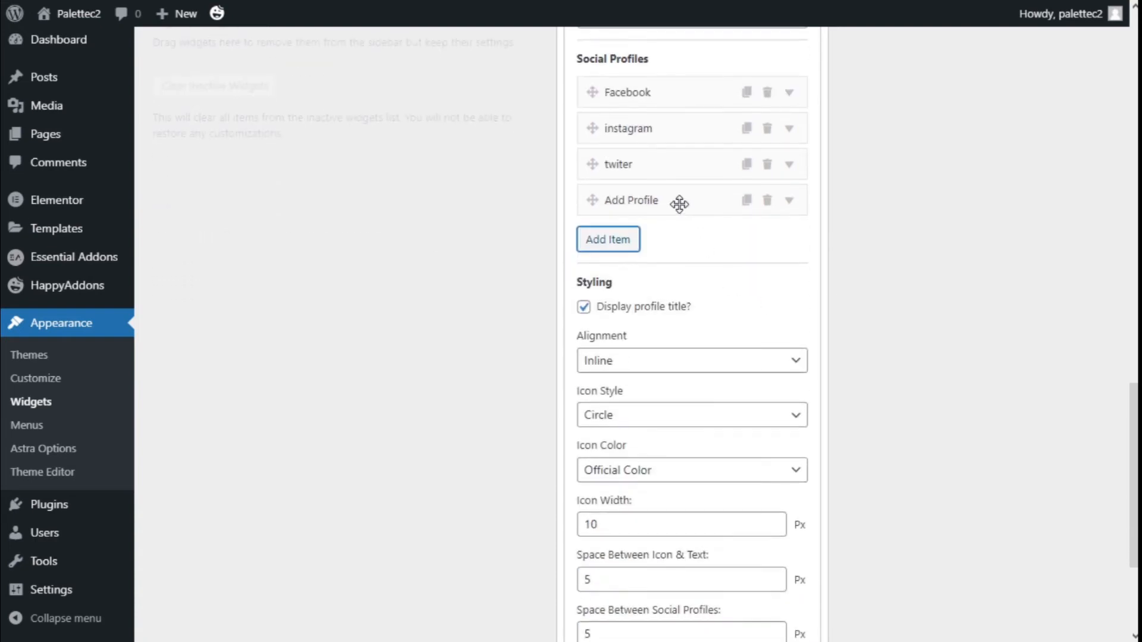
click(787, 200)
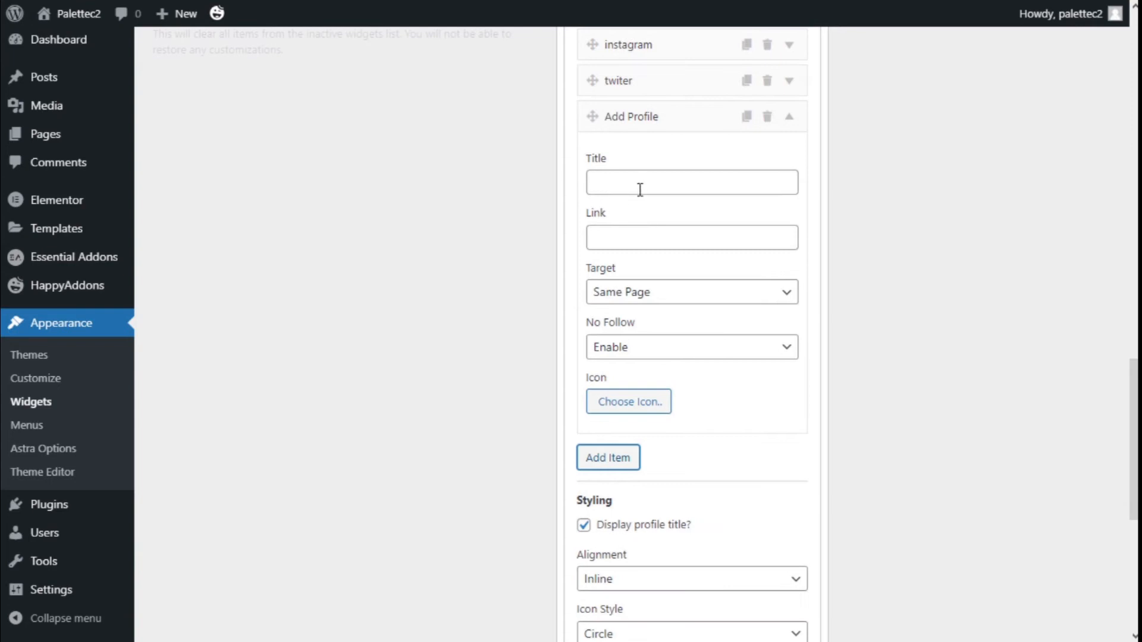
scroll(up, 3)
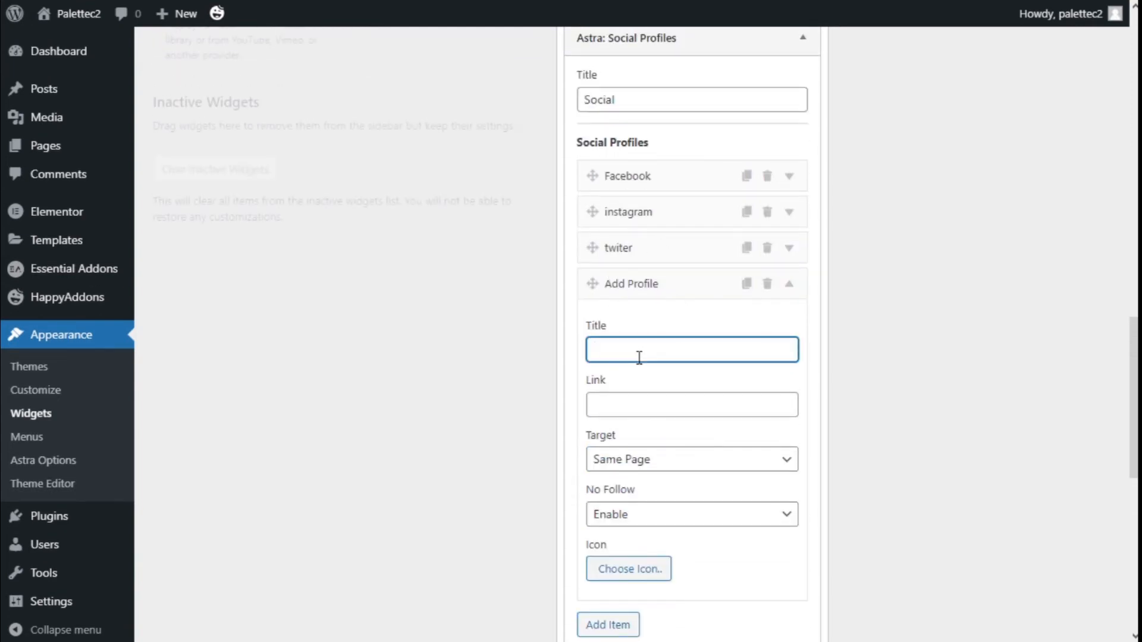
Step: Review the new profile's Link, Target and No Follow fields
scroll(down, 3)
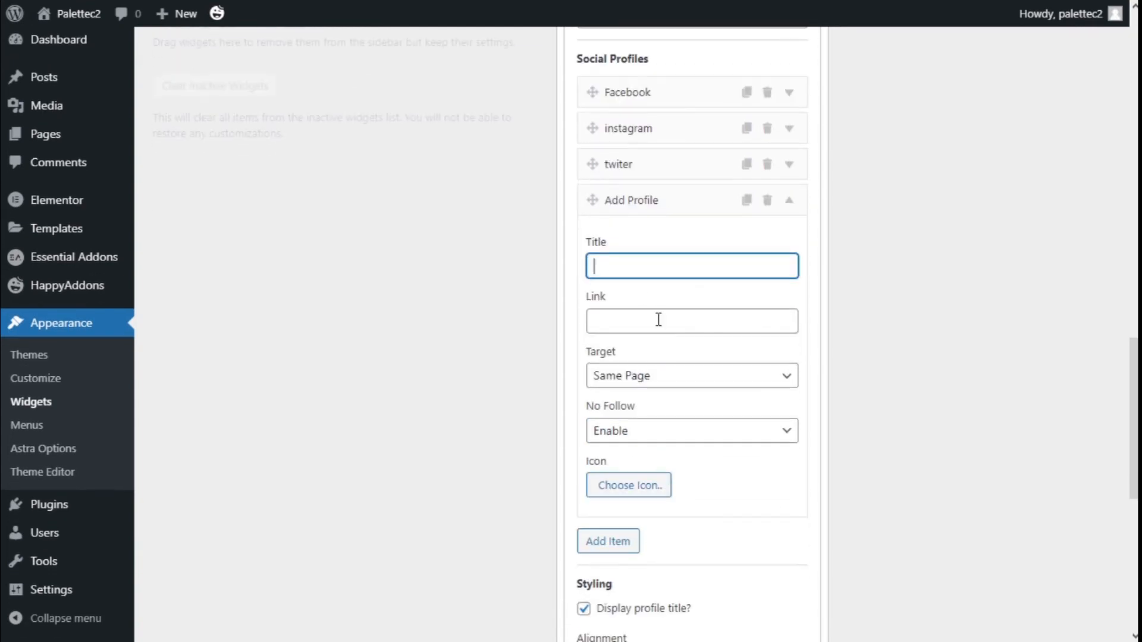
click(689, 320)
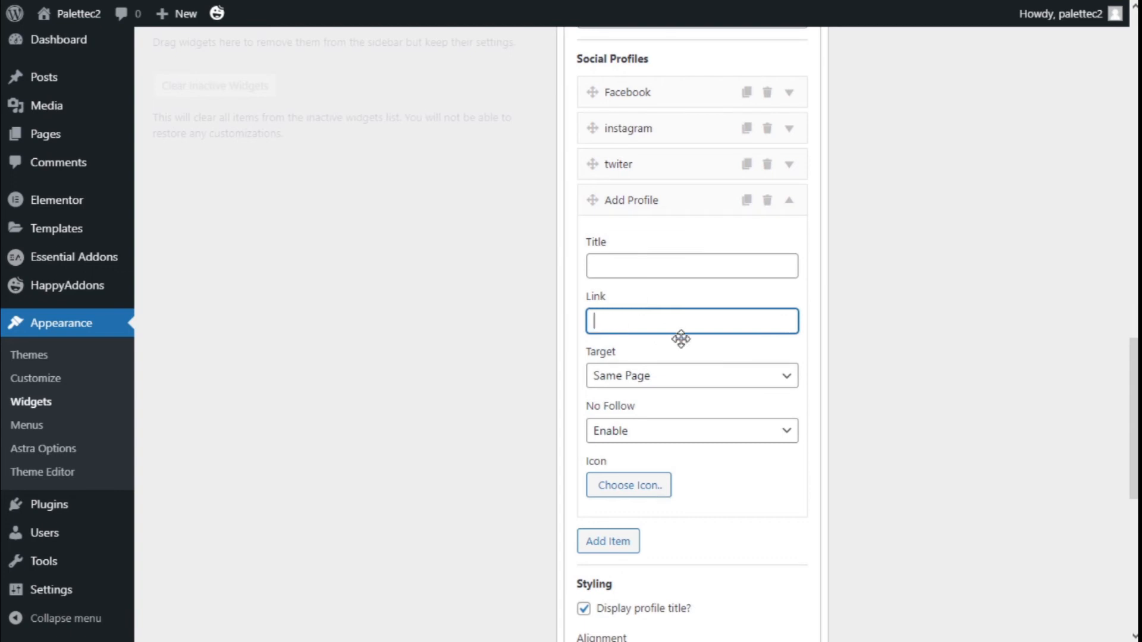
mouse_move(685, 329)
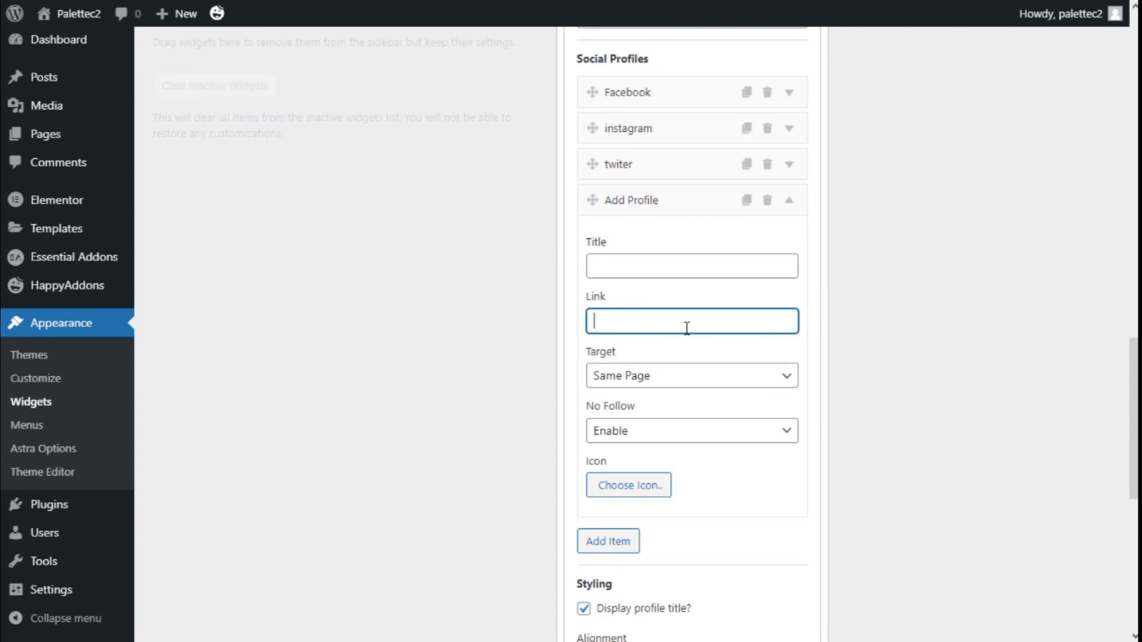
scroll(down, 3)
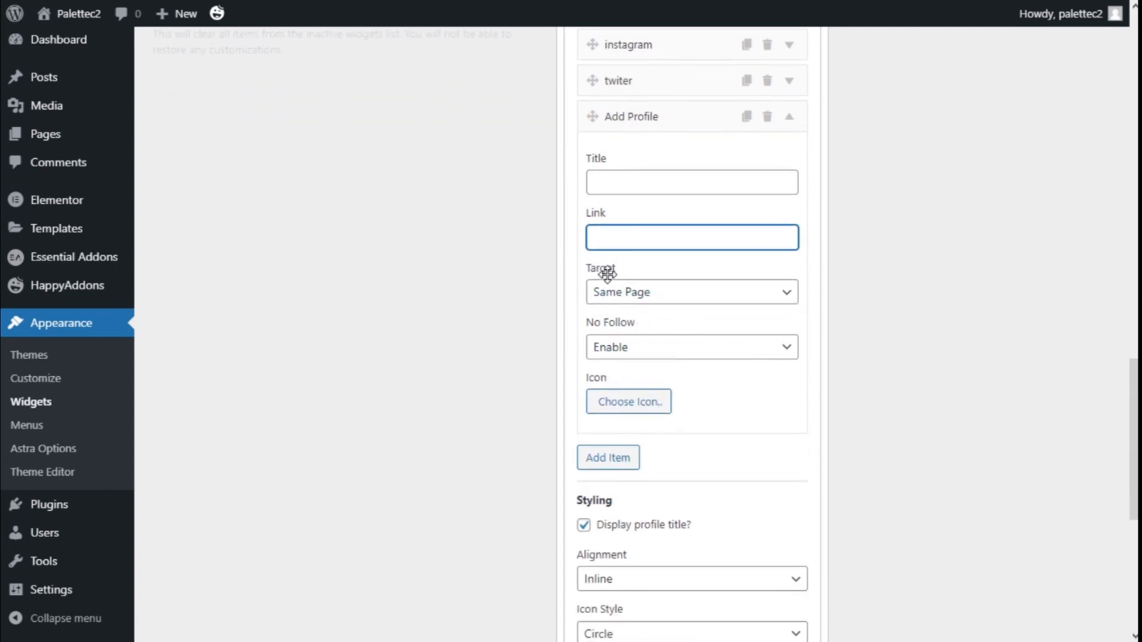
click(691, 292)
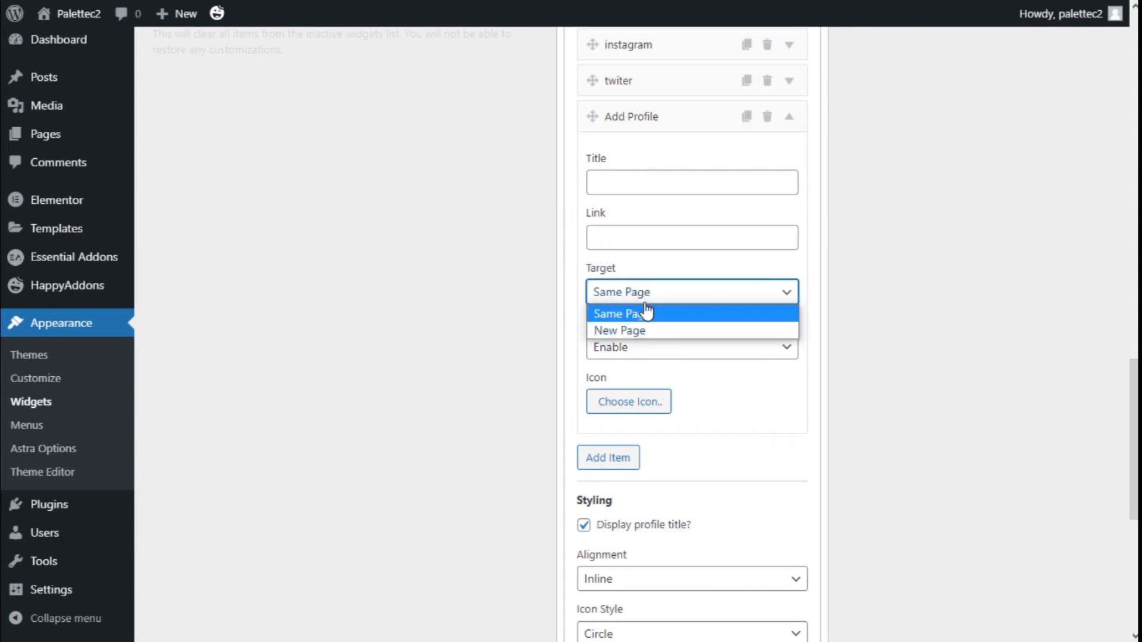
mouse_move(643, 333)
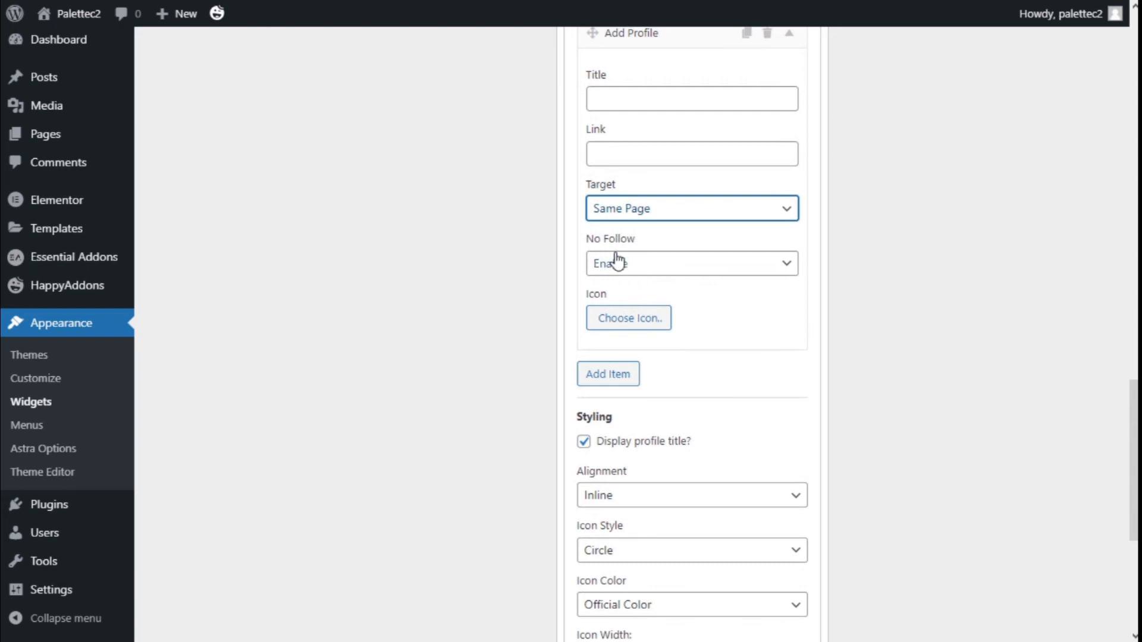
click(690, 263)
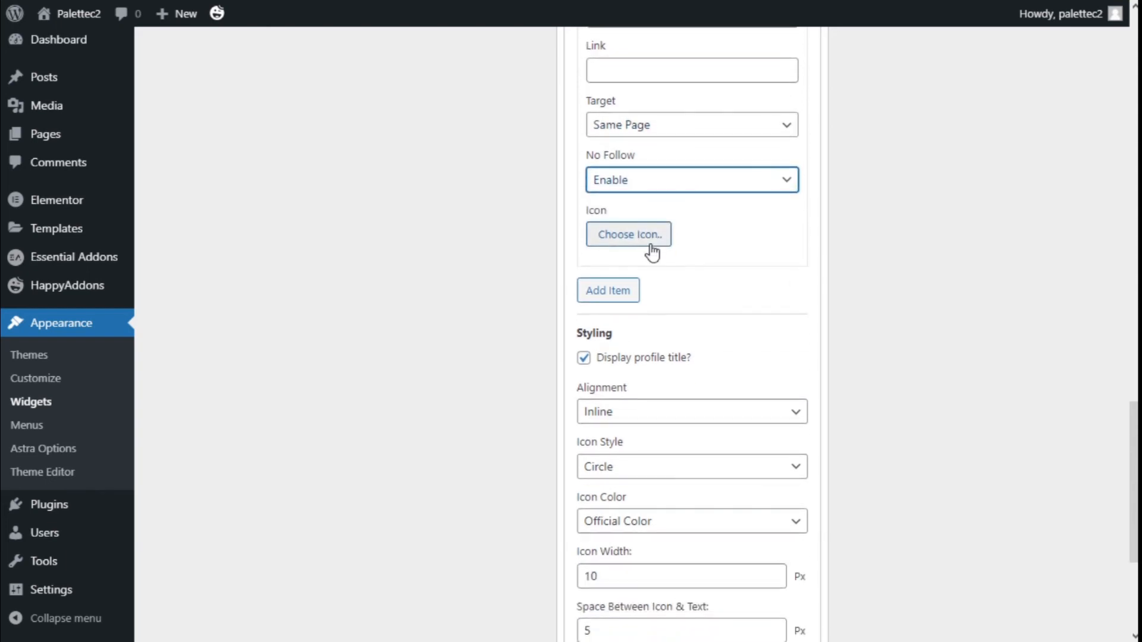
Step: Search the icon picker for 'faceb' and give the new profile a Facebook icon
click(628, 234)
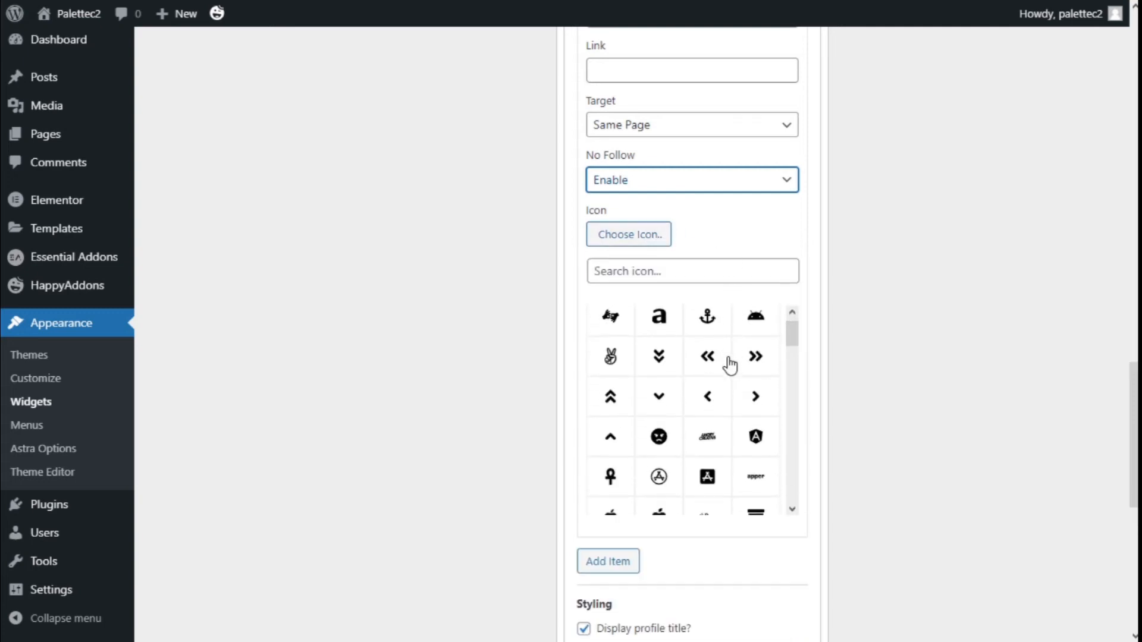
scroll(down, 3)
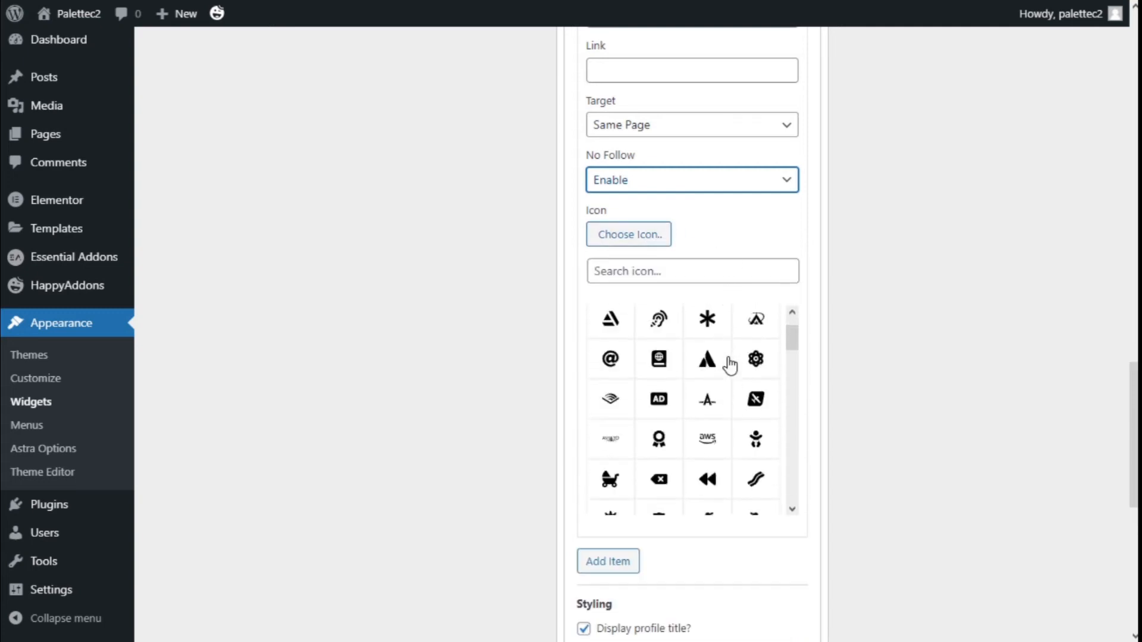
scroll(down, 3)
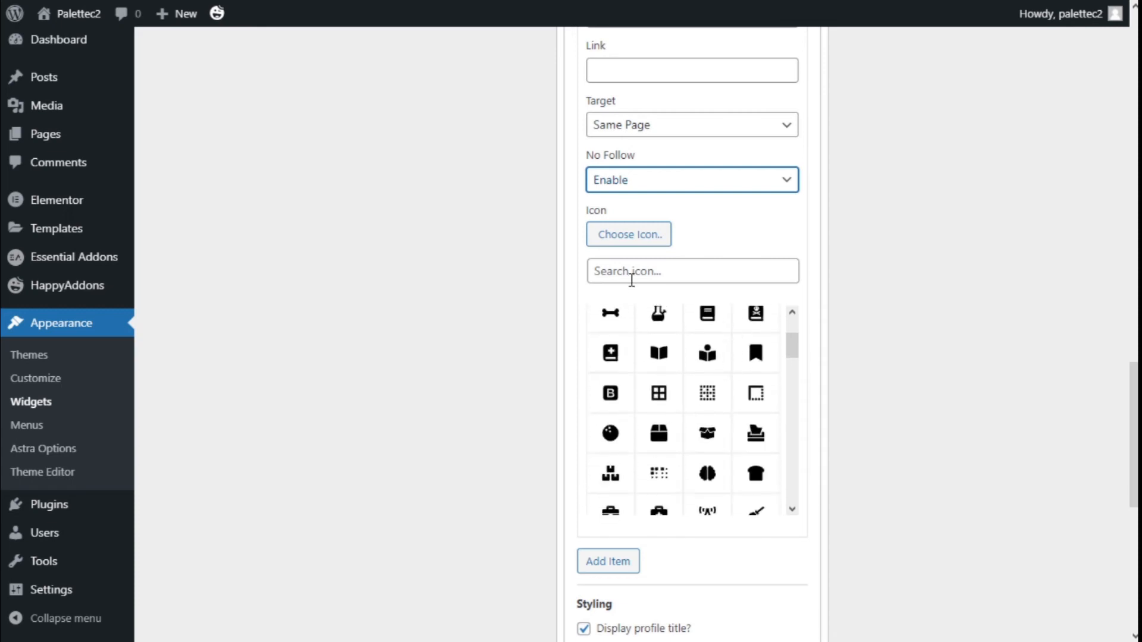
scroll(down, 3)
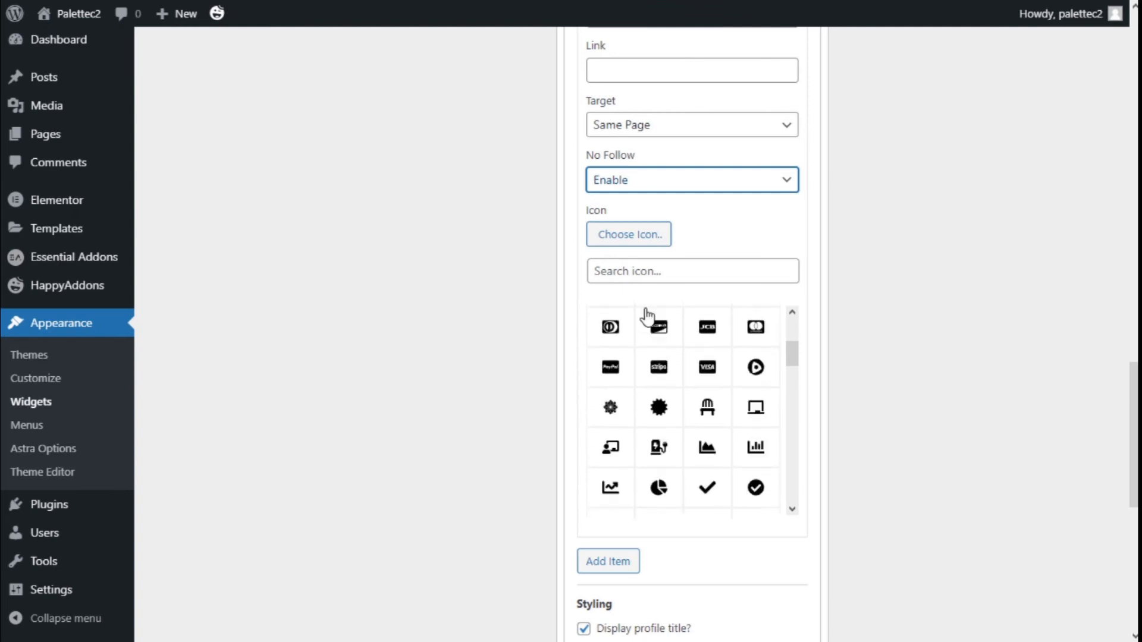
text(fa)
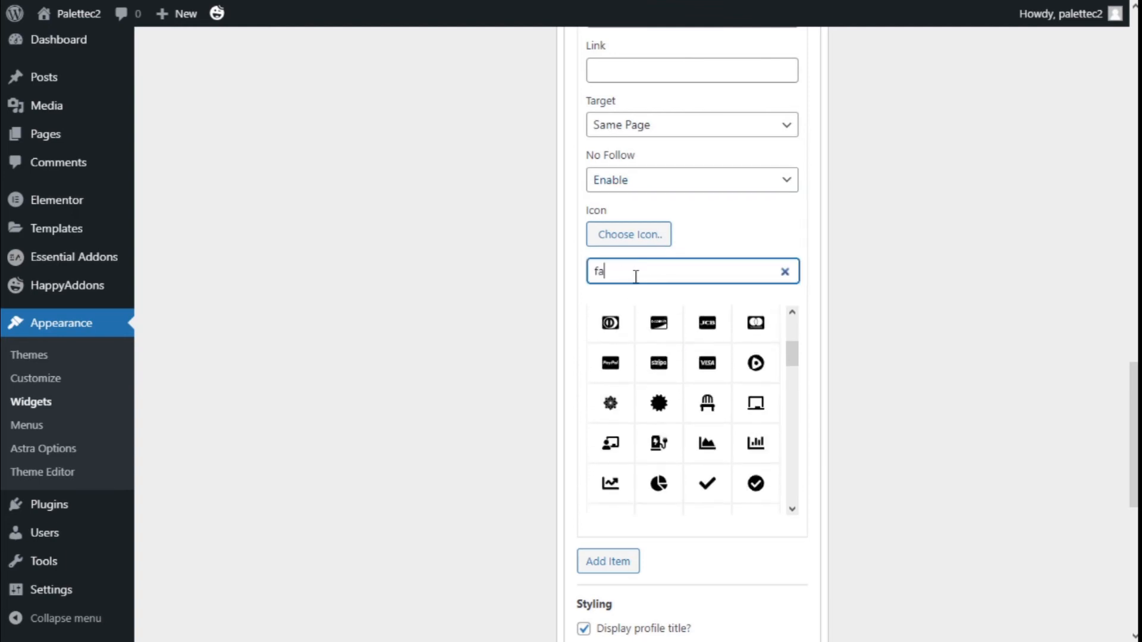
text(ceb)
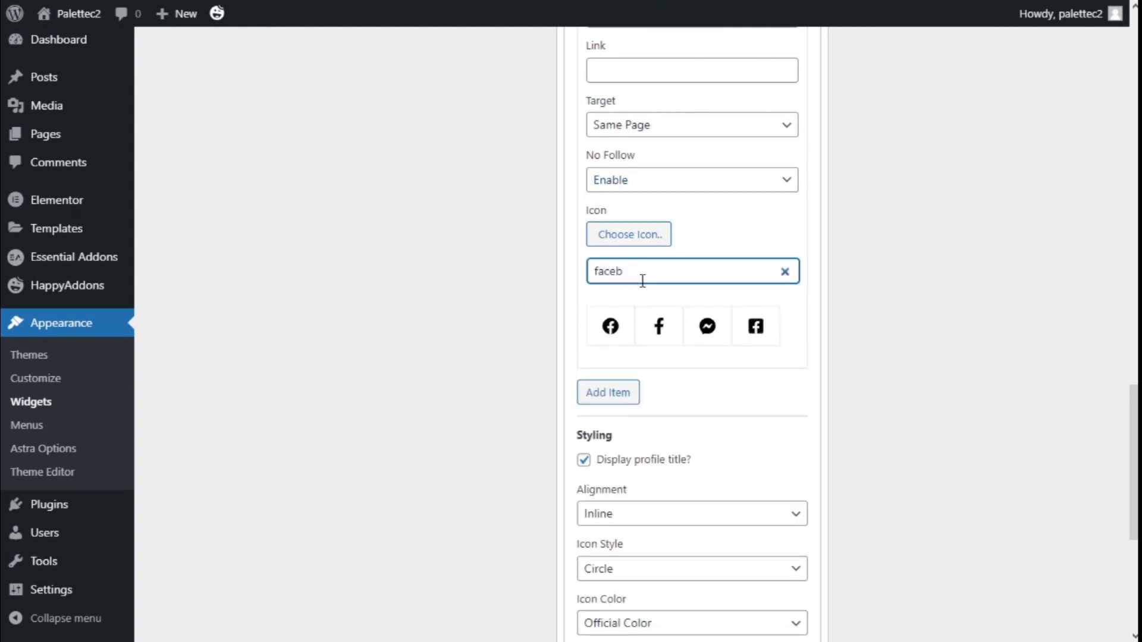
mouse_move(756, 326)
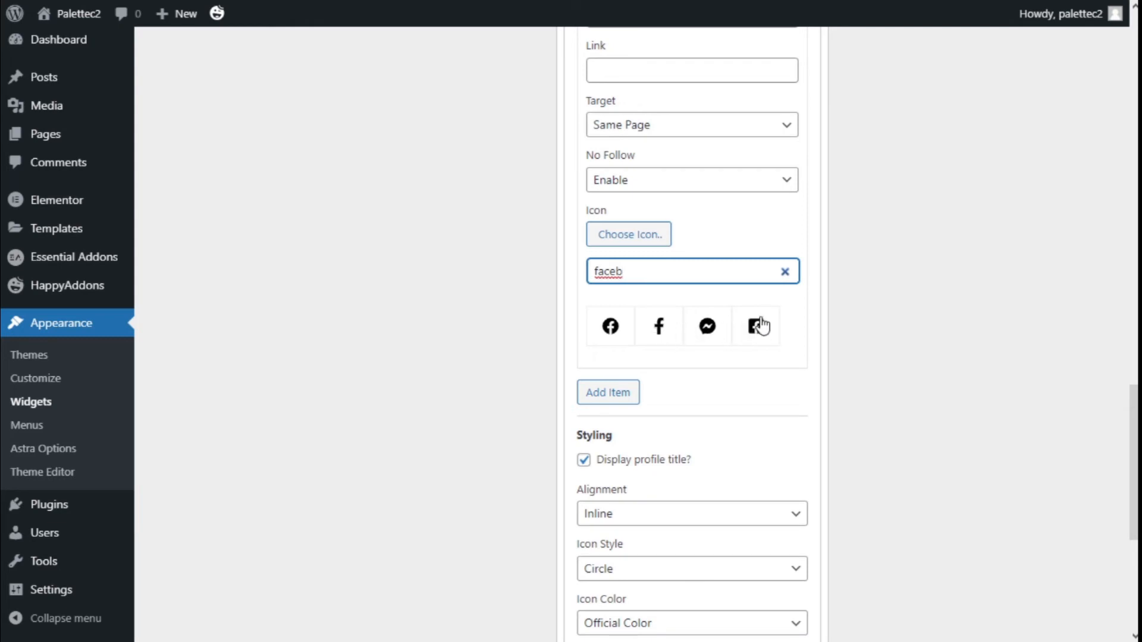
click(784, 271)
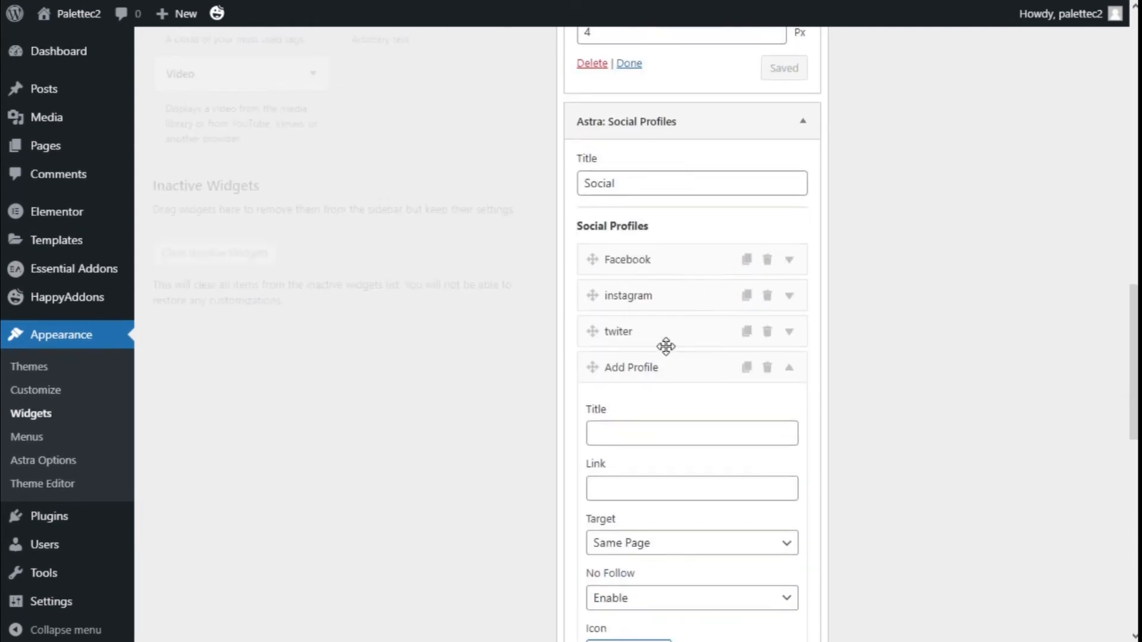
Step: Expand the Facebook profile to check its details, then collapse it again
click(787, 259)
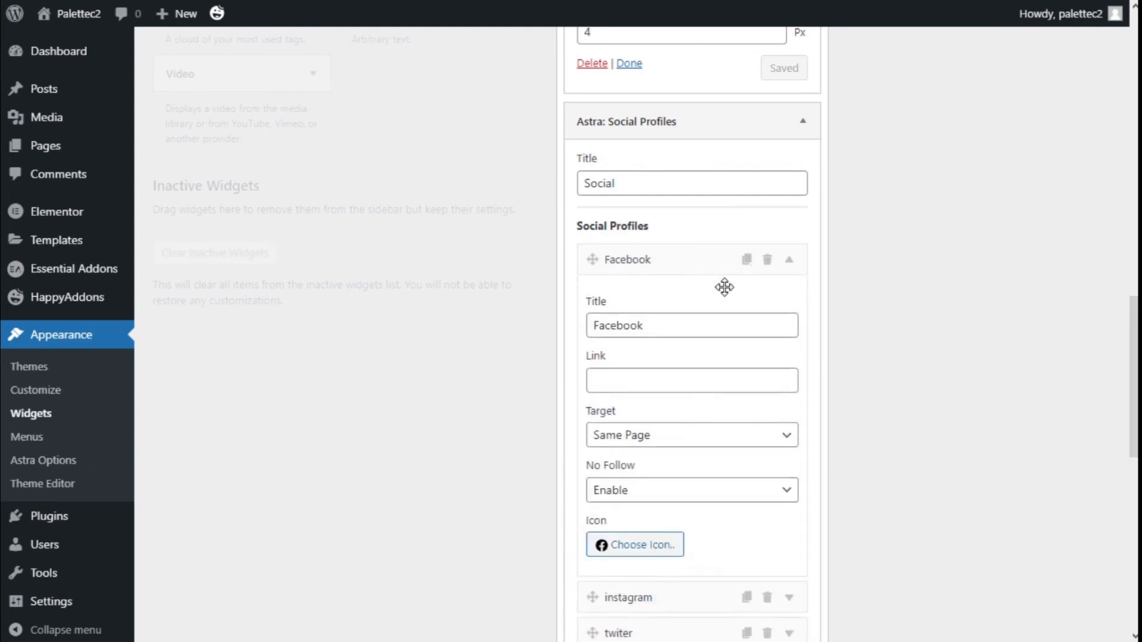
scroll(down, 3)
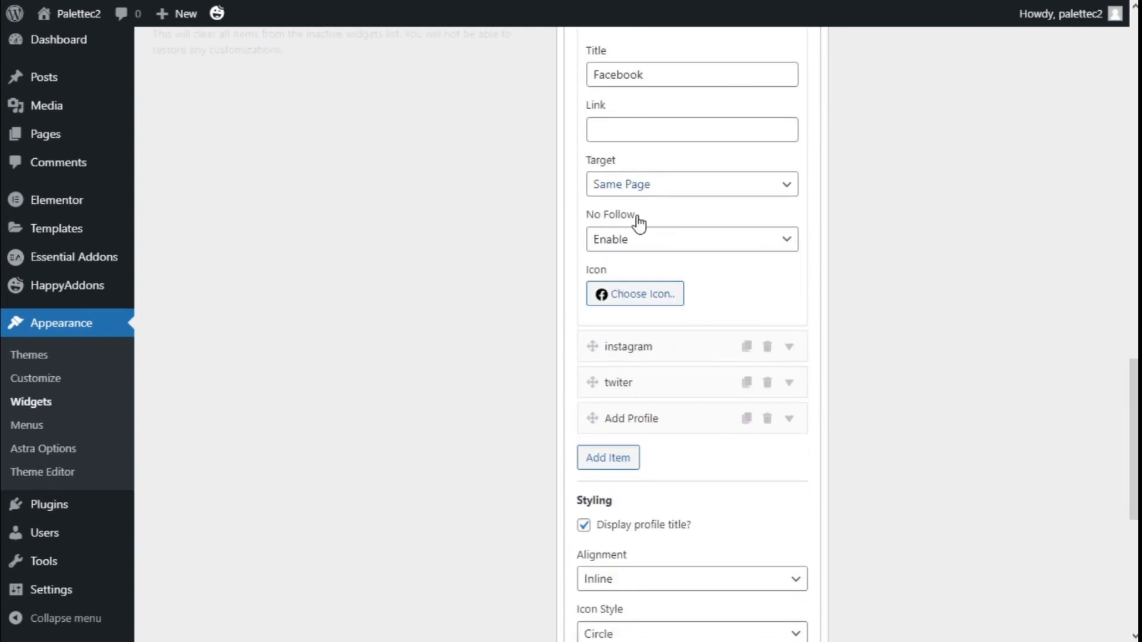
scroll(up, 3)
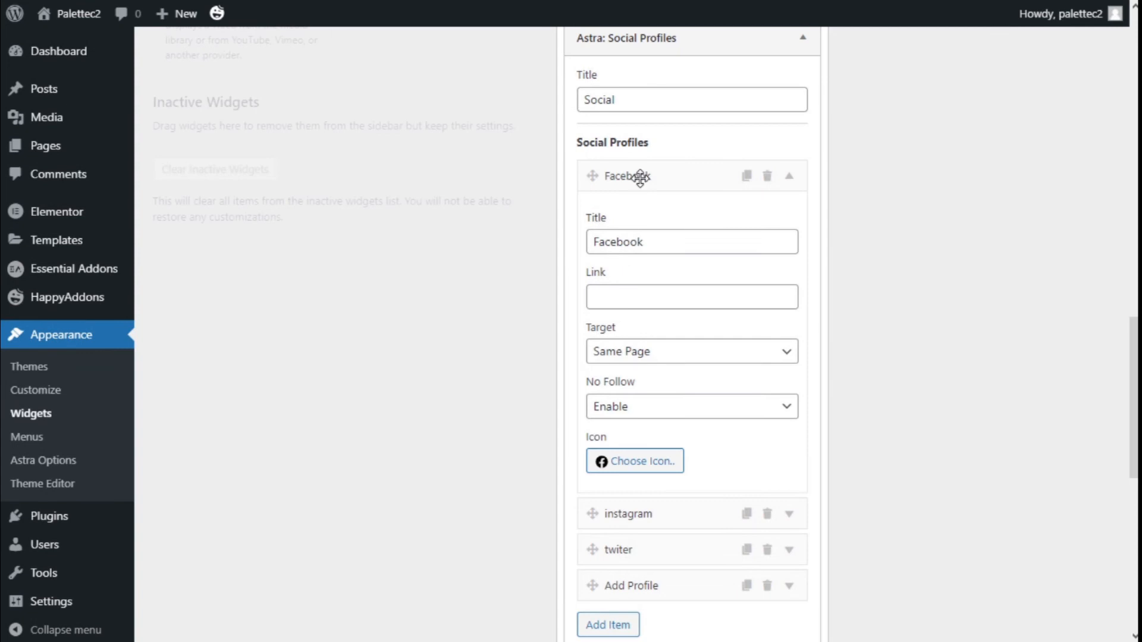
click(787, 176)
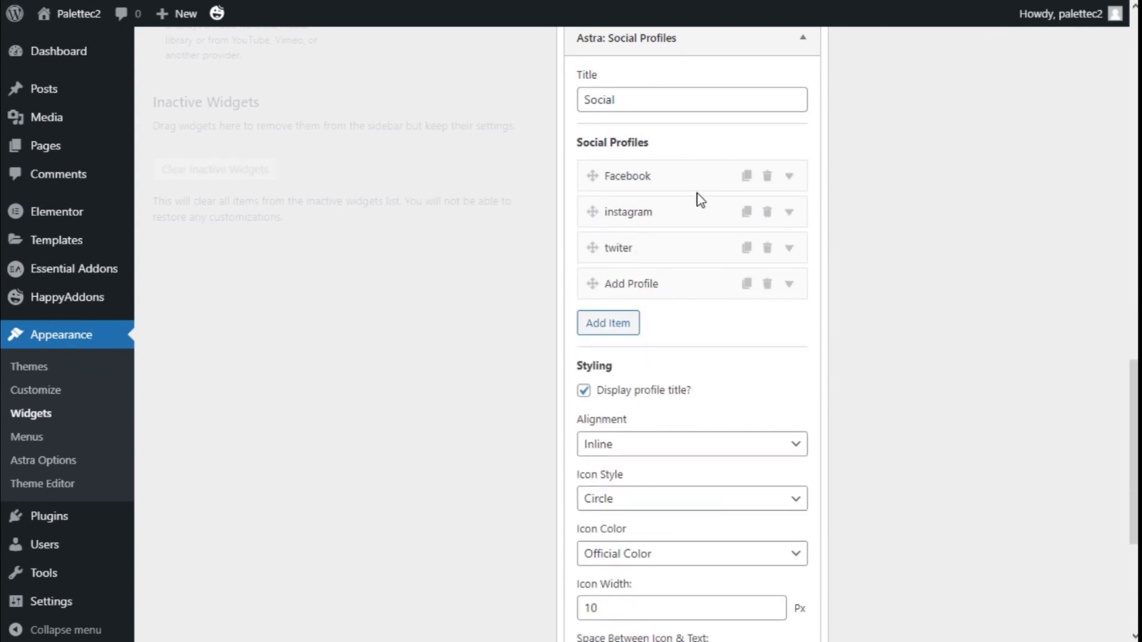
Step: Keep the profiles aligned inline with the circle icon style
scroll(down, 3)
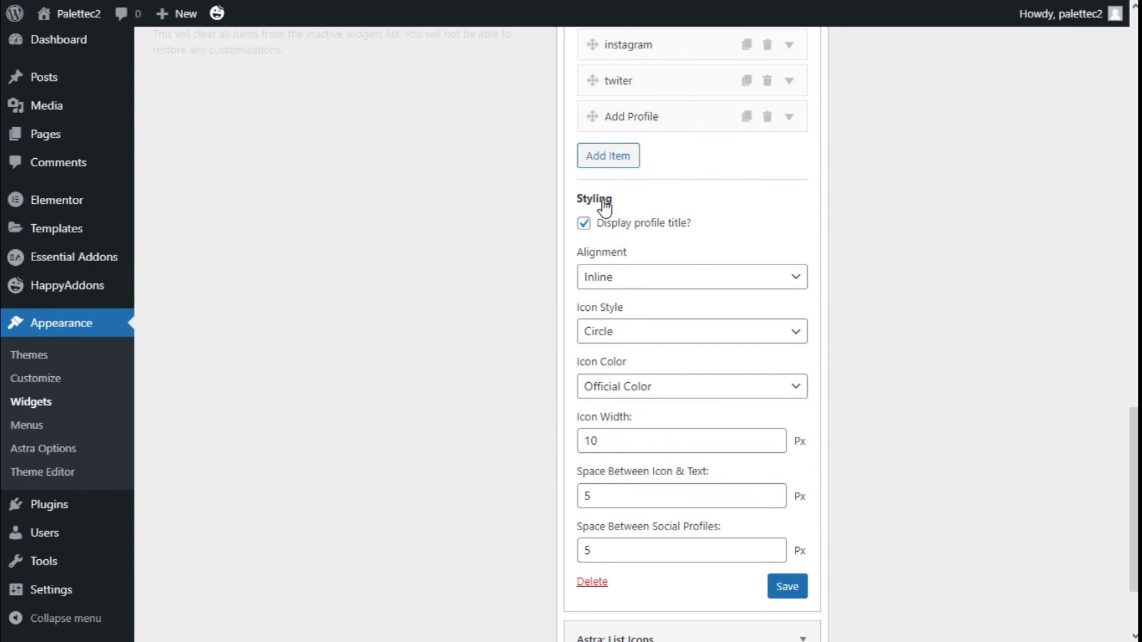
mouse_move(659, 230)
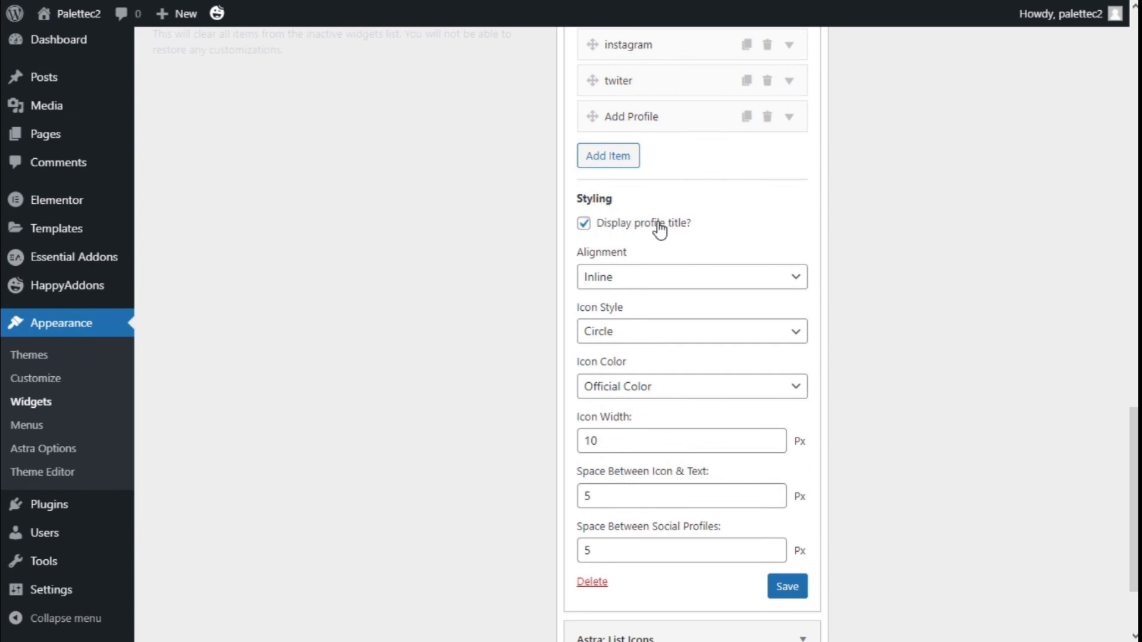
click(689, 277)
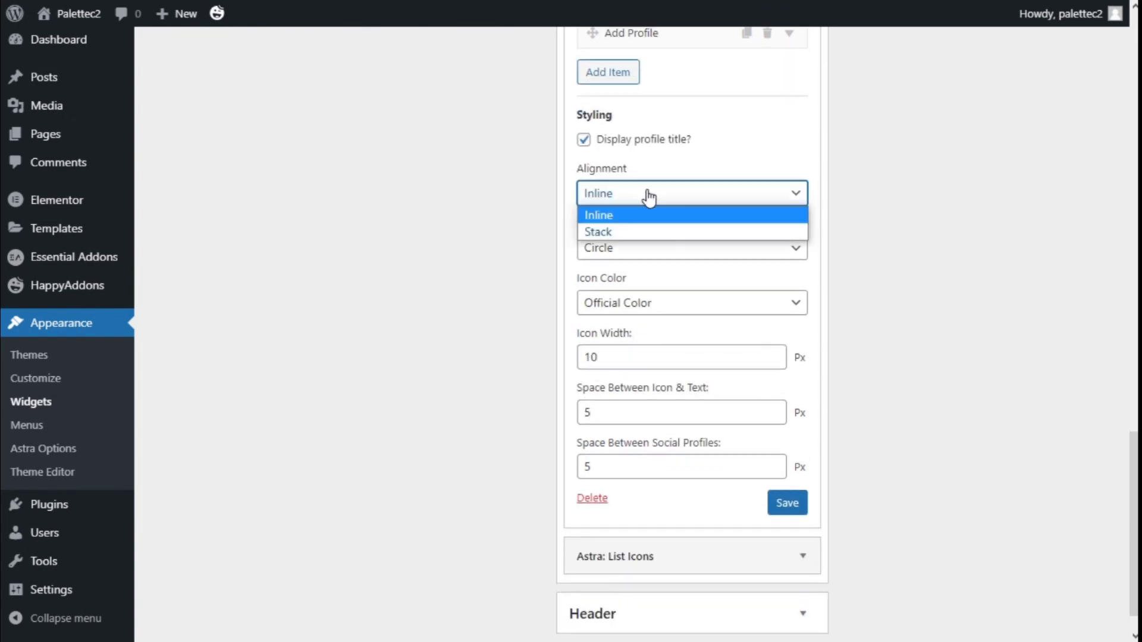
mouse_move(617, 232)
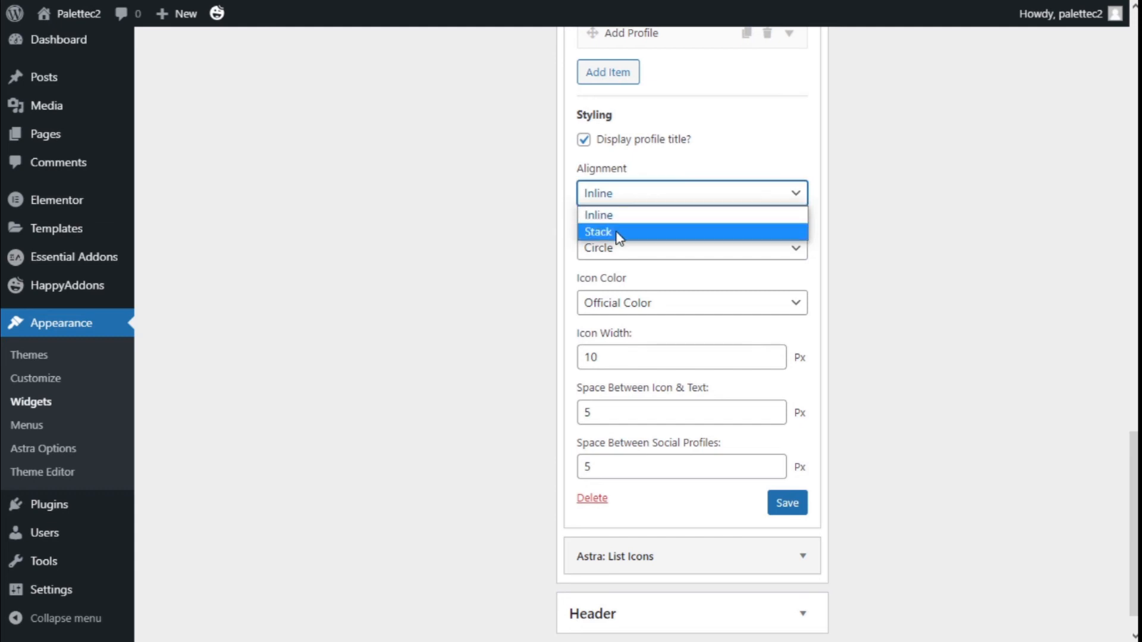
click(598, 214)
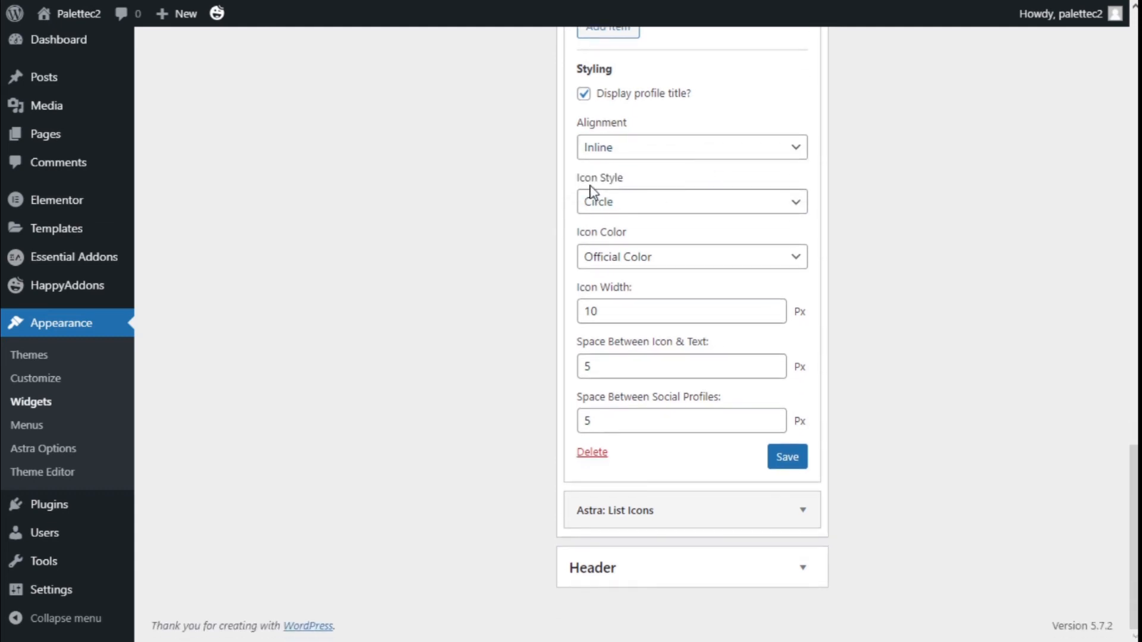
click(690, 202)
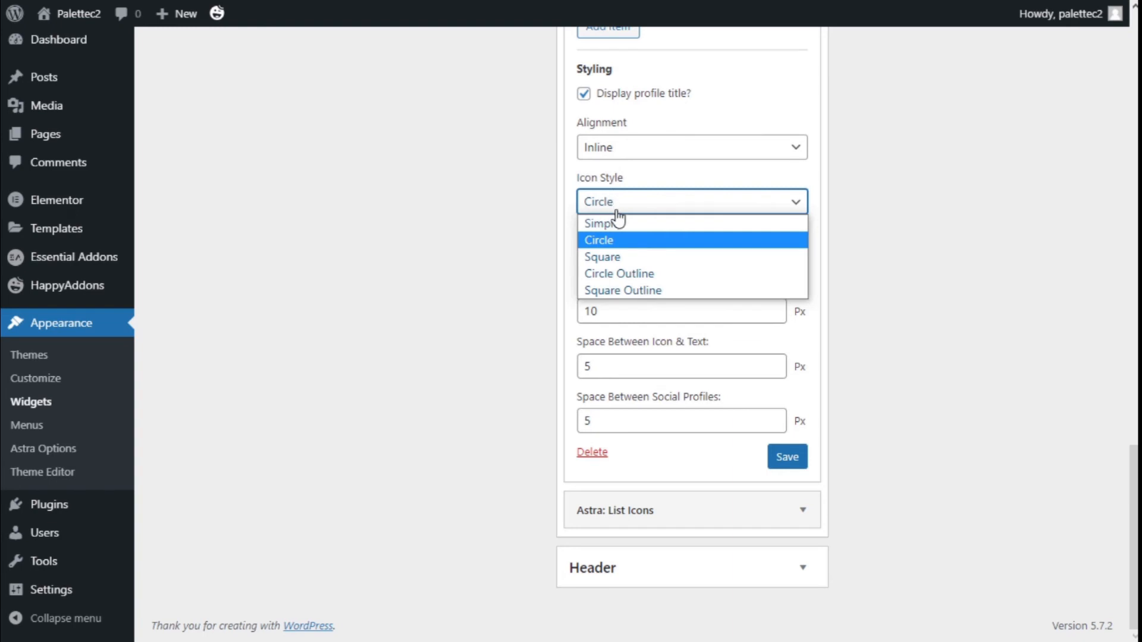
mouse_move(619, 274)
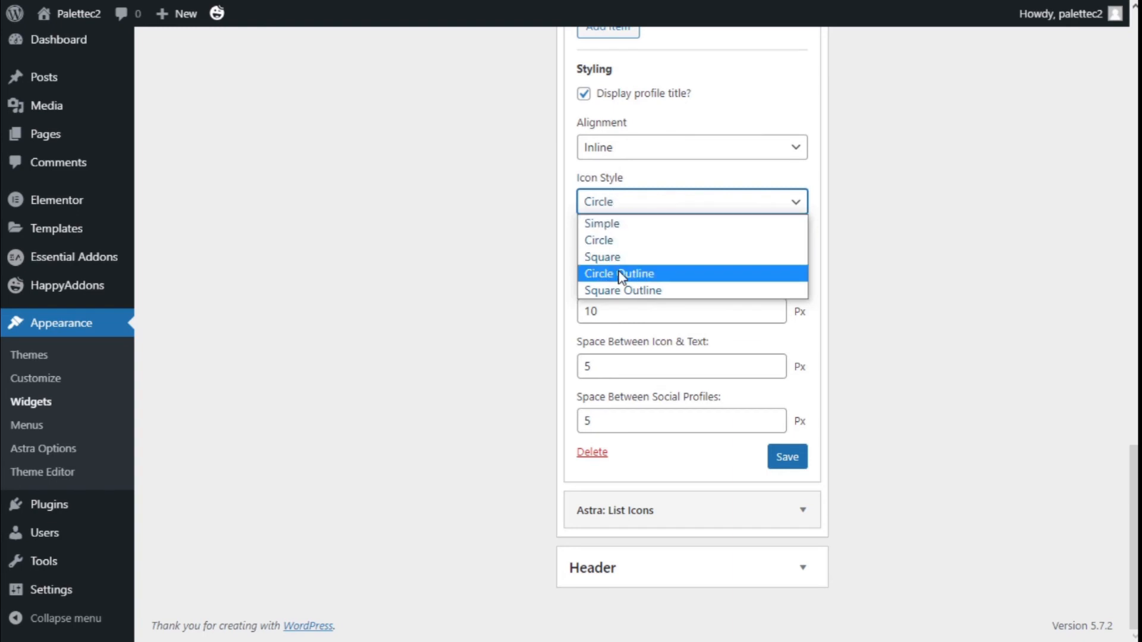
mouse_move(637, 291)
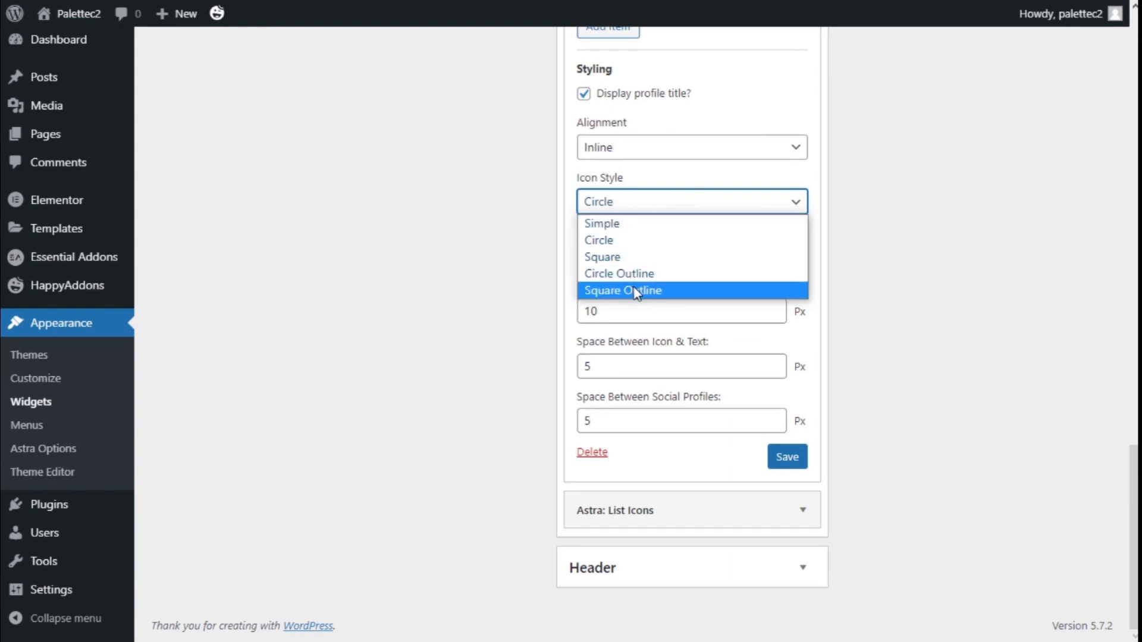
click(598, 239)
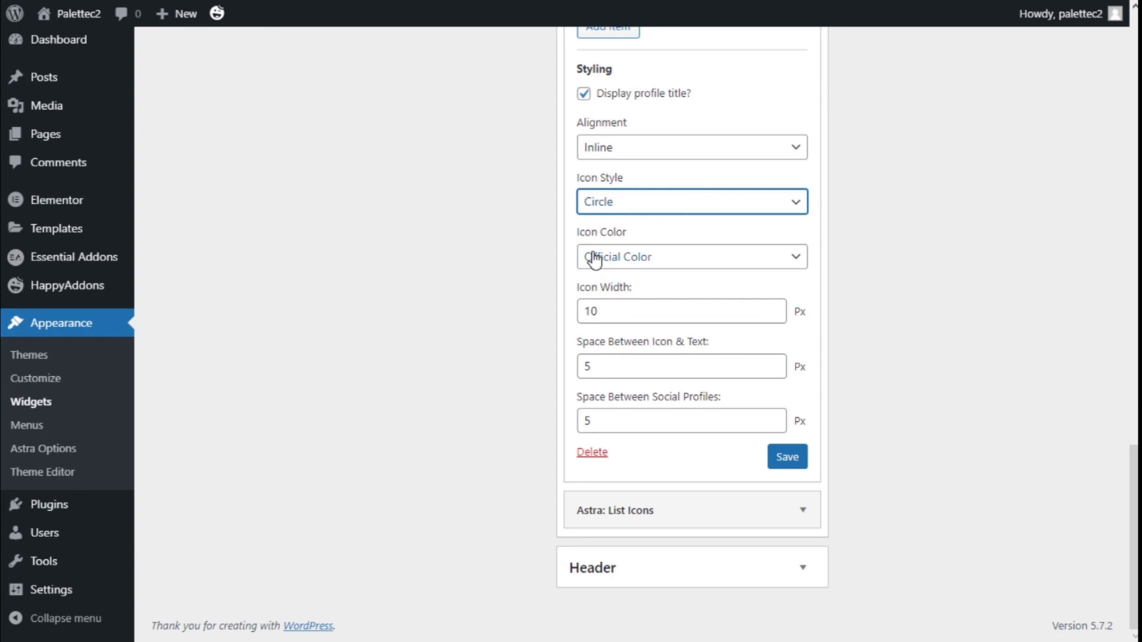
Step: Try the Custom icon colour, revert to Official Color and save the Social widget
click(691, 256)
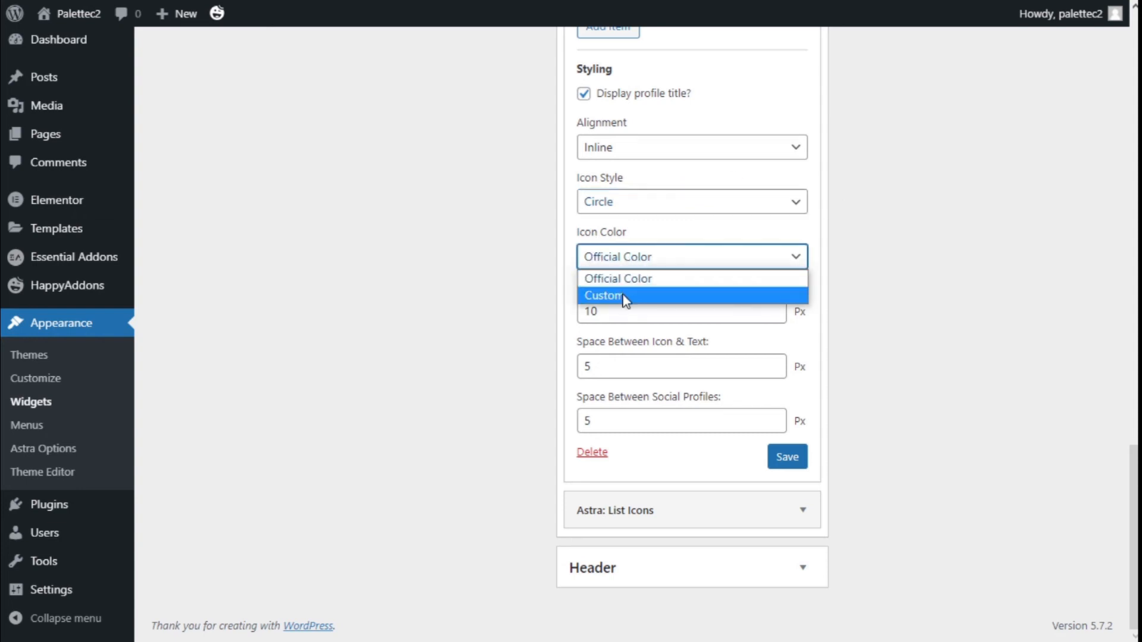
click(601, 295)
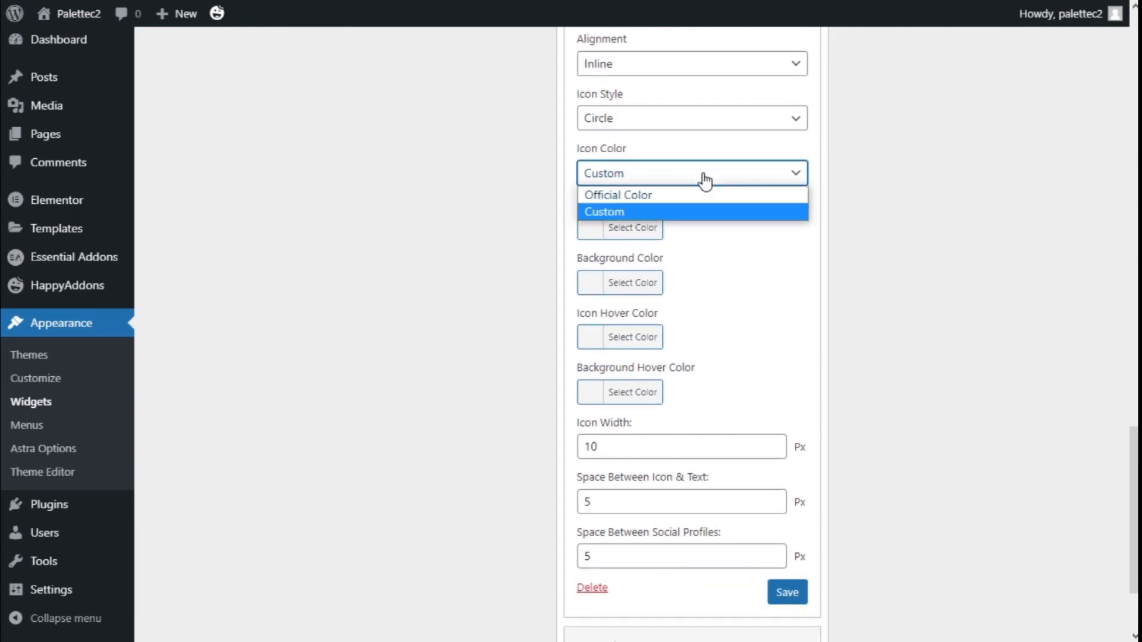
click(617, 194)
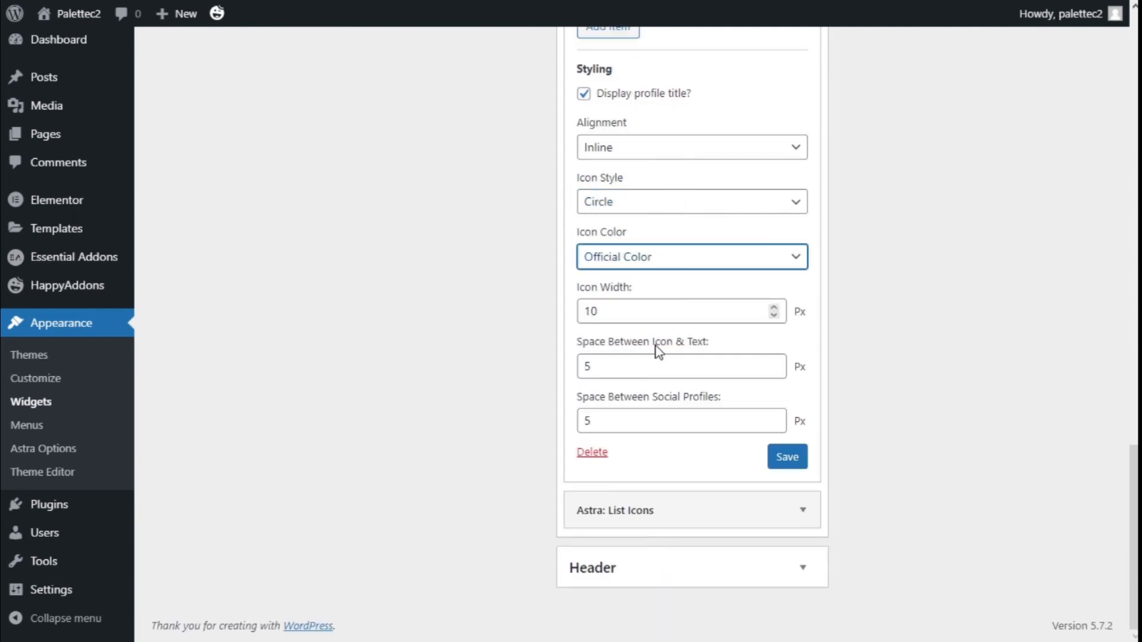
mouse_move(604, 392)
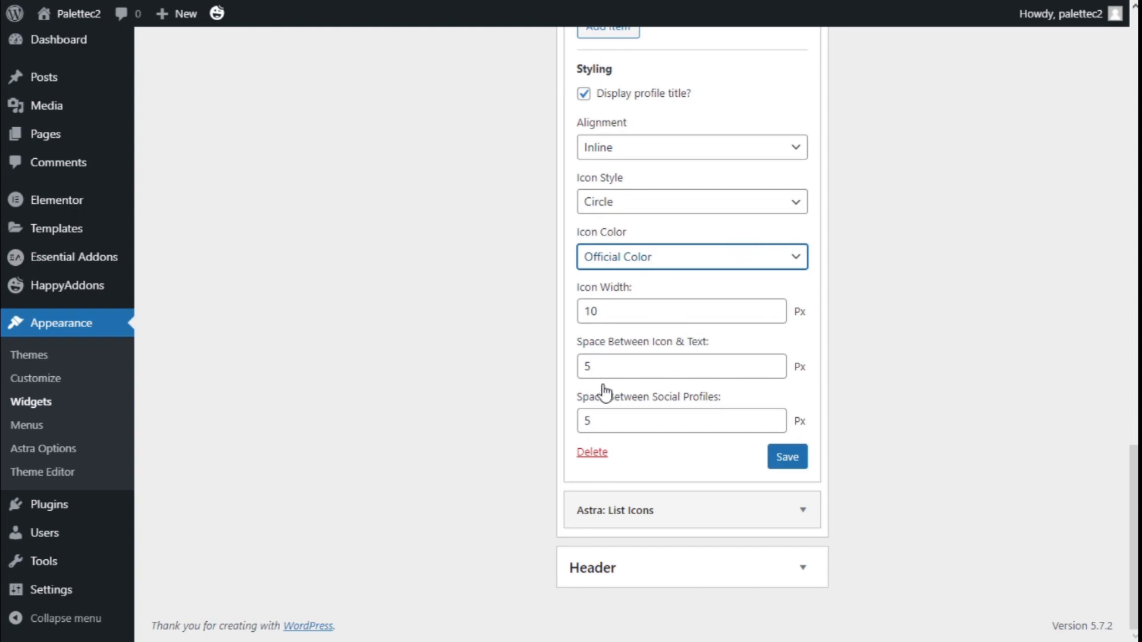
mouse_move(663, 415)
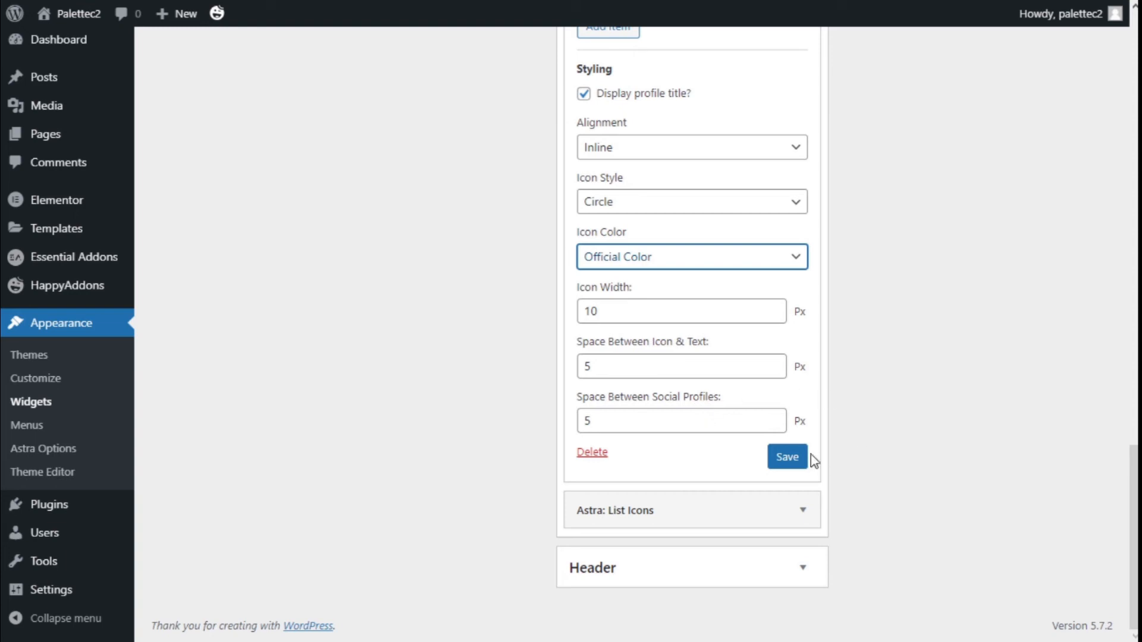
click(786, 457)
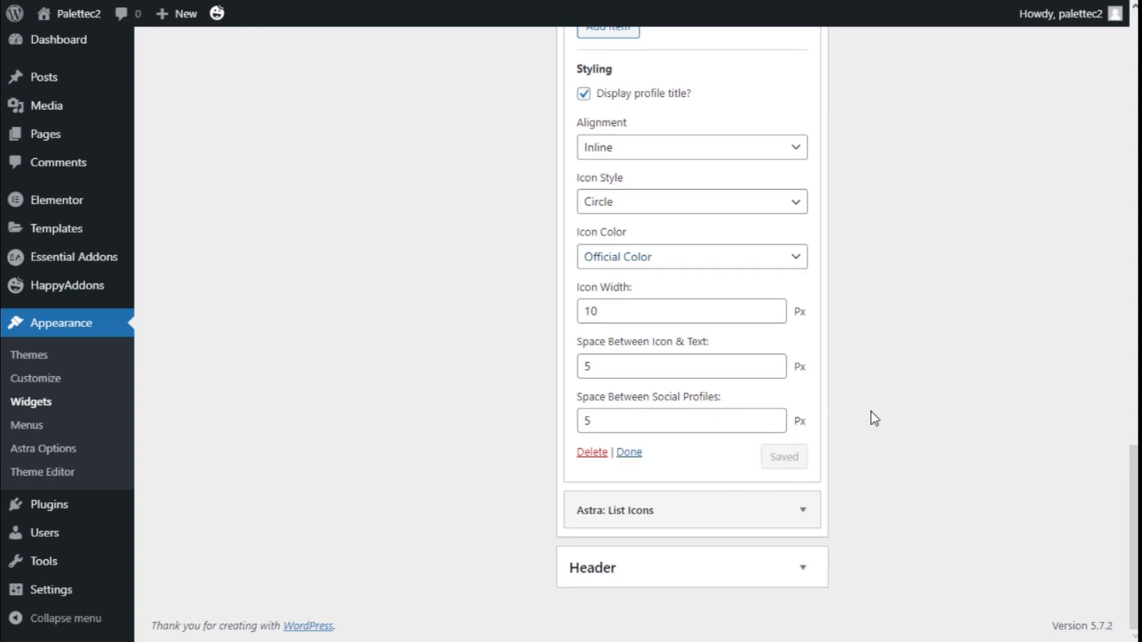
mouse_move(679, 454)
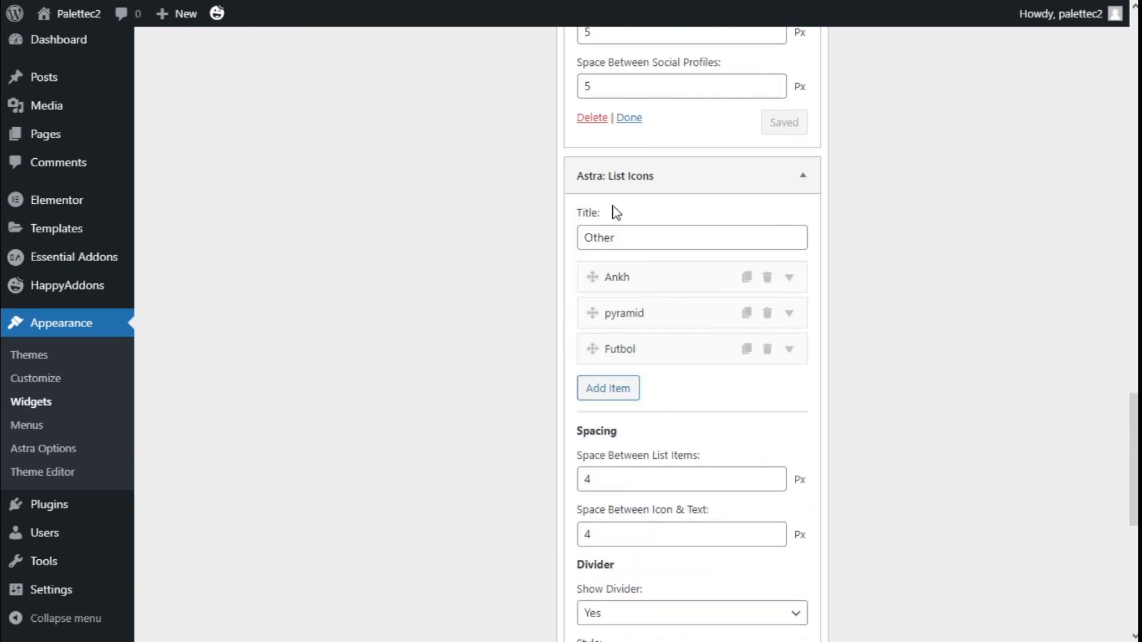
click(692, 238)
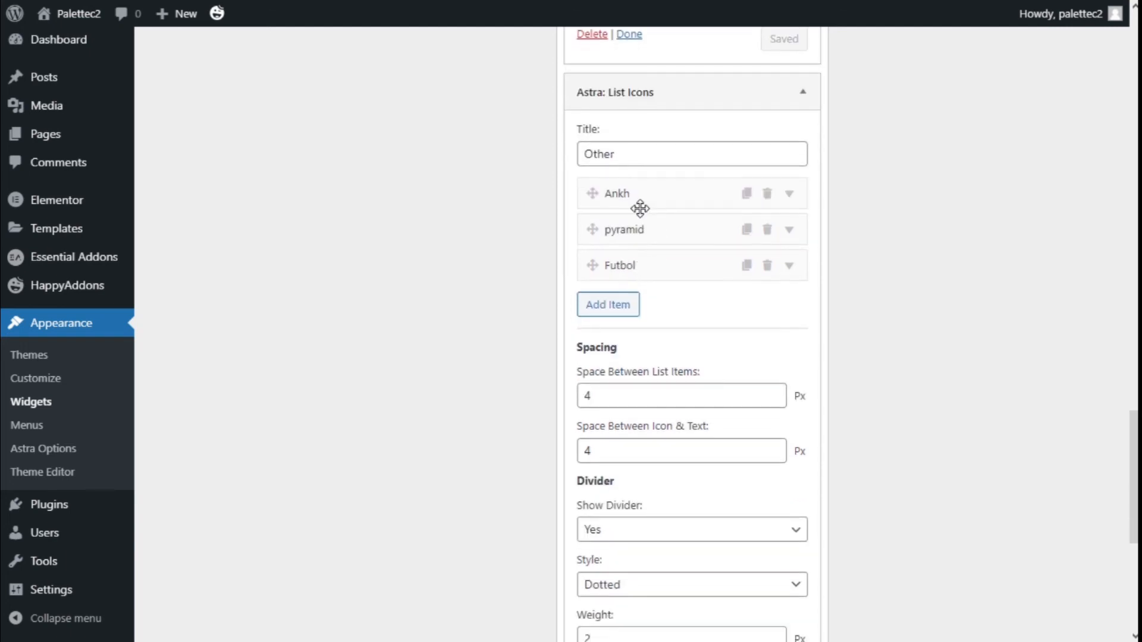
mouse_move(633, 254)
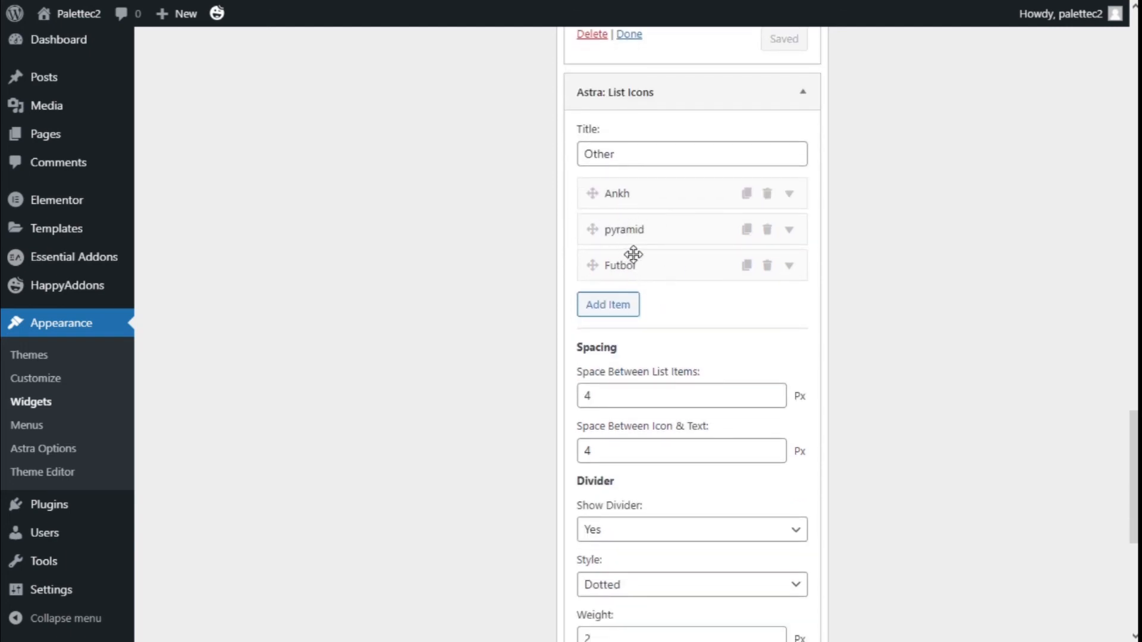
scroll(down, 3)
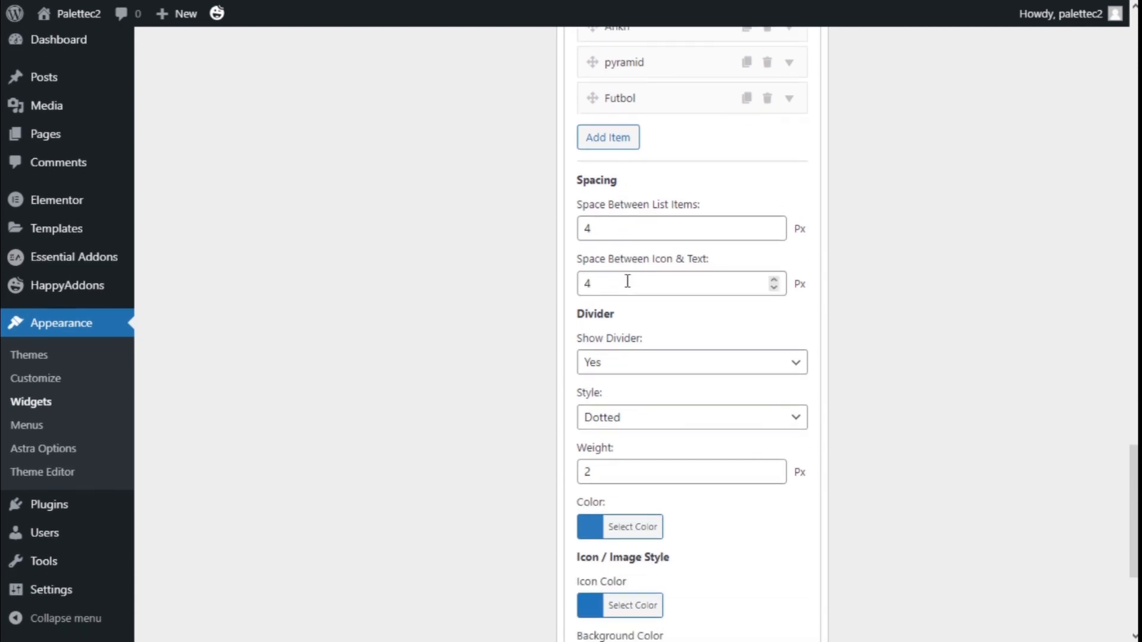
scroll(down, 3)
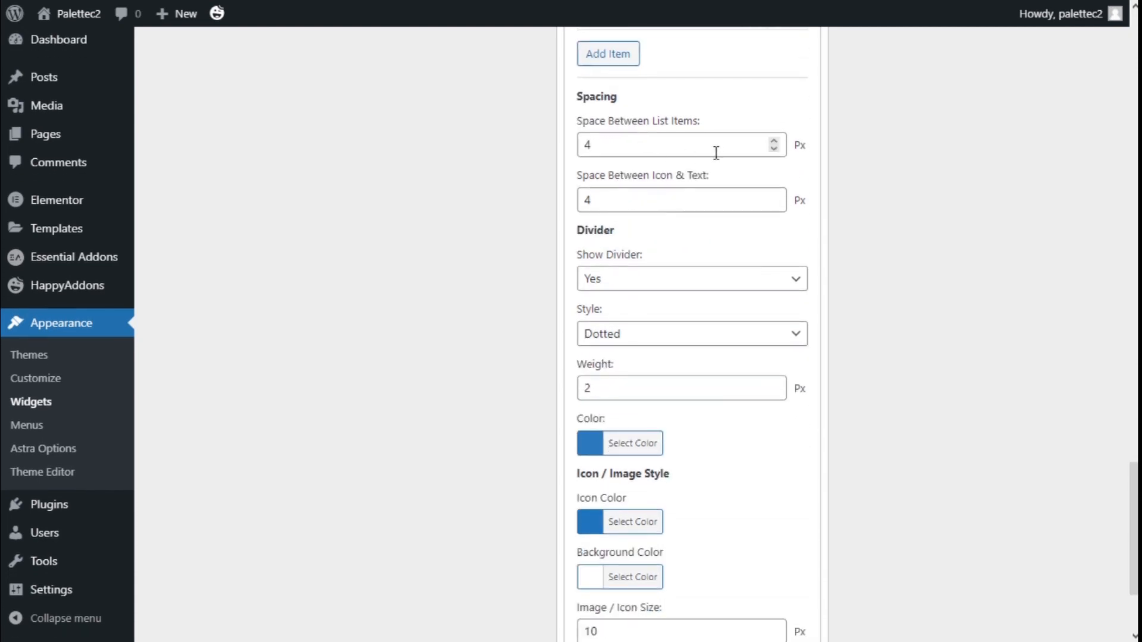
mouse_move(653, 274)
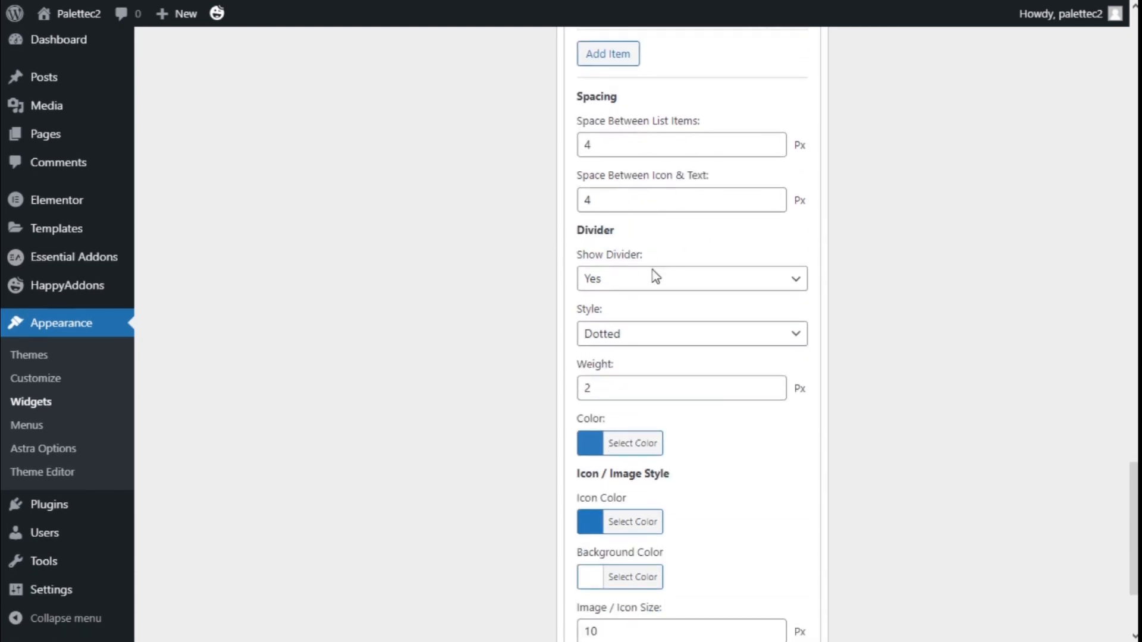
scroll(down, 3)
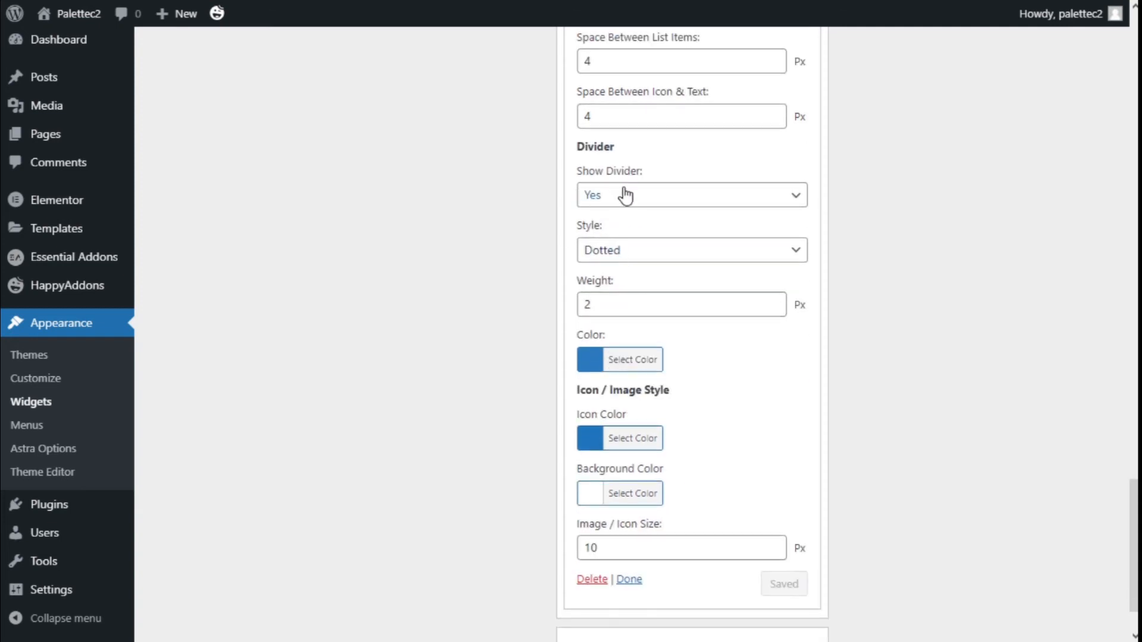
mouse_move(676, 150)
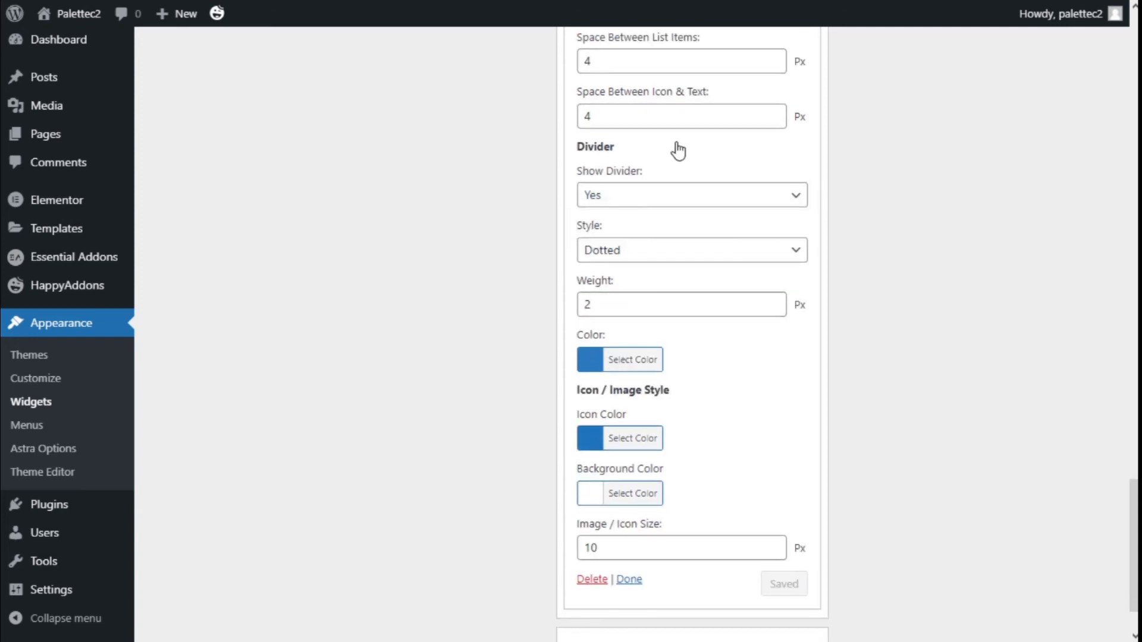
click(690, 250)
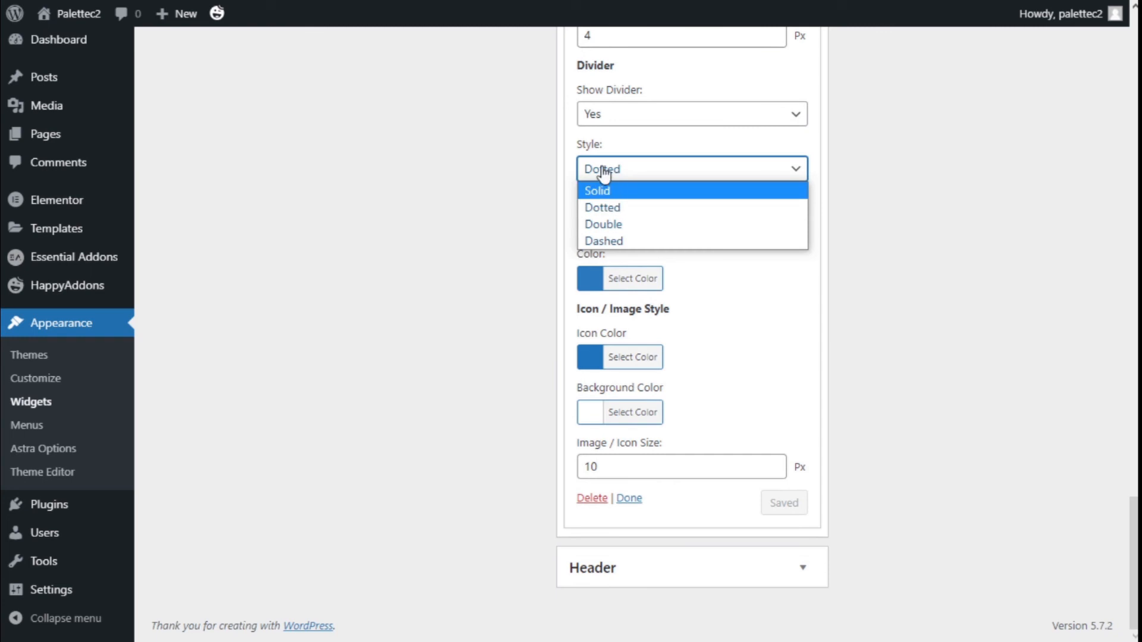
mouse_move(615, 225)
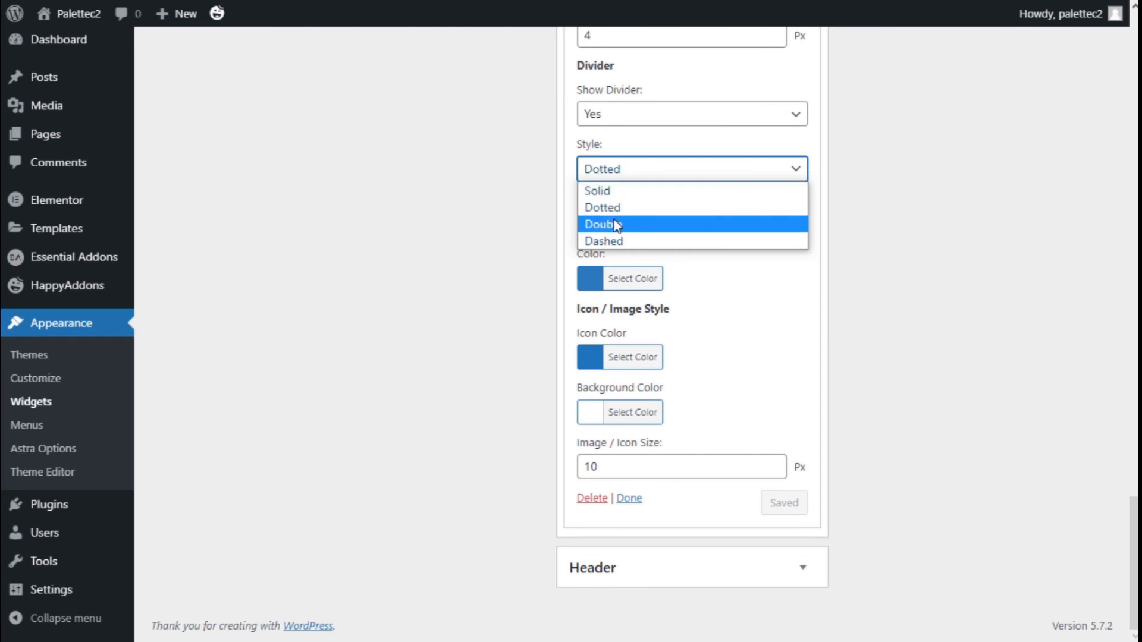
mouse_move(614, 207)
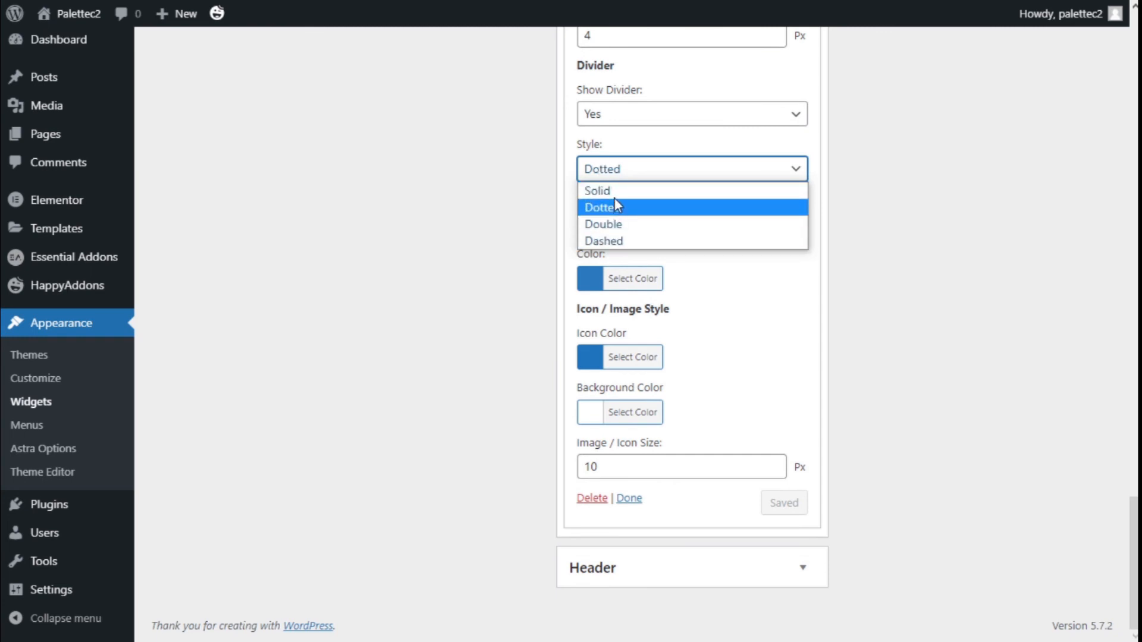
click(603, 207)
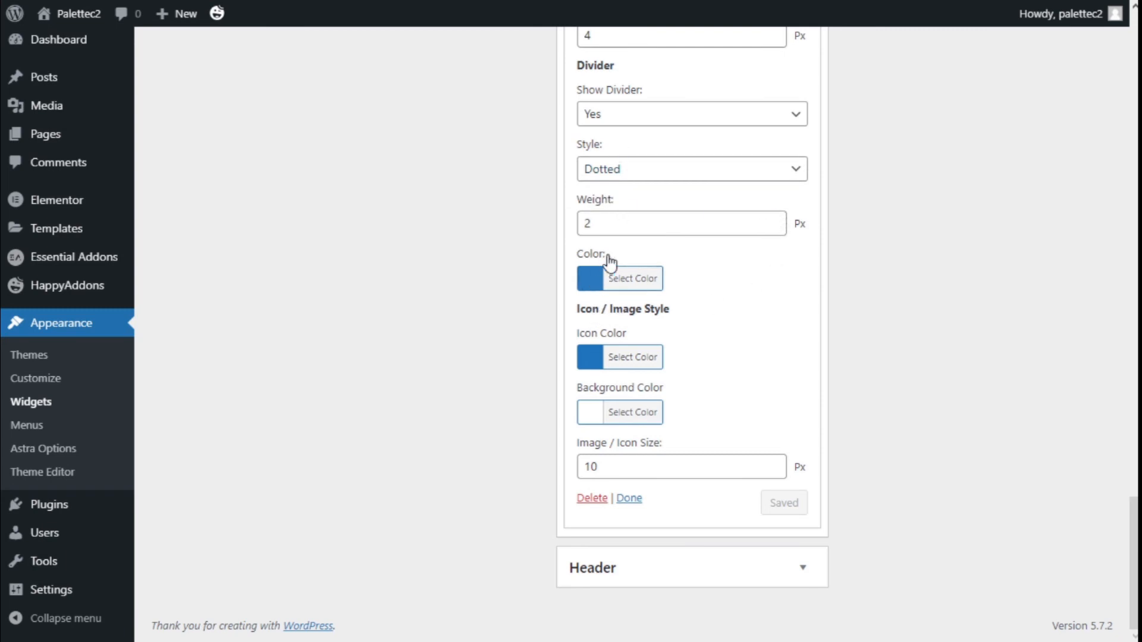
mouse_move(586, 357)
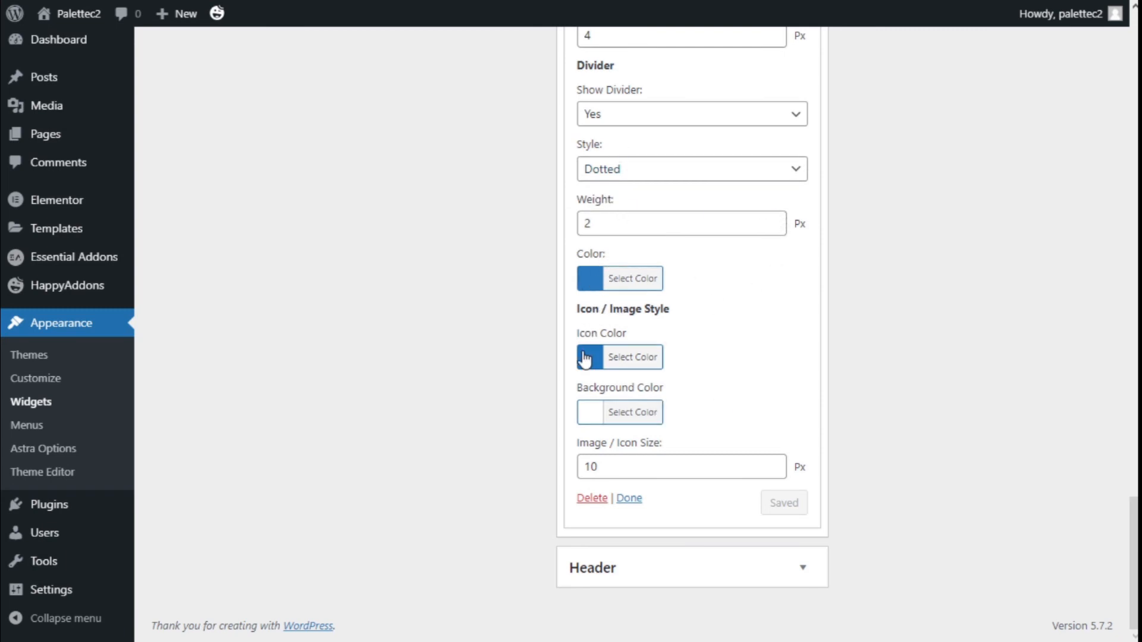
mouse_move(614, 419)
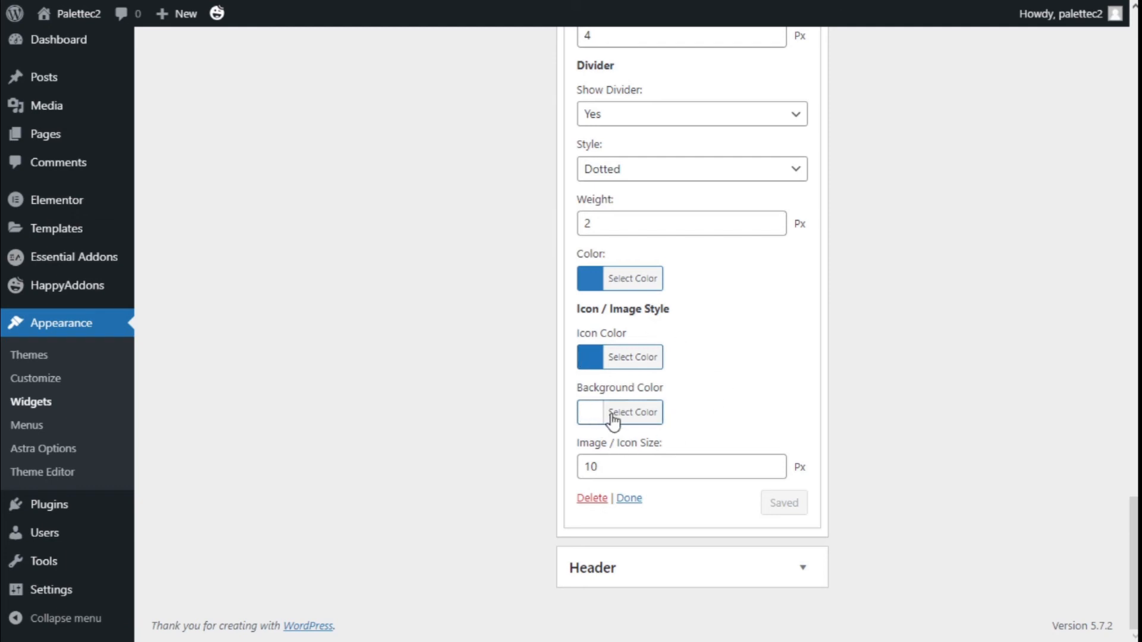
mouse_move(590, 316)
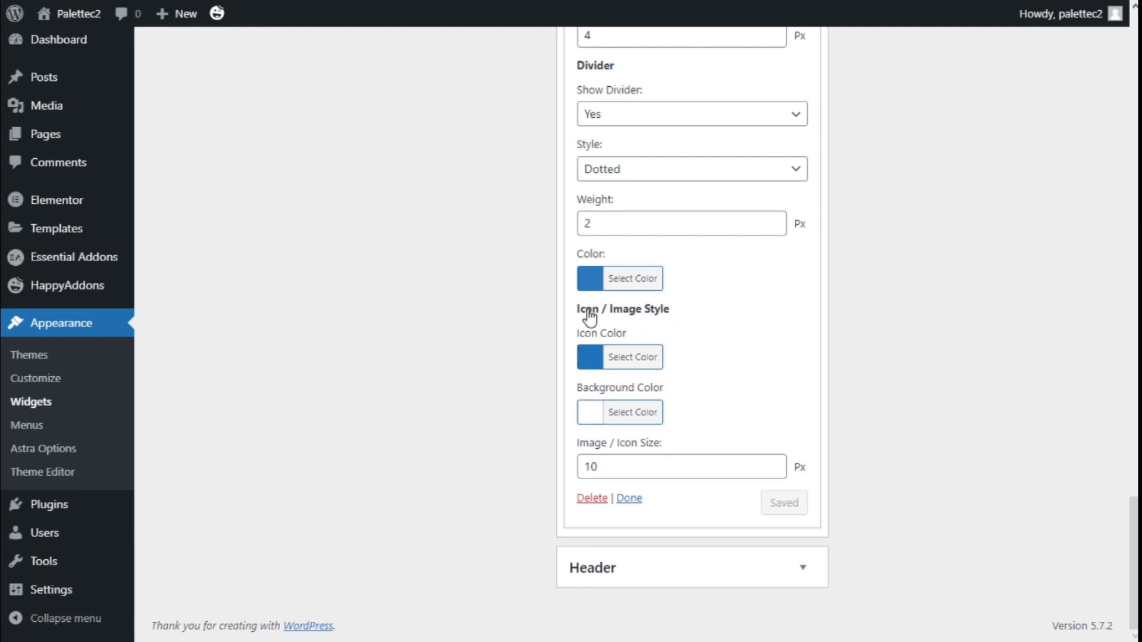
mouse_move(681, 390)
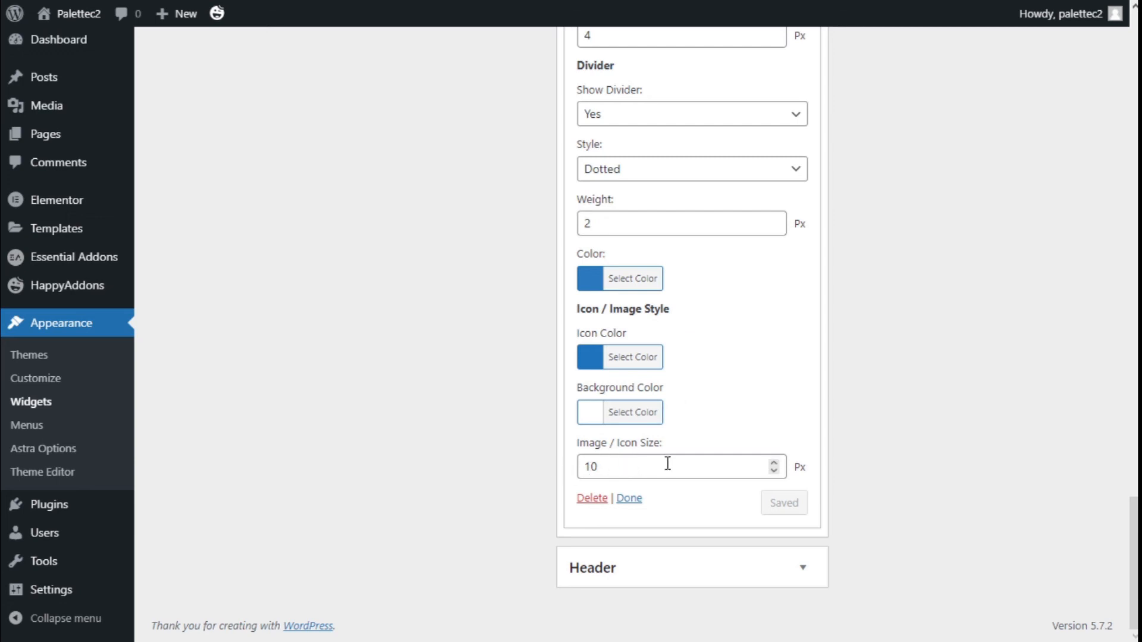
scroll(up, 3)
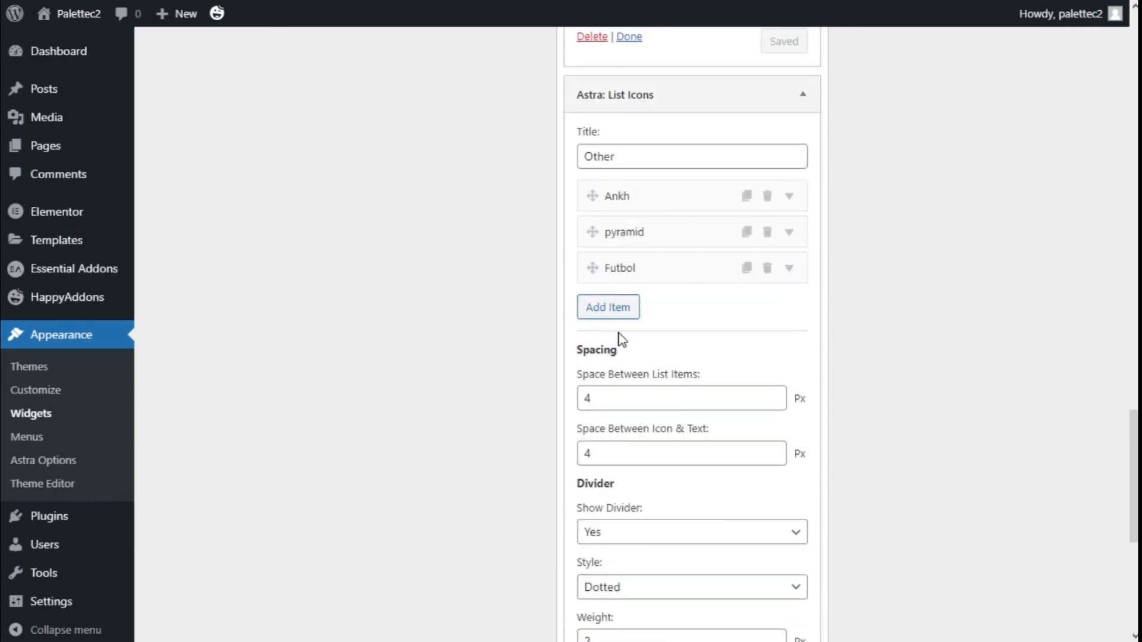
Step: Add a 'Basketball' item to the List Icons widget opening in the Same Page
click(607, 307)
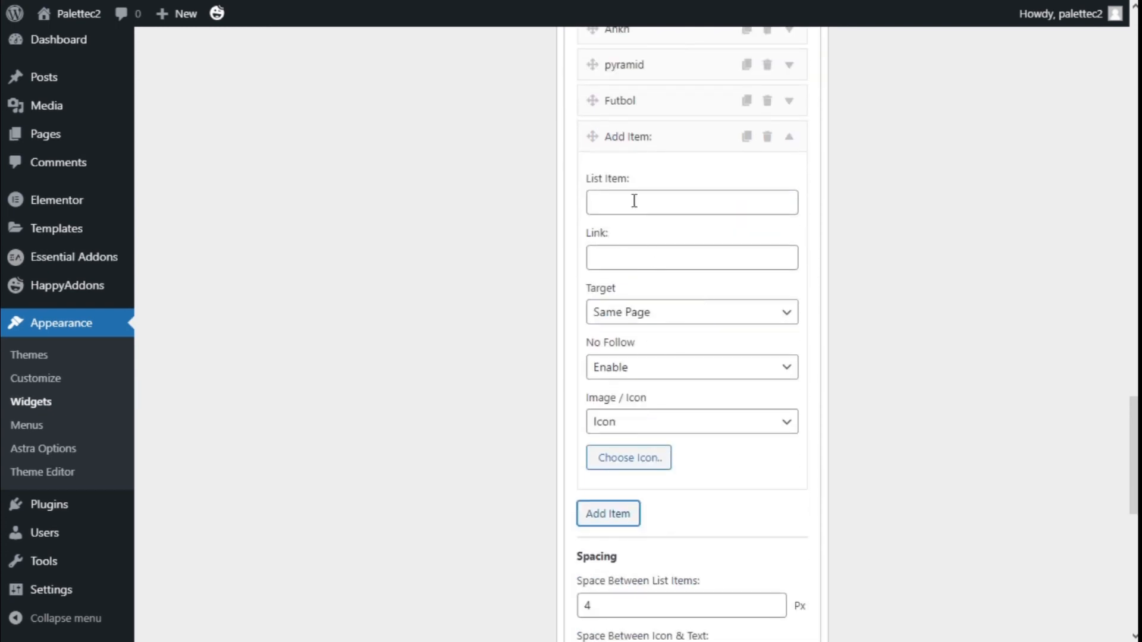
click(691, 202)
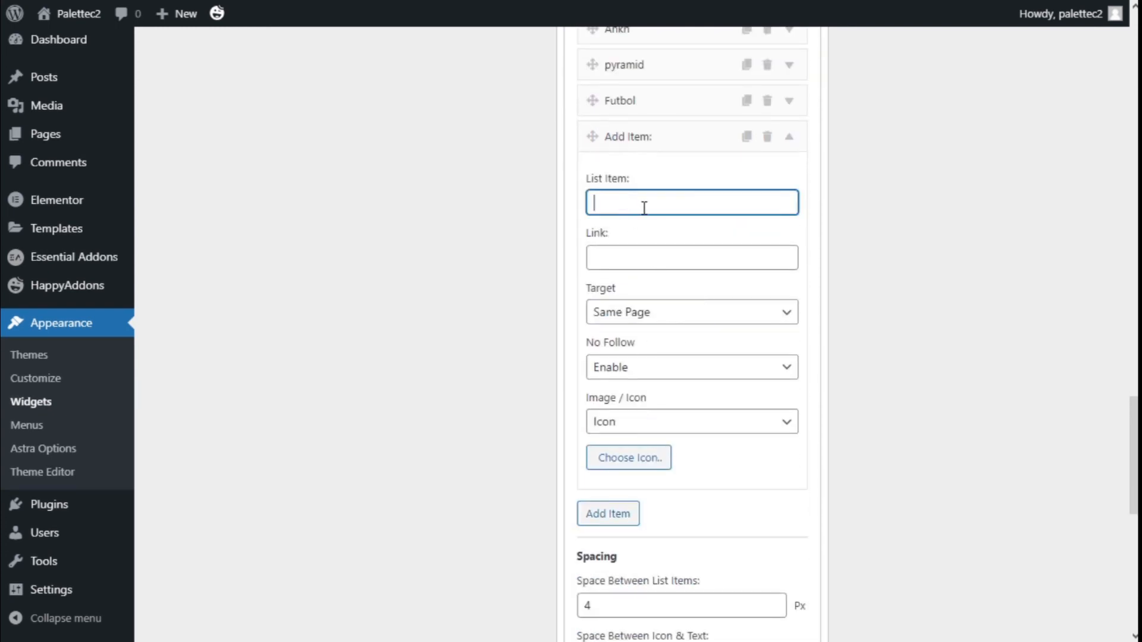
text(Basketb)
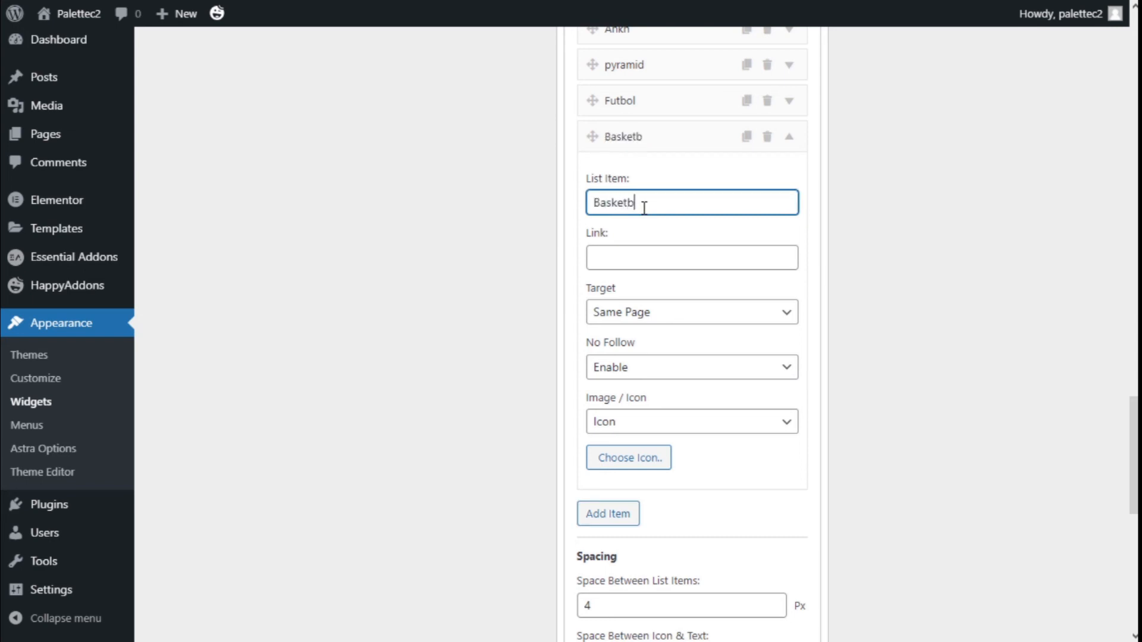
text(all)
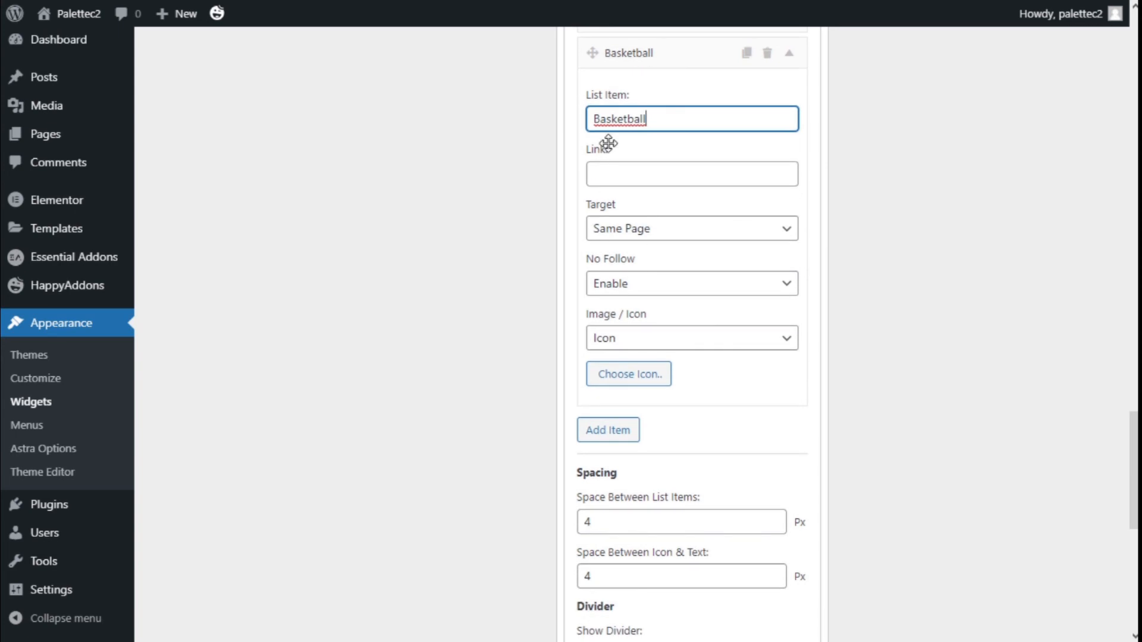
click(690, 228)
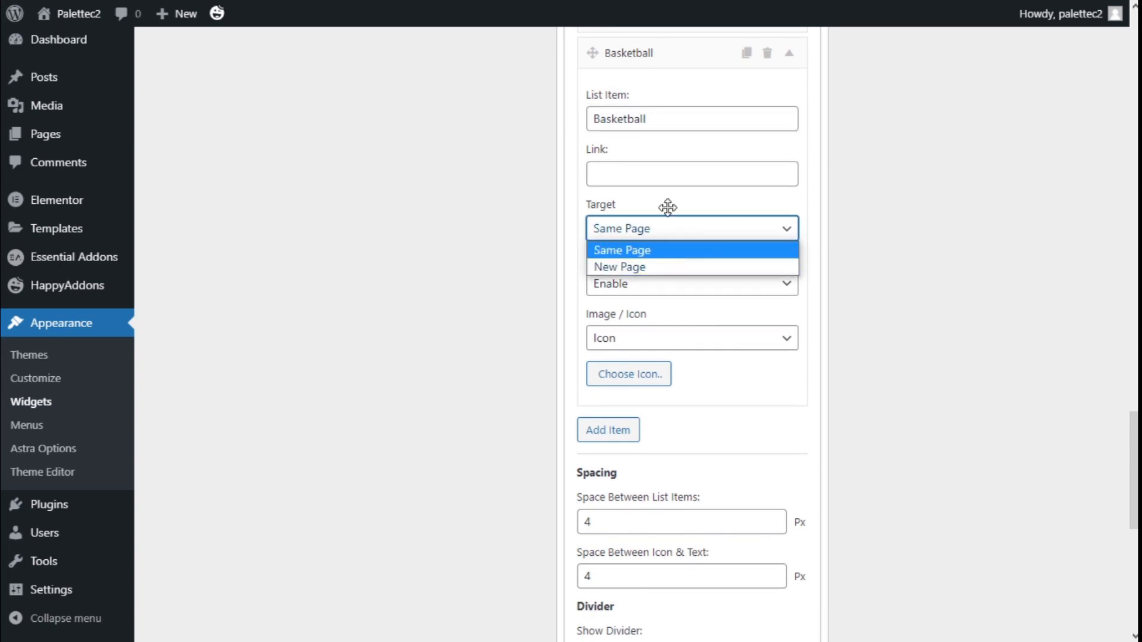
click(621, 250)
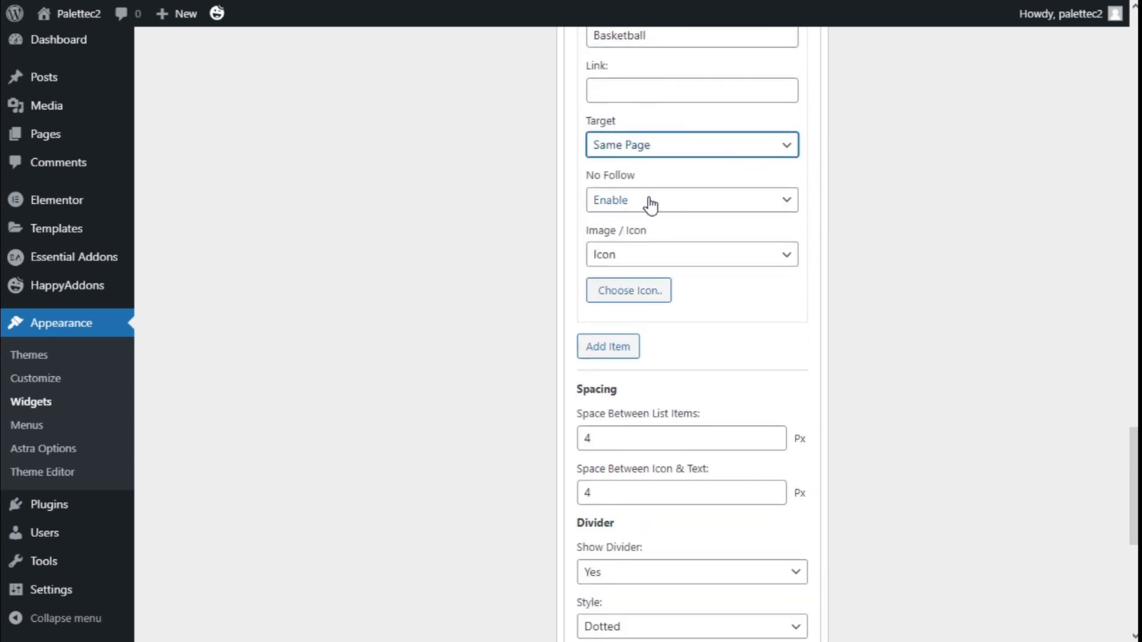
Step: Search 'Basket' in the icon picker and give the item a basketball icon
click(690, 255)
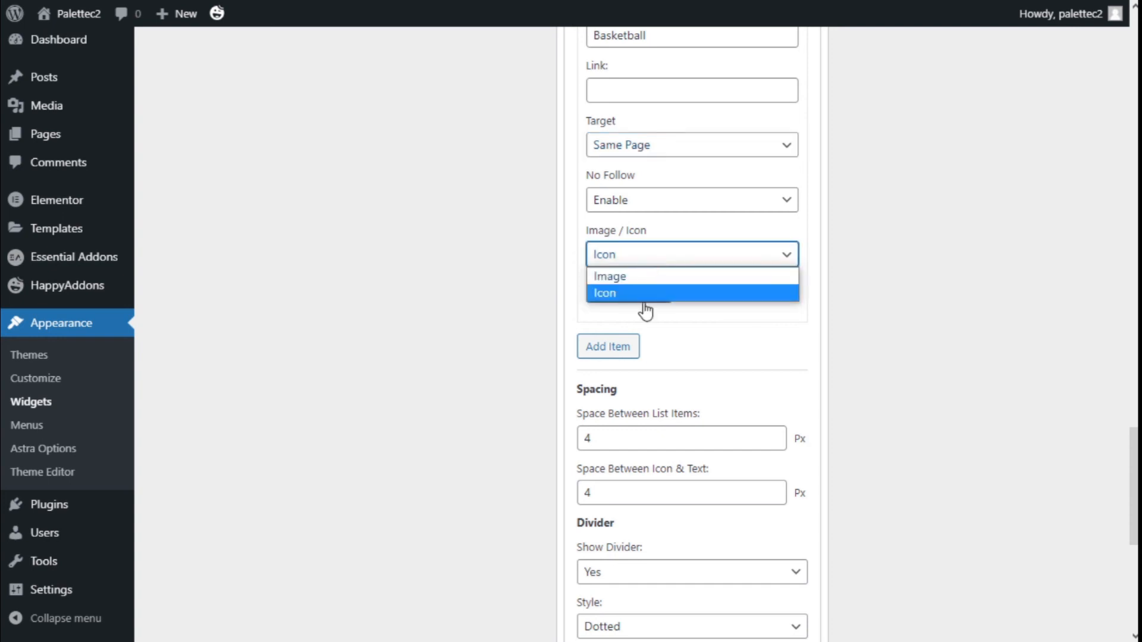
mouse_move(610, 276)
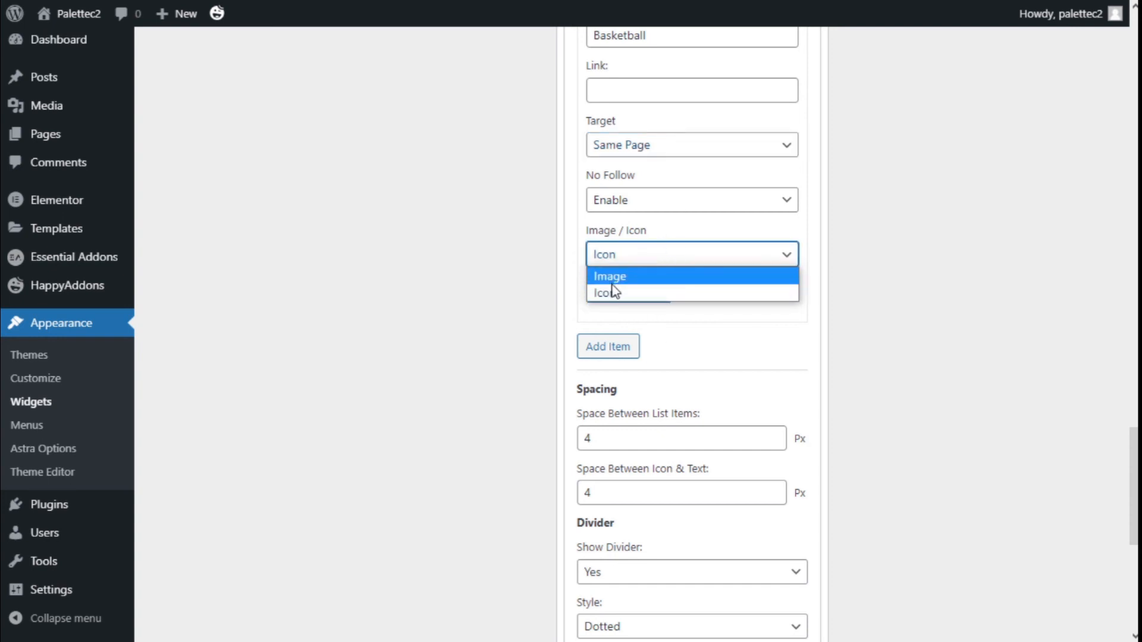
click(604, 292)
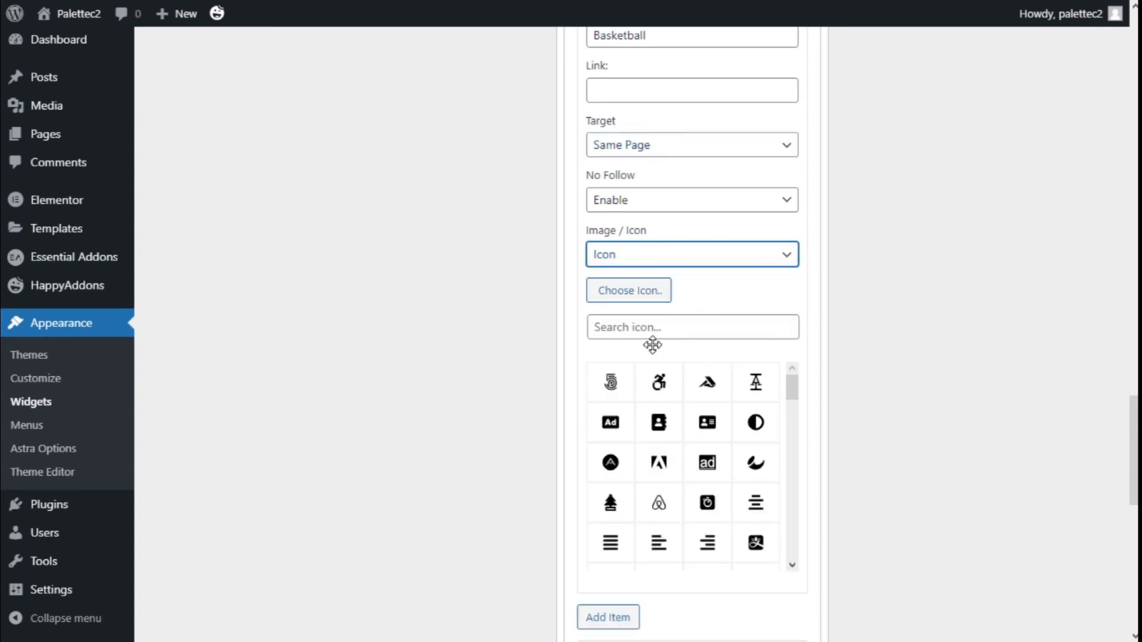
text(B)
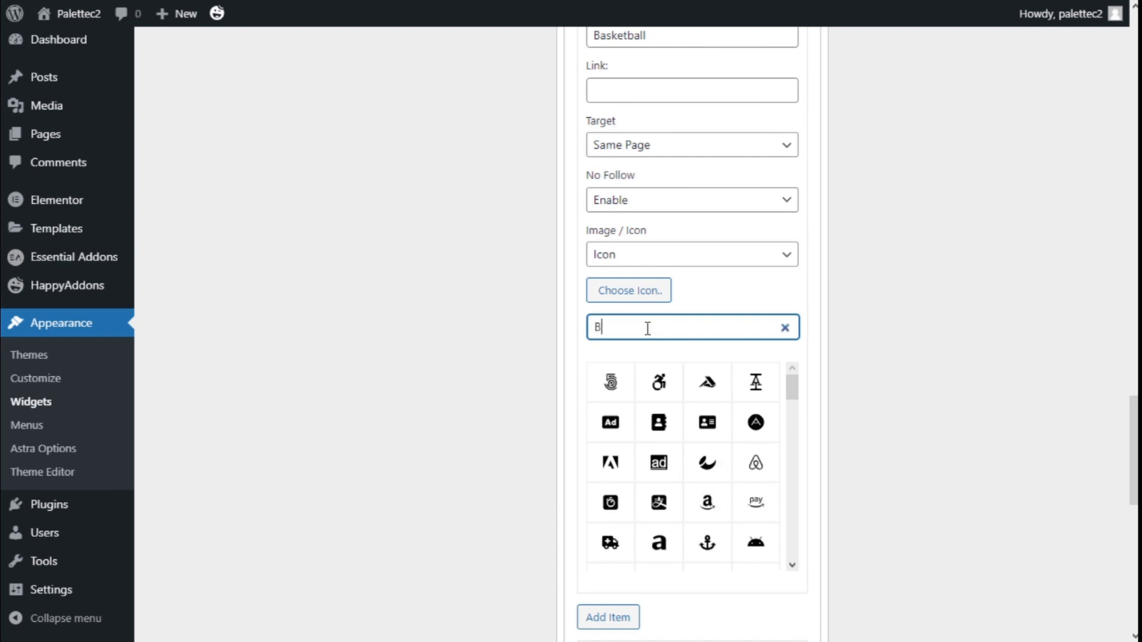
text(as)
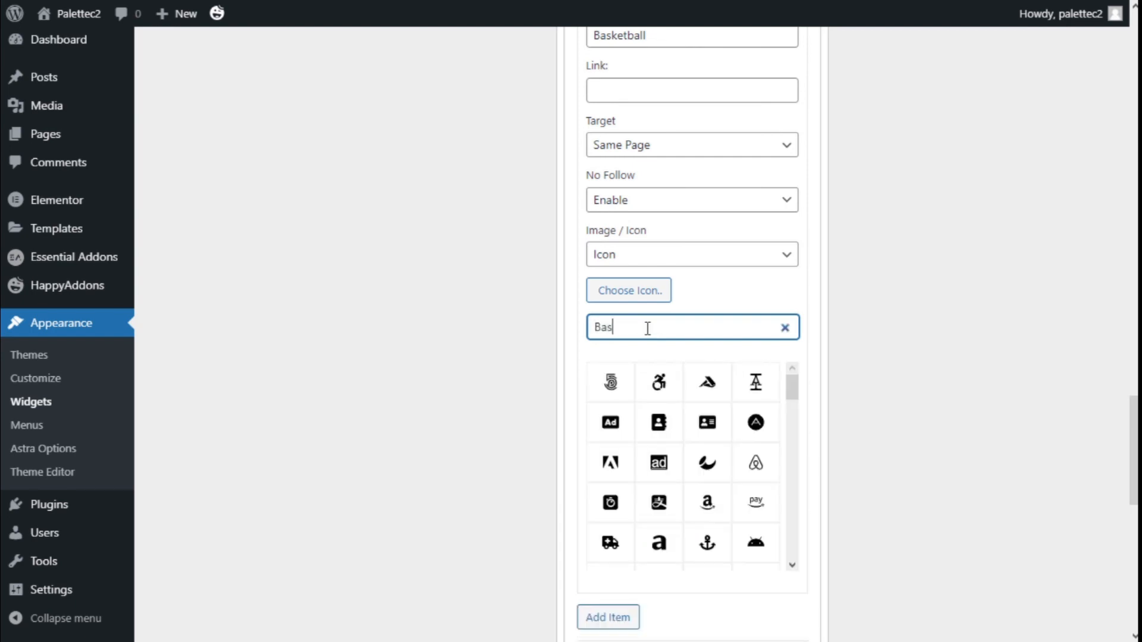
text(ket)
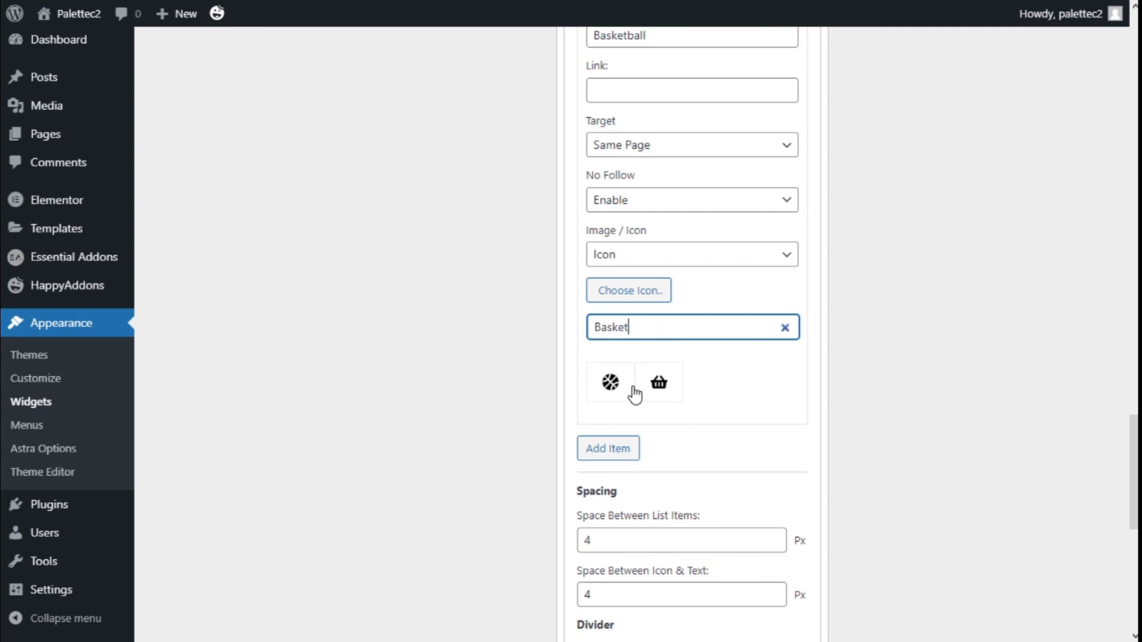
click(610, 381)
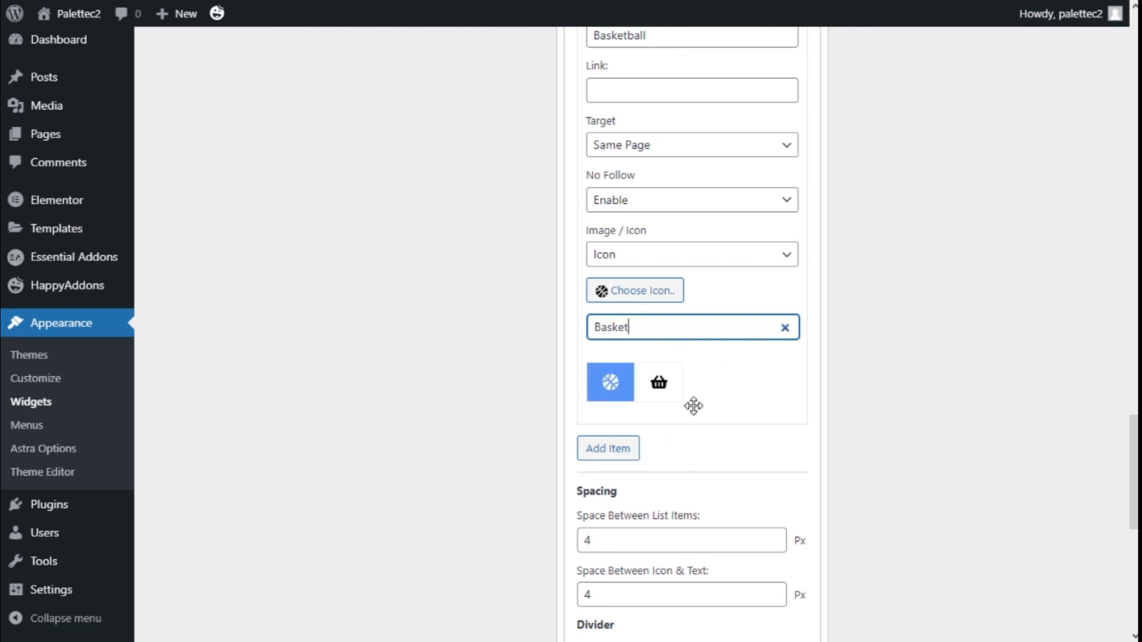
Step: Save the List Icons widget with its divider and icon settings
scroll(up, 3)
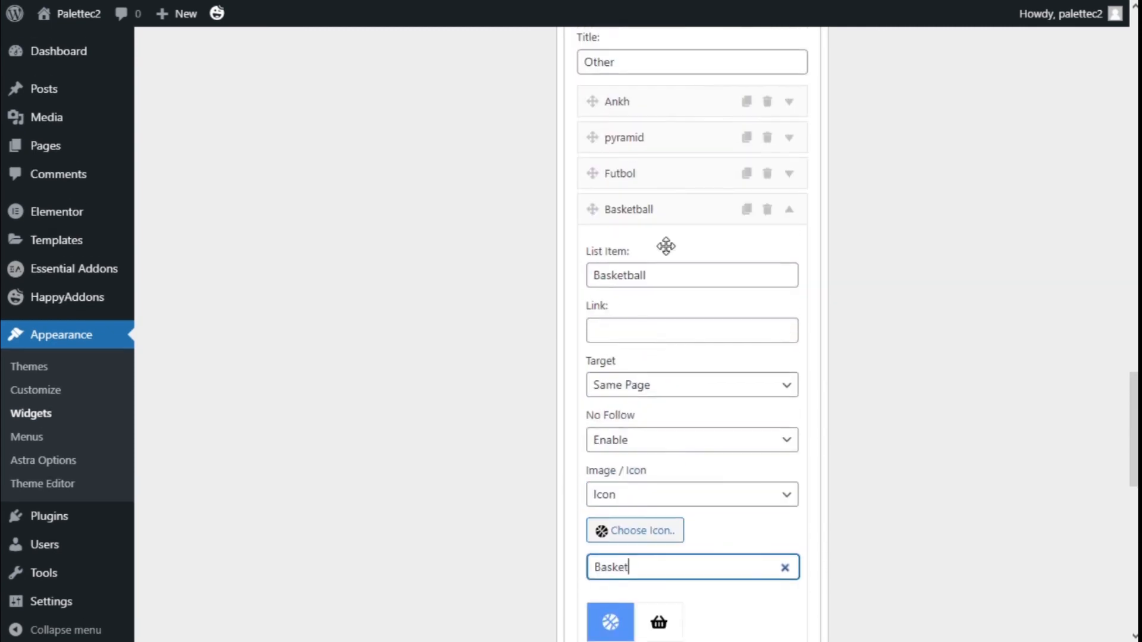
scroll(down, 3)
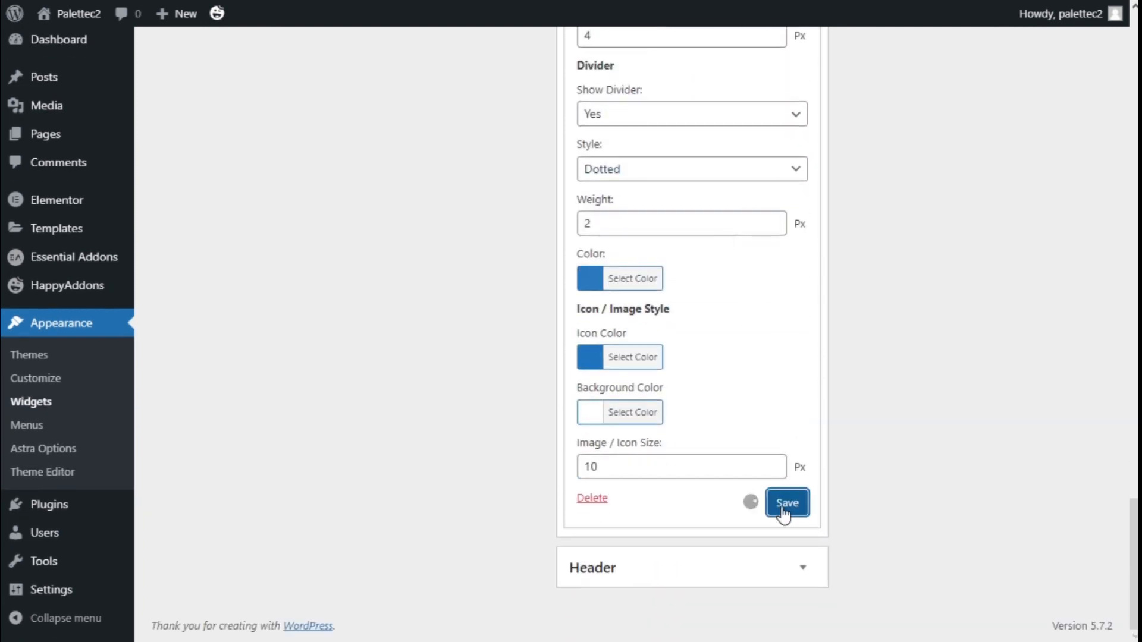
click(786, 502)
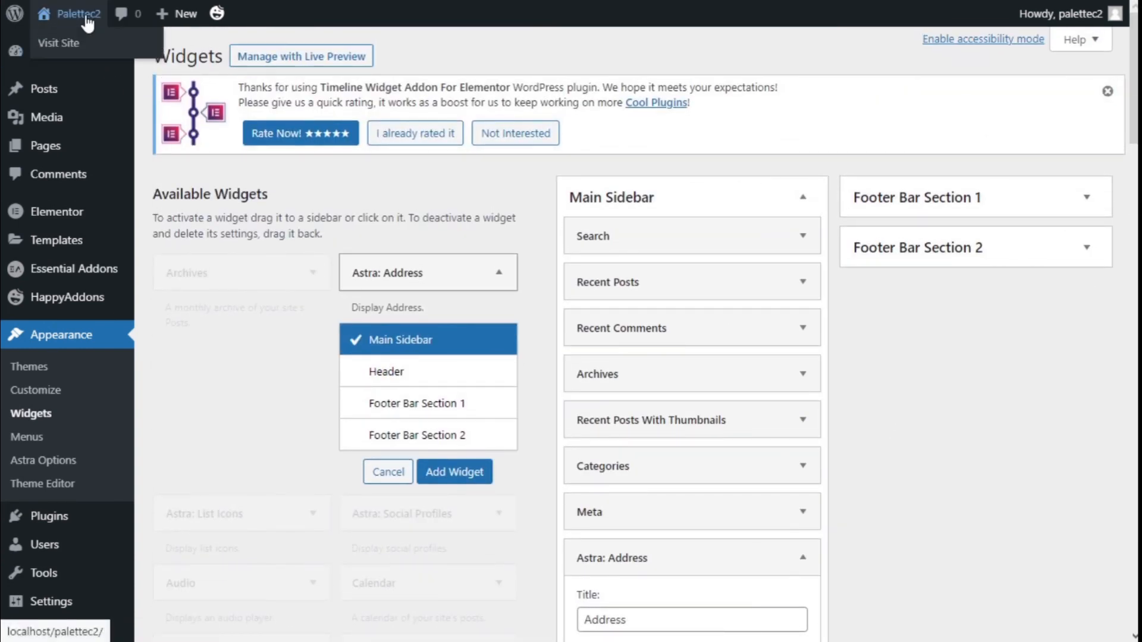
mouse_move(59, 43)
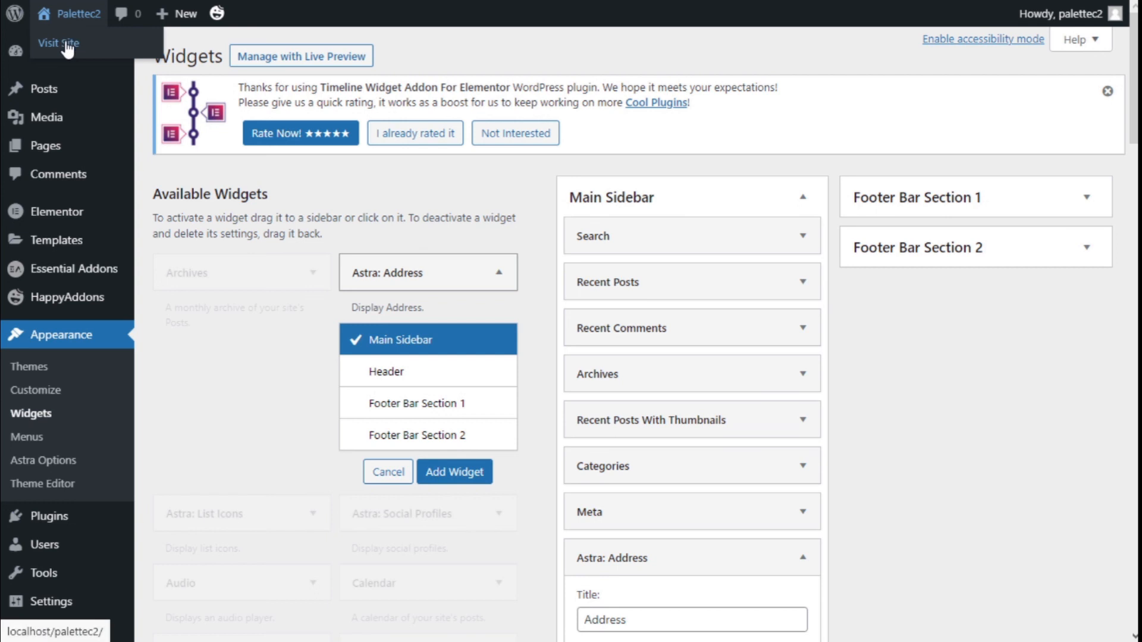
Step: Visit the live site and view the sidebar's Address, Social and Other sections
click(57, 42)
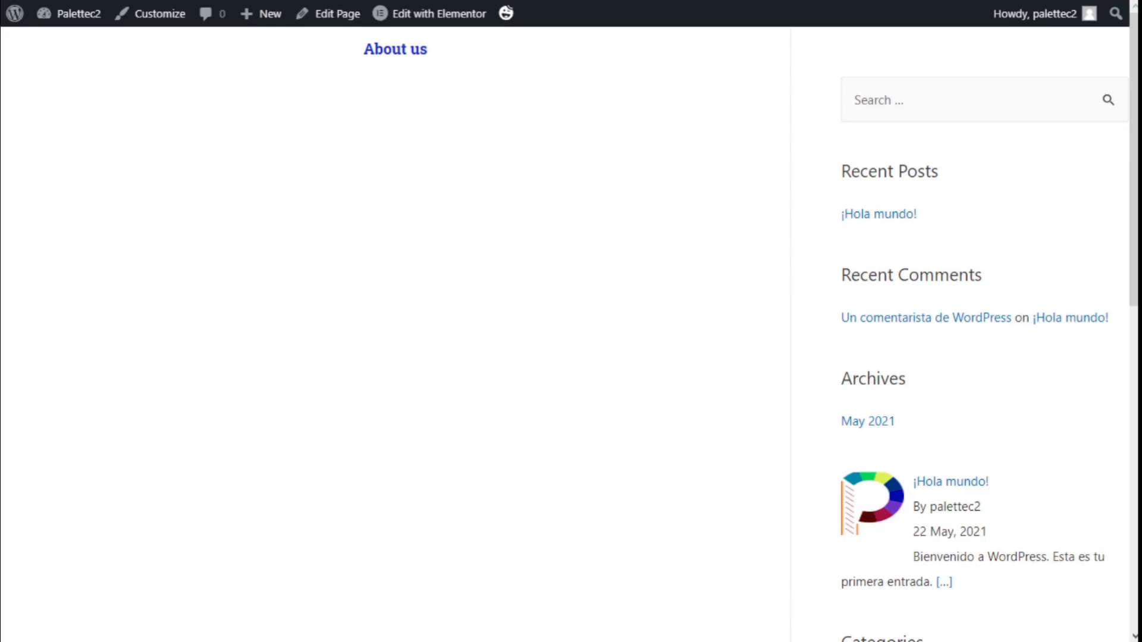
mouse_move(902, 222)
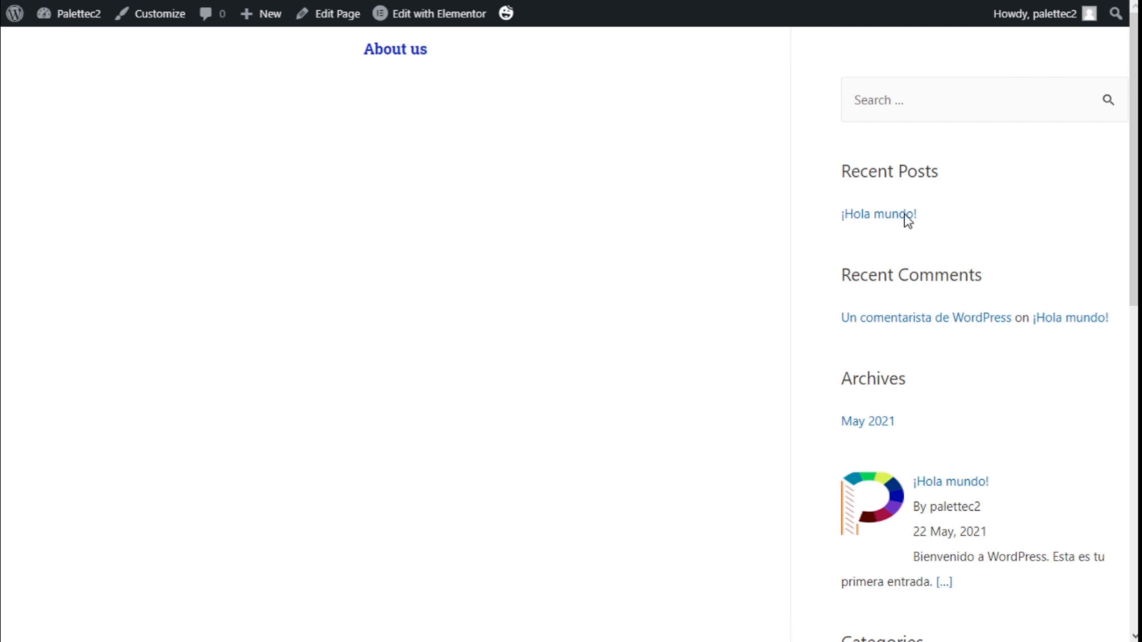
mouse_move(992, 183)
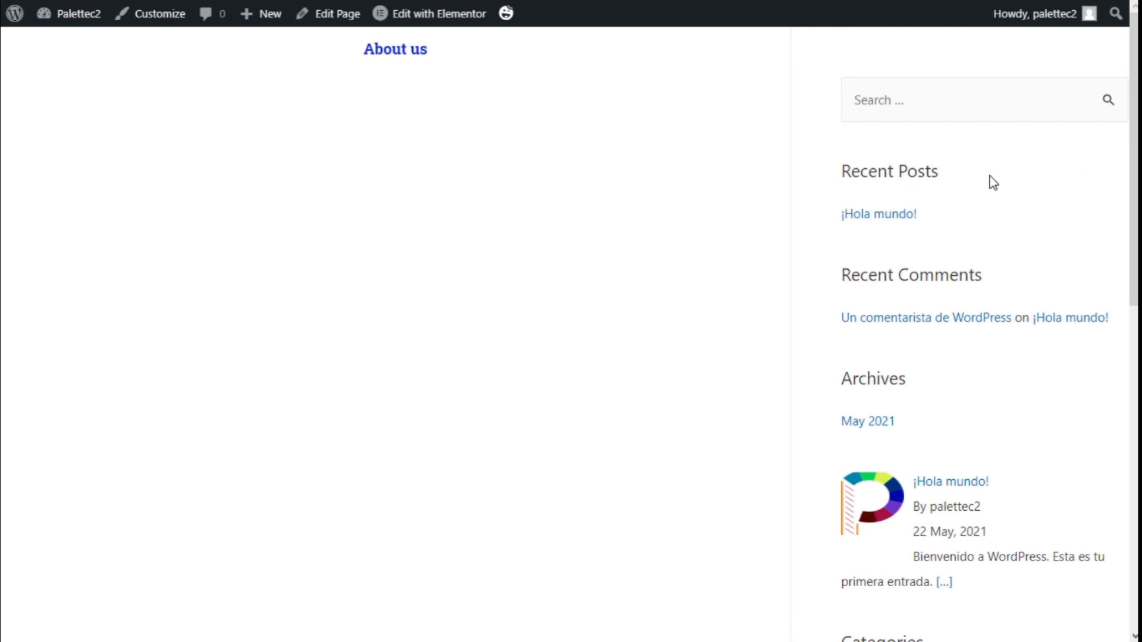
scroll(down, 3)
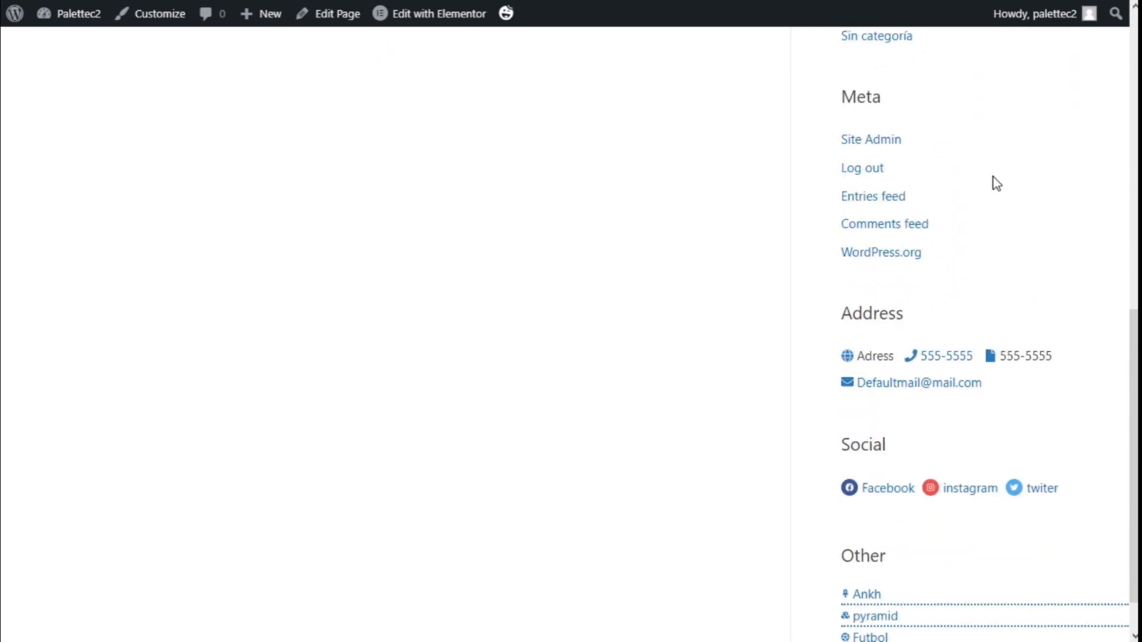
scroll(down, 3)
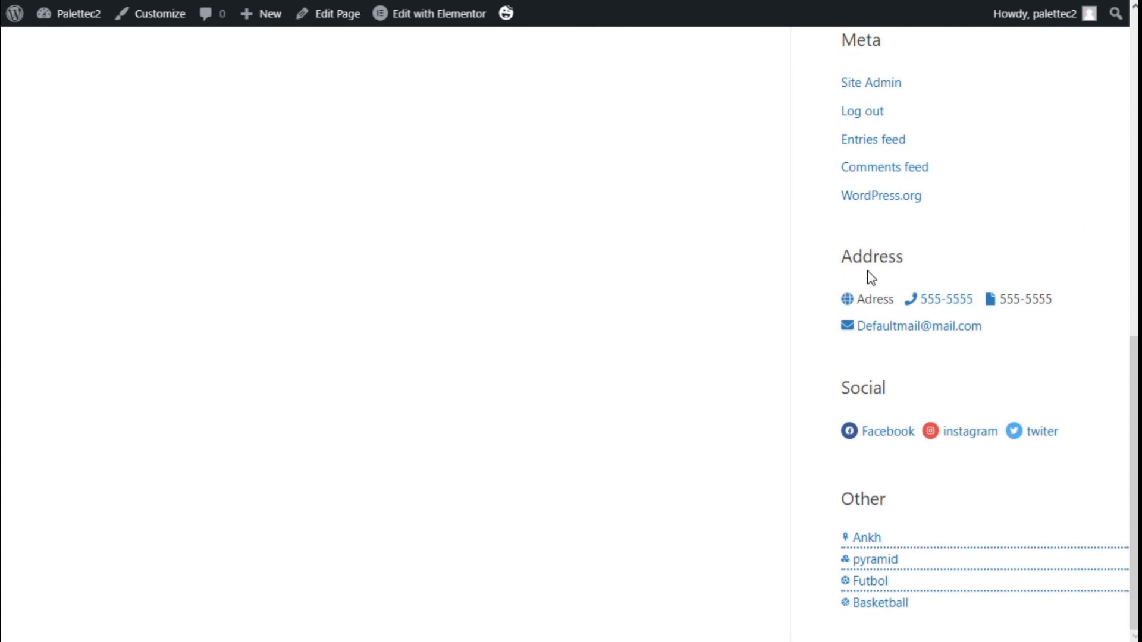
mouse_move(919, 316)
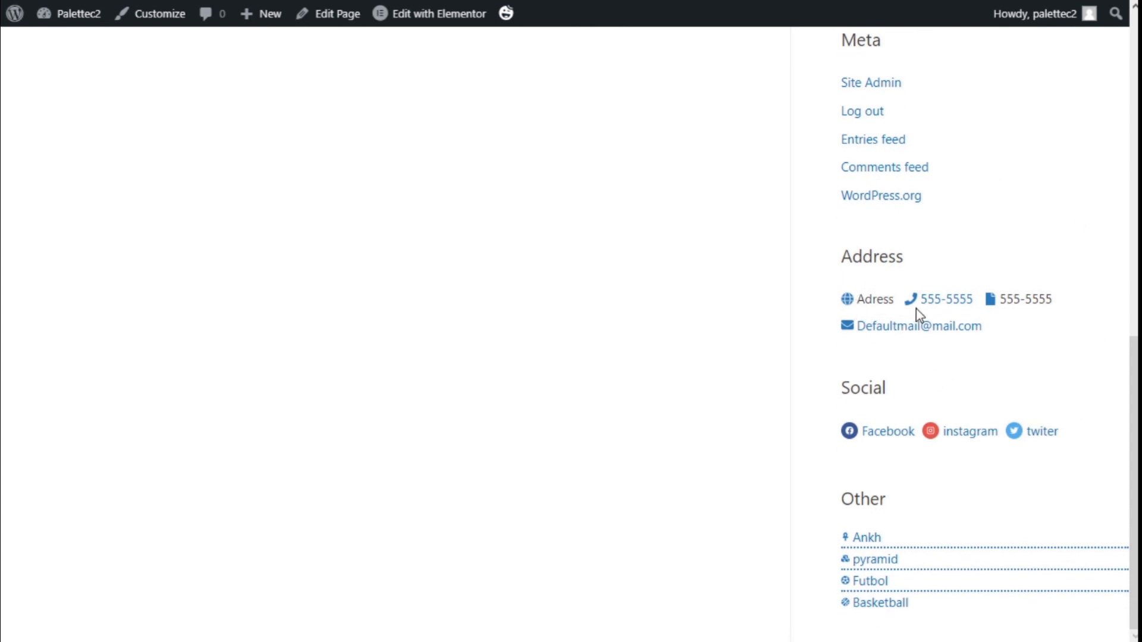
mouse_move(881, 331)
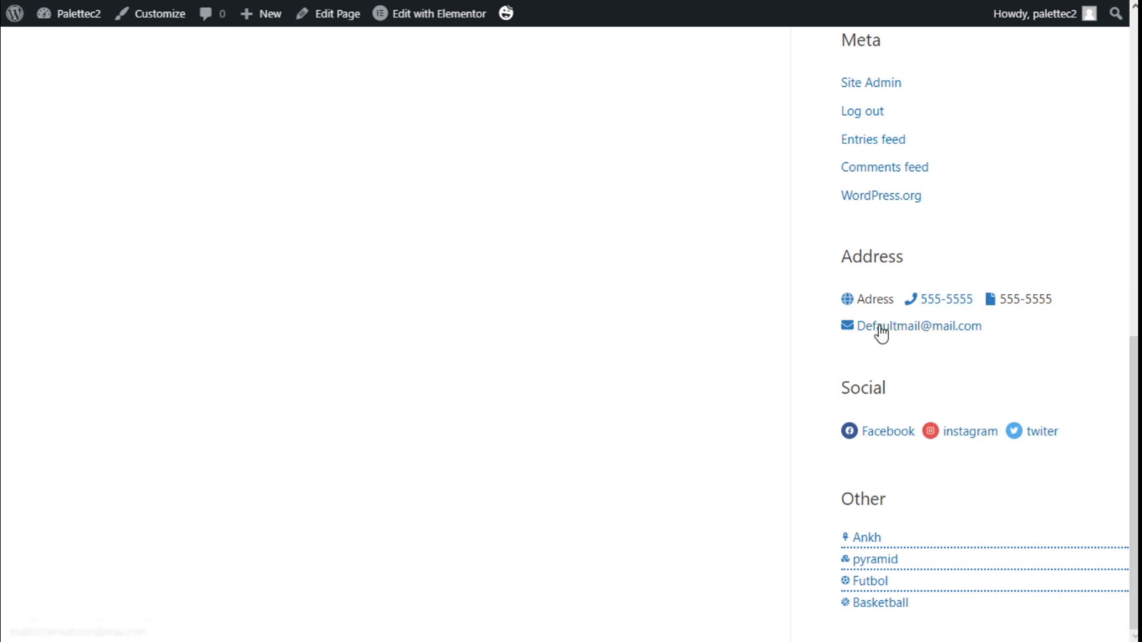
mouse_move(880, 302)
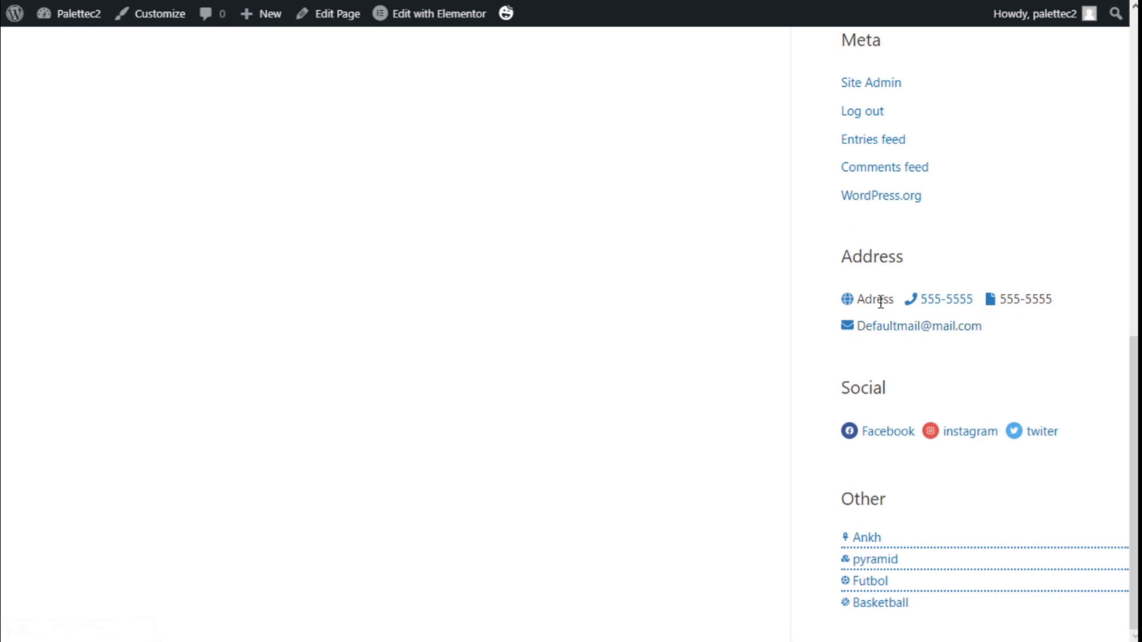
mouse_move(961, 335)
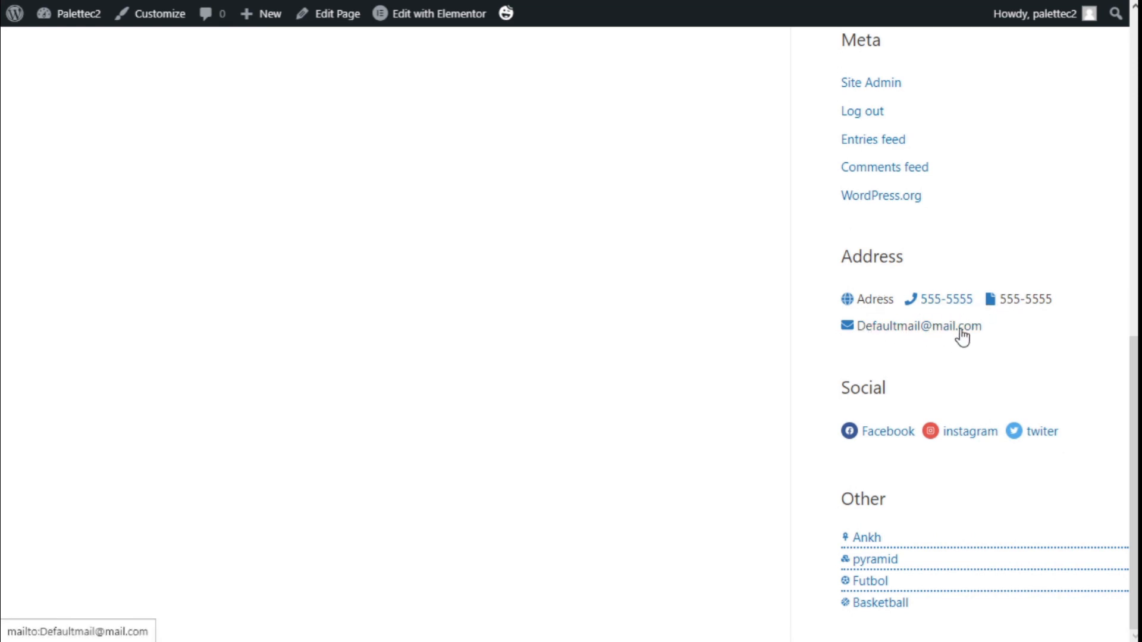
mouse_move(829, 331)
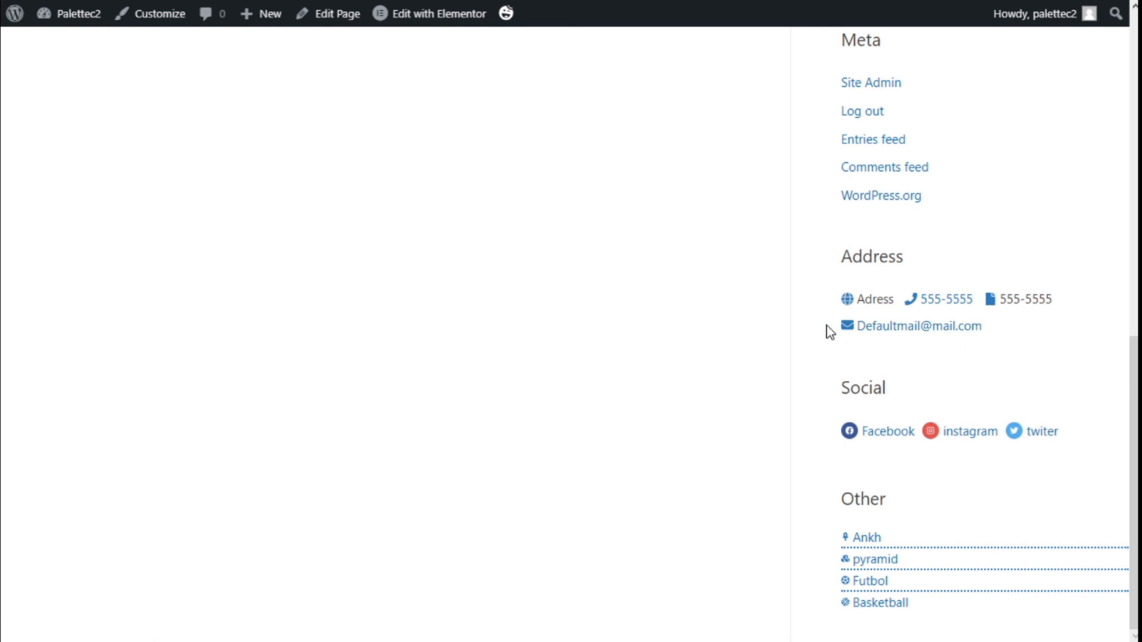
mouse_move(1091, 452)
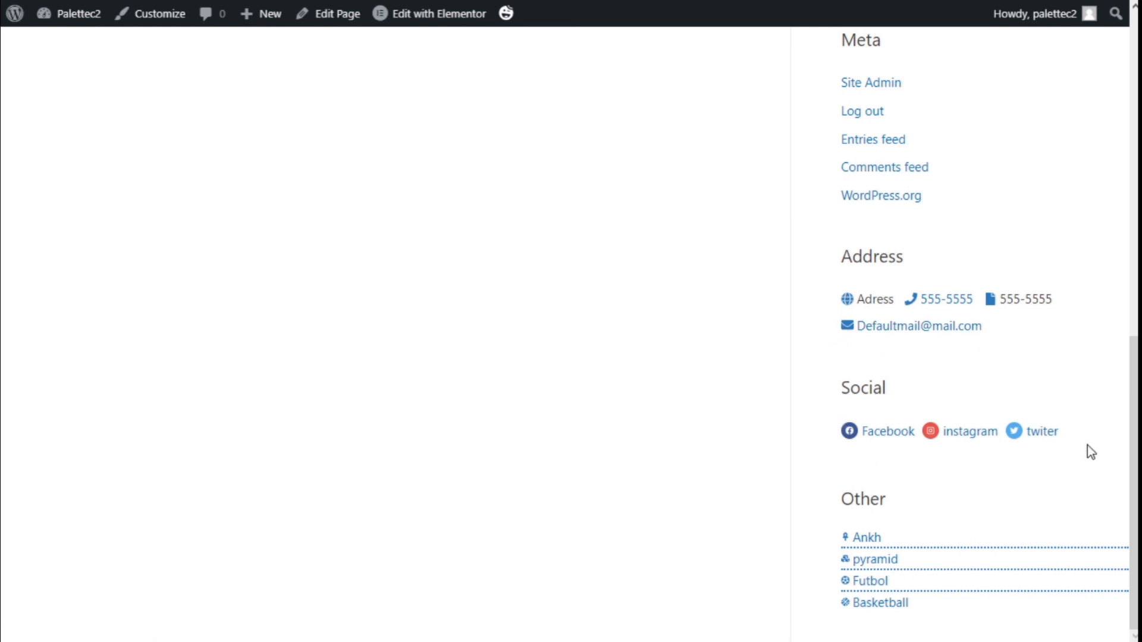
mouse_move(870, 452)
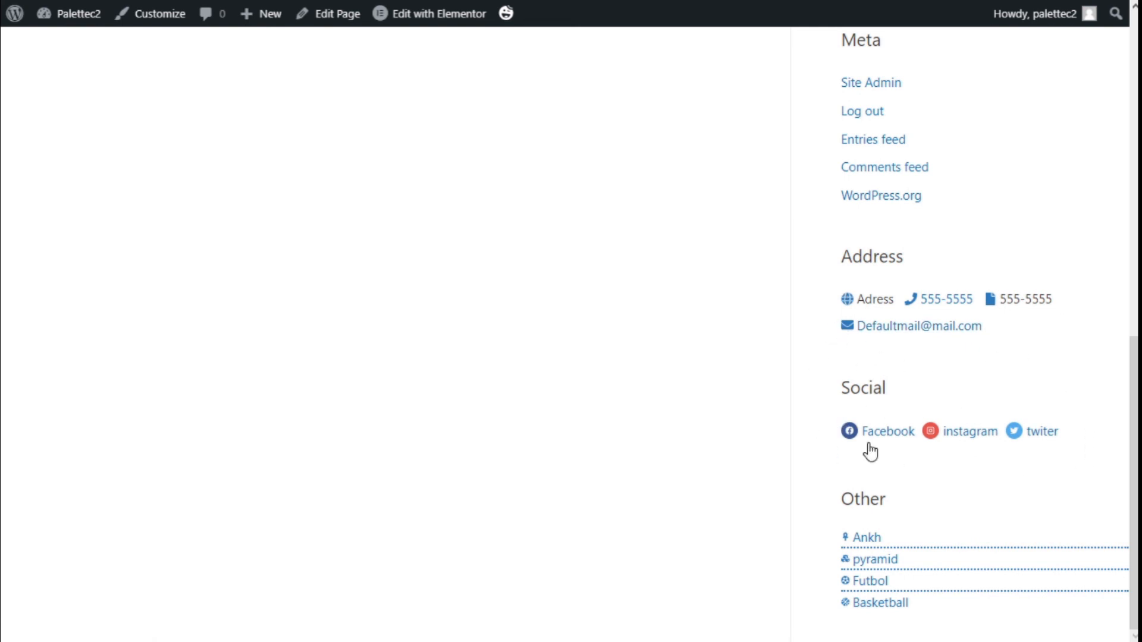
mouse_move(985, 444)
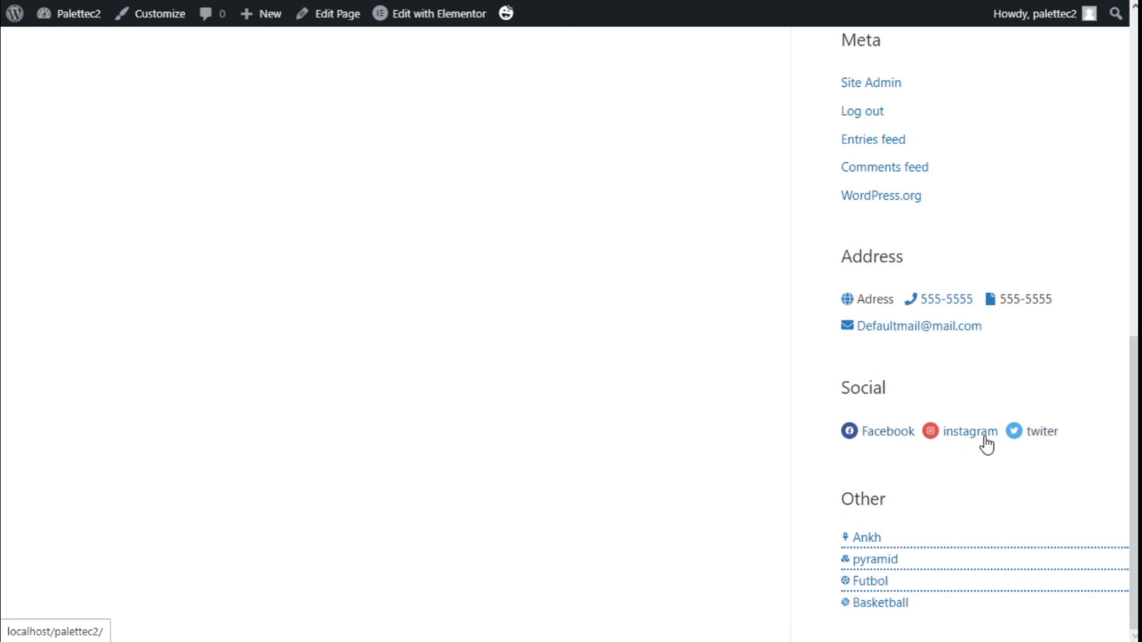
mouse_move(1044, 546)
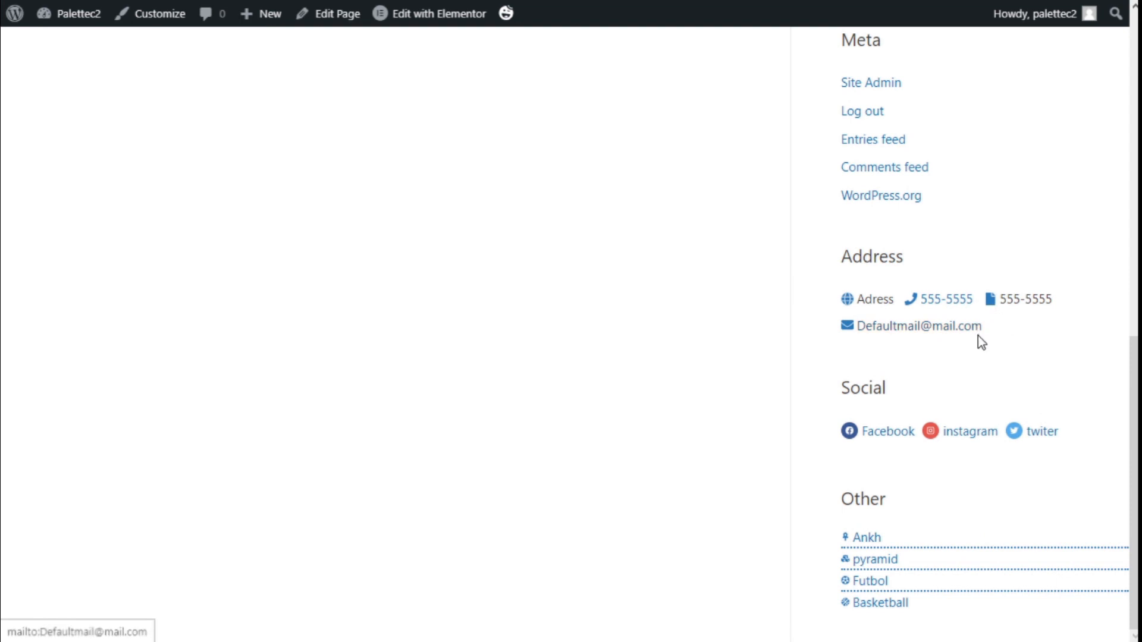
mouse_move(858, 508)
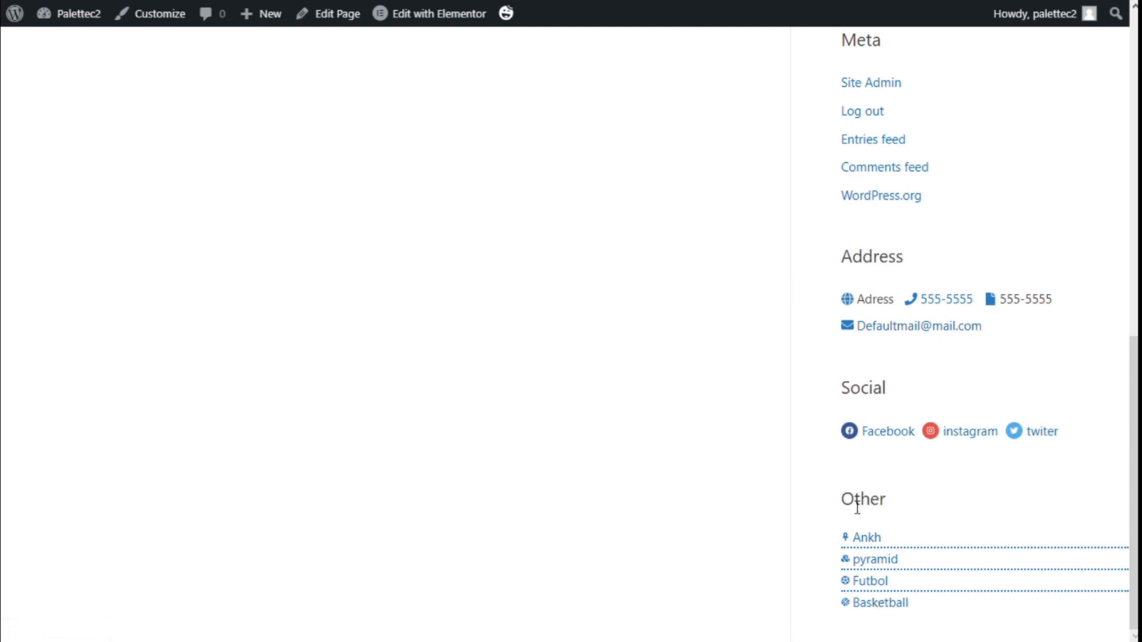
mouse_move(865, 590)
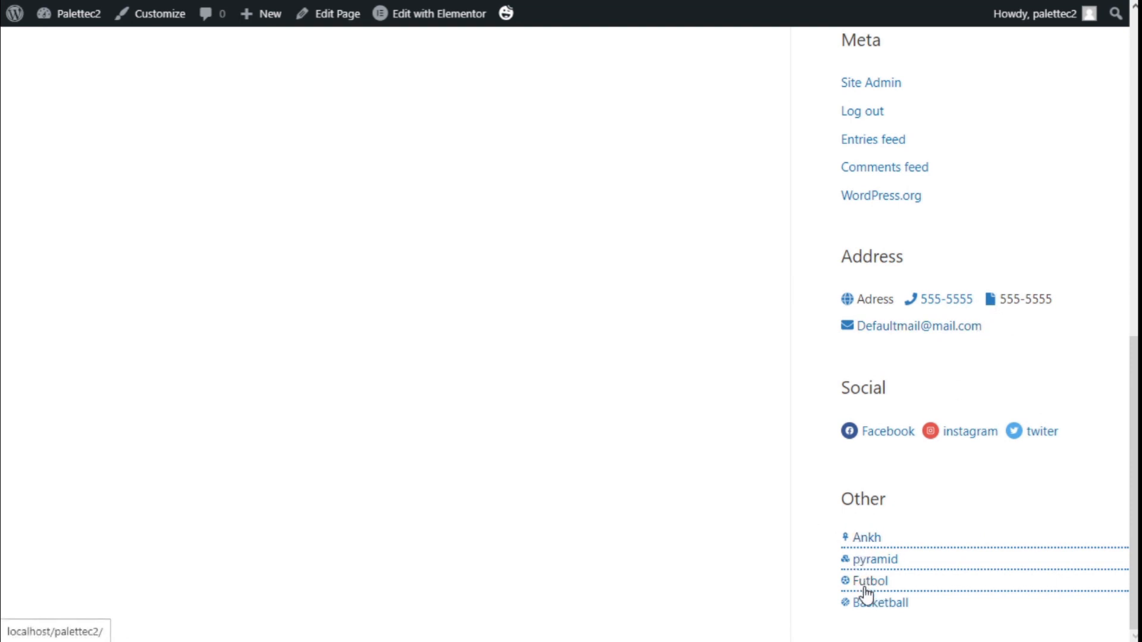
mouse_move(845, 610)
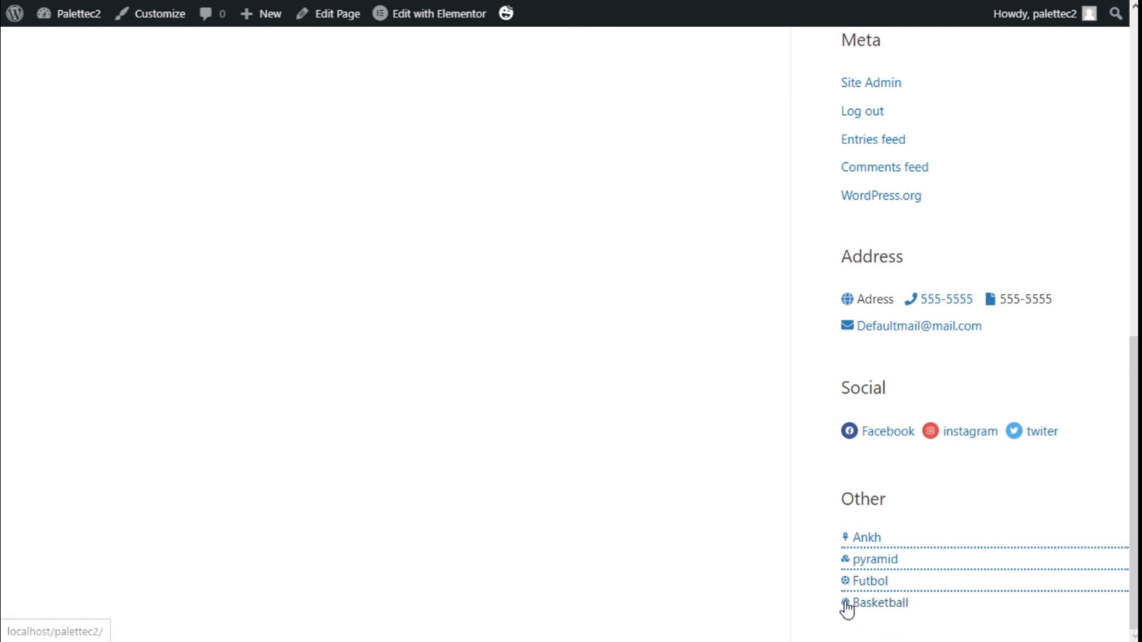
mouse_move(1000, 615)
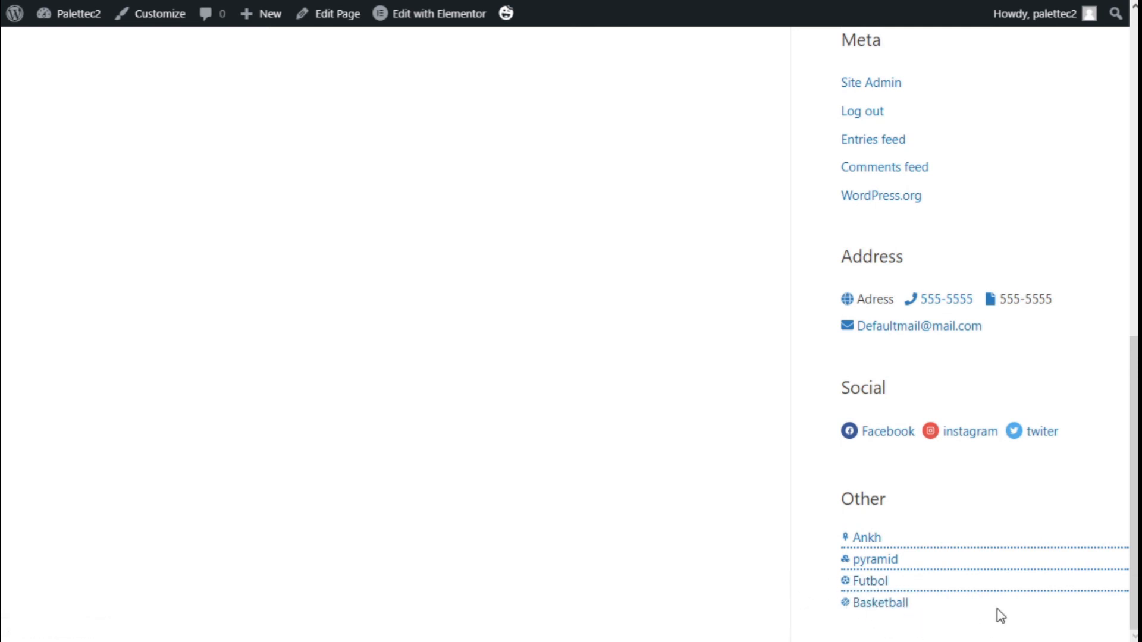
mouse_move(950, 600)
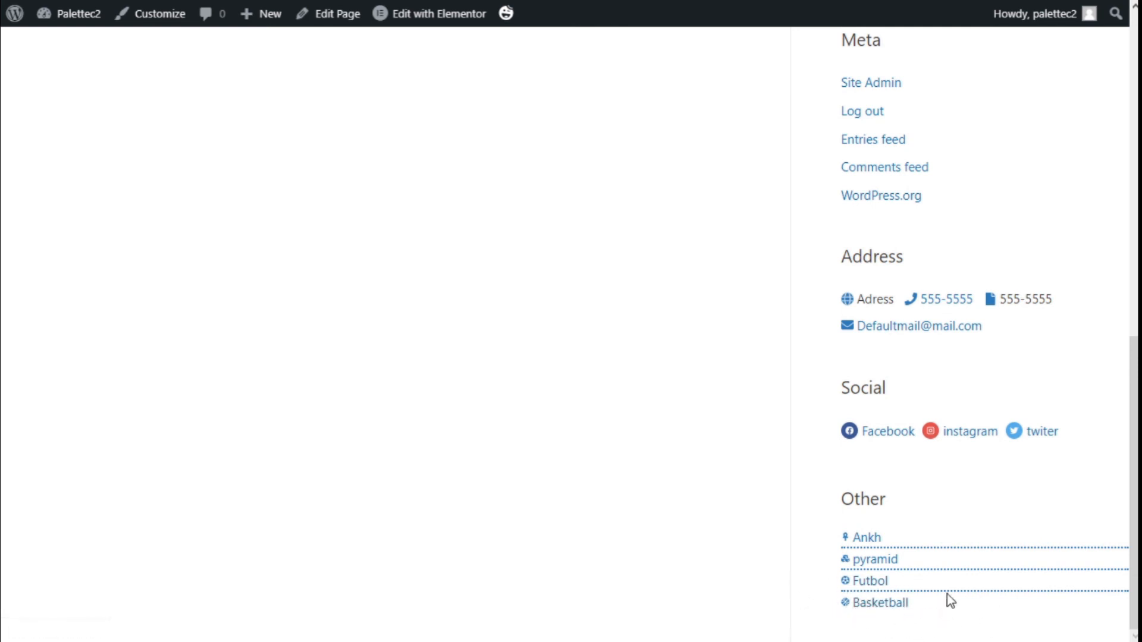
mouse_move(1009, 503)
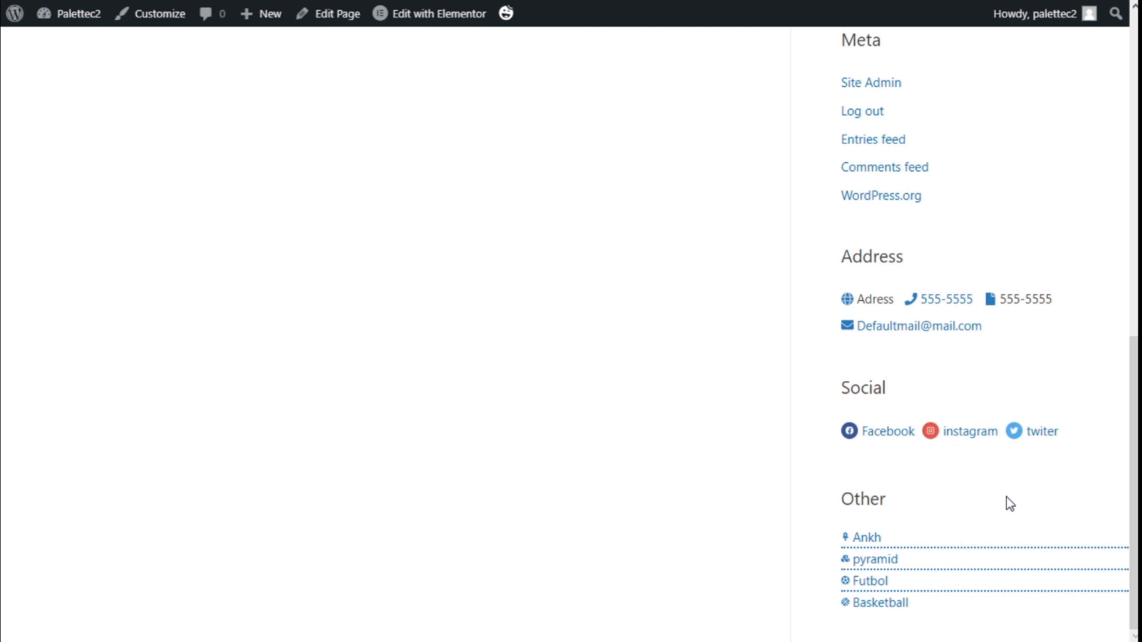
mouse_move(1059, 495)
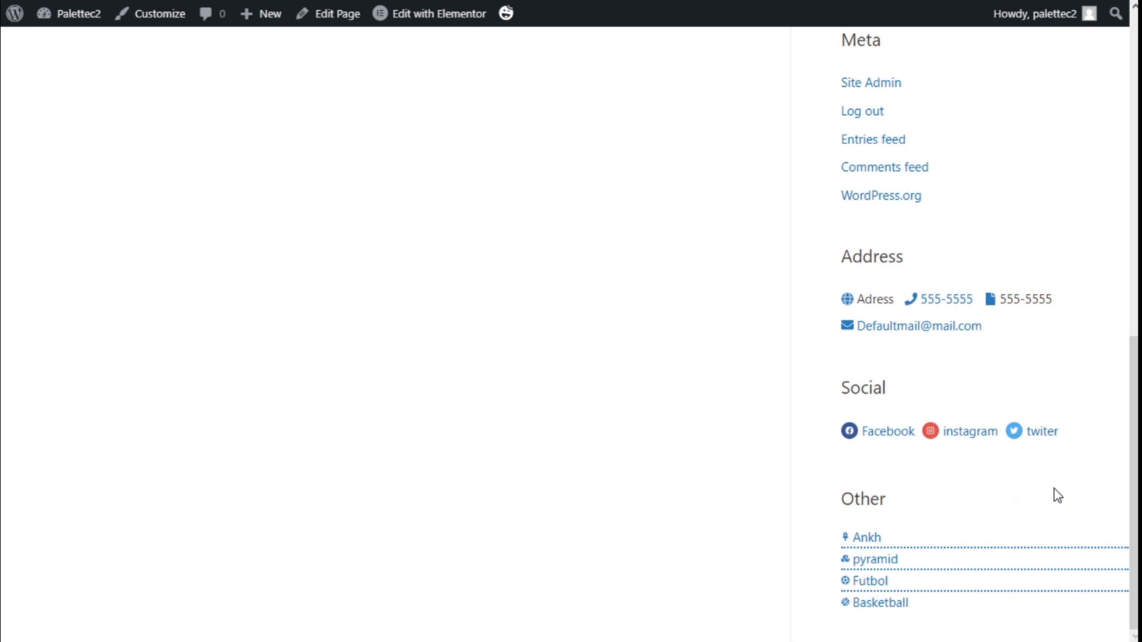